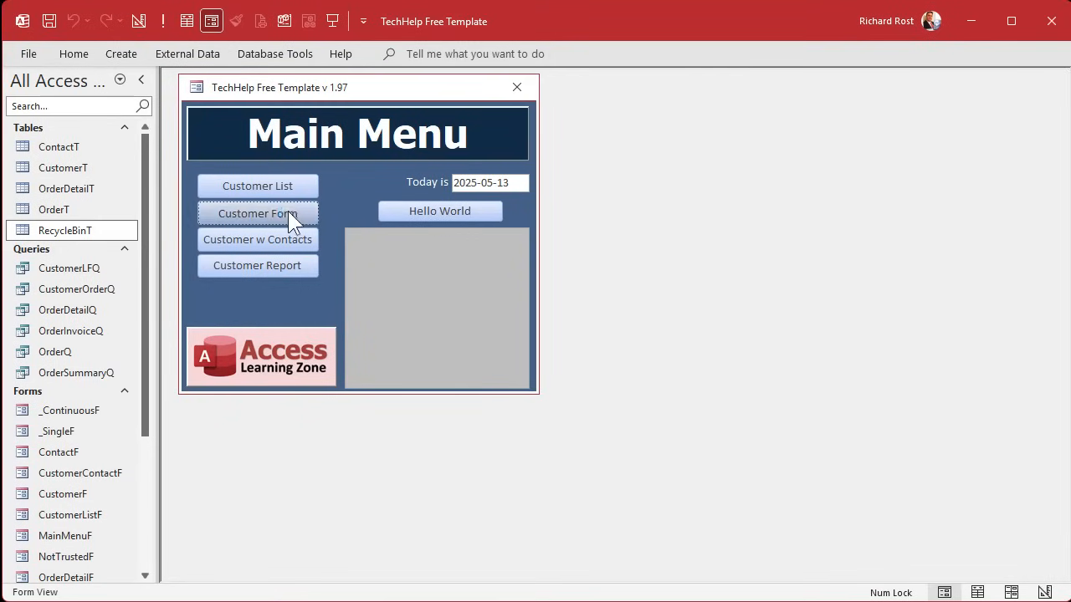
# Open CustomerF in design view, clear the recycle bin button's click code, and select GlobalMod.
pyautogui.click(257, 213)
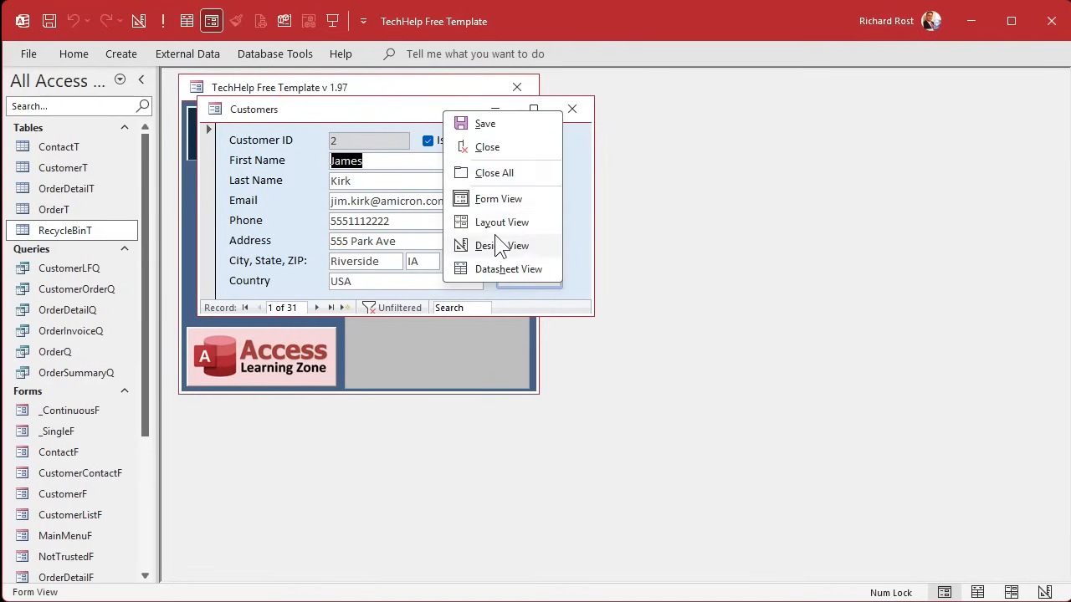
pyautogui.click(498, 245)
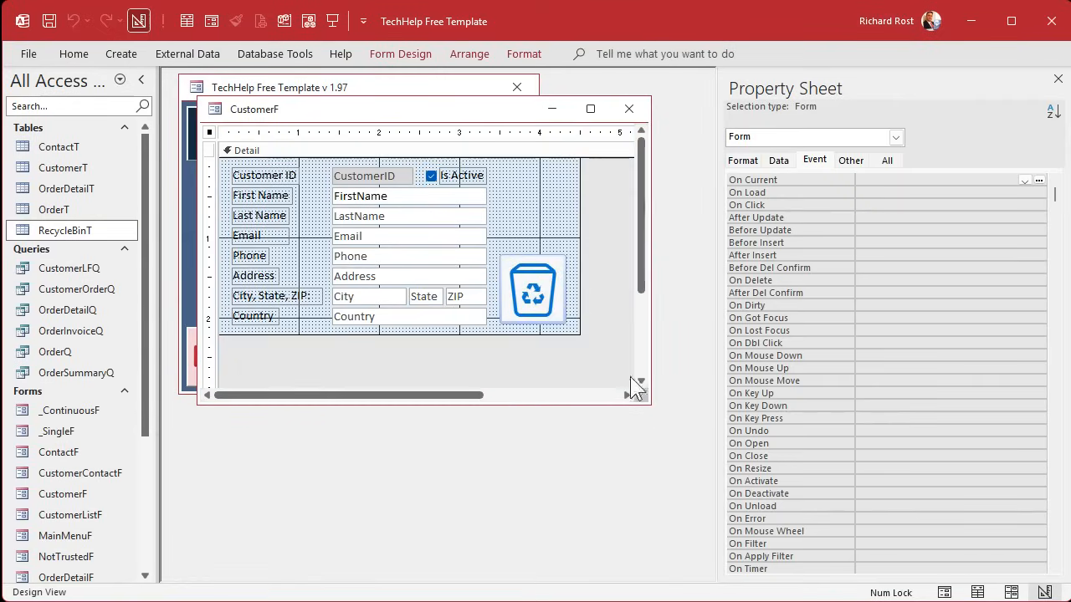
pyautogui.click(533, 288)
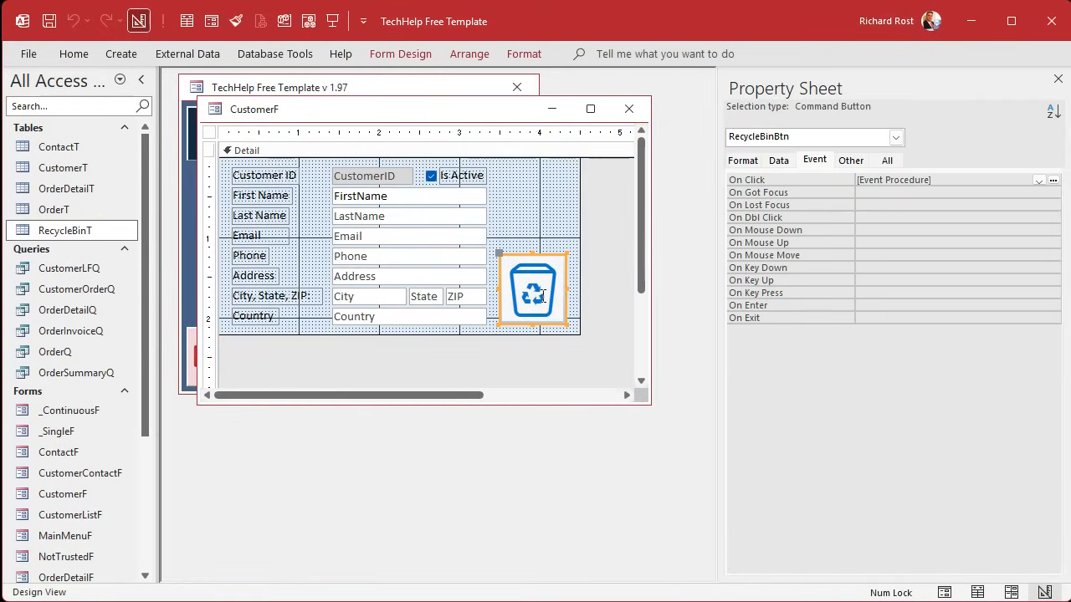
pyautogui.rightClick(533, 289)
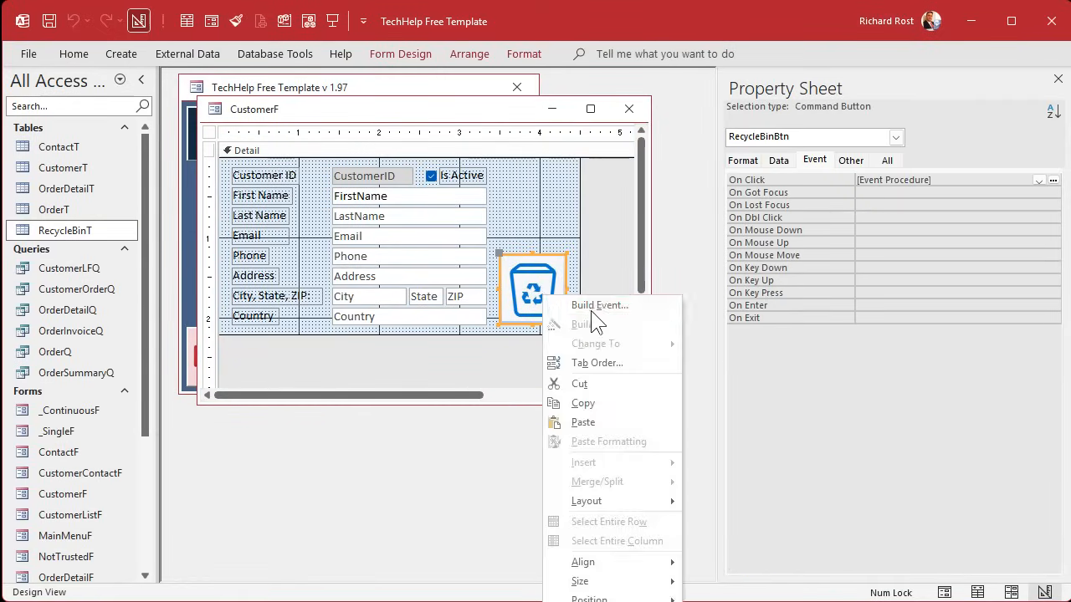
pyautogui.click(599, 304)
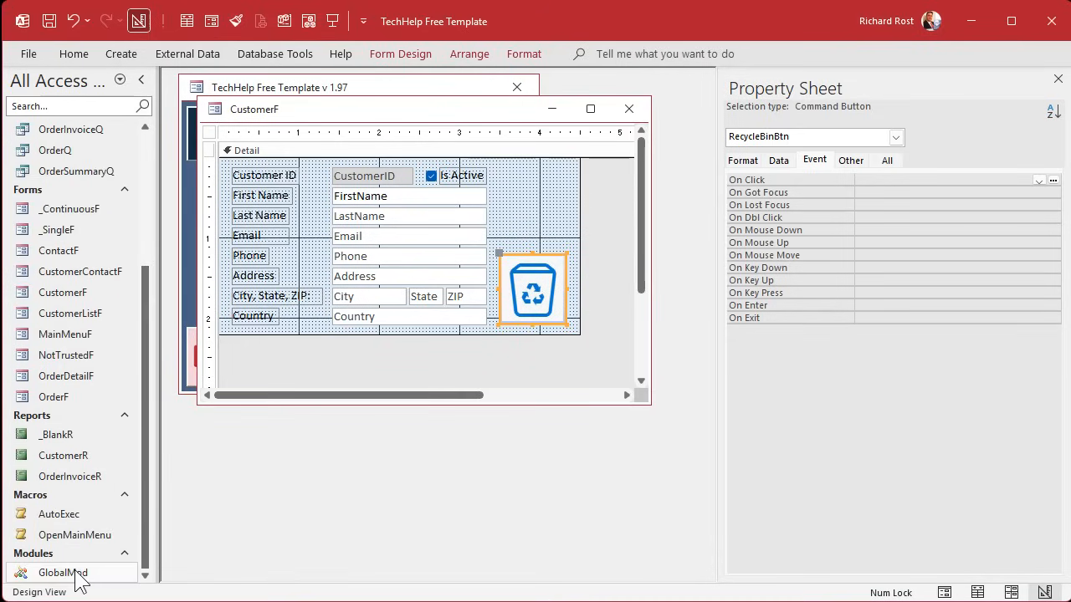
pyautogui.click(62, 572)
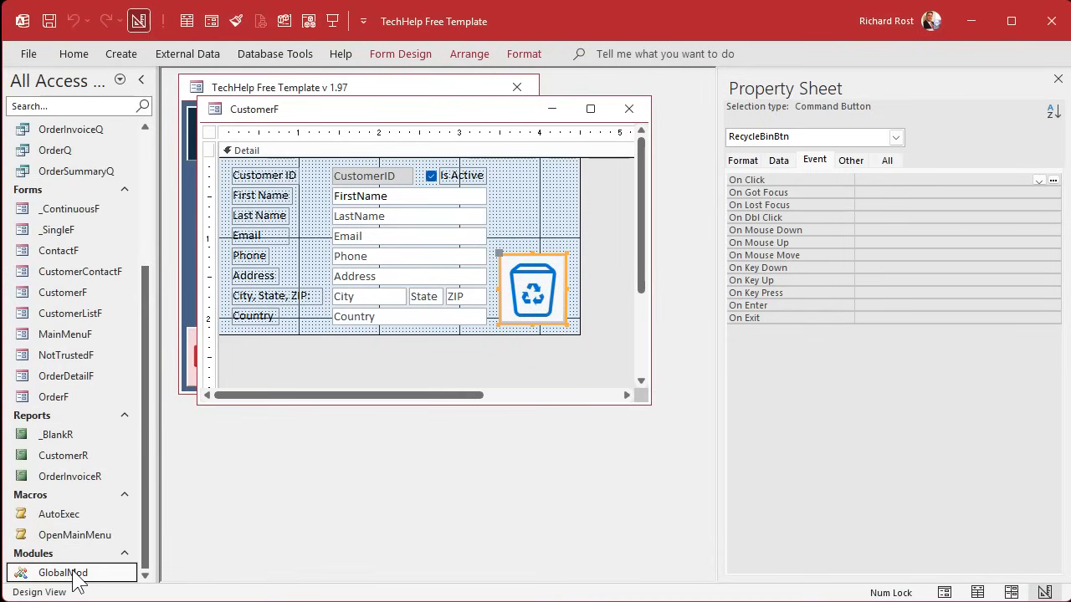
# Rename the pasted handler in GlobalMod to Public Function SendToRecycleBin.
pyautogui.doubleClick(62, 573)
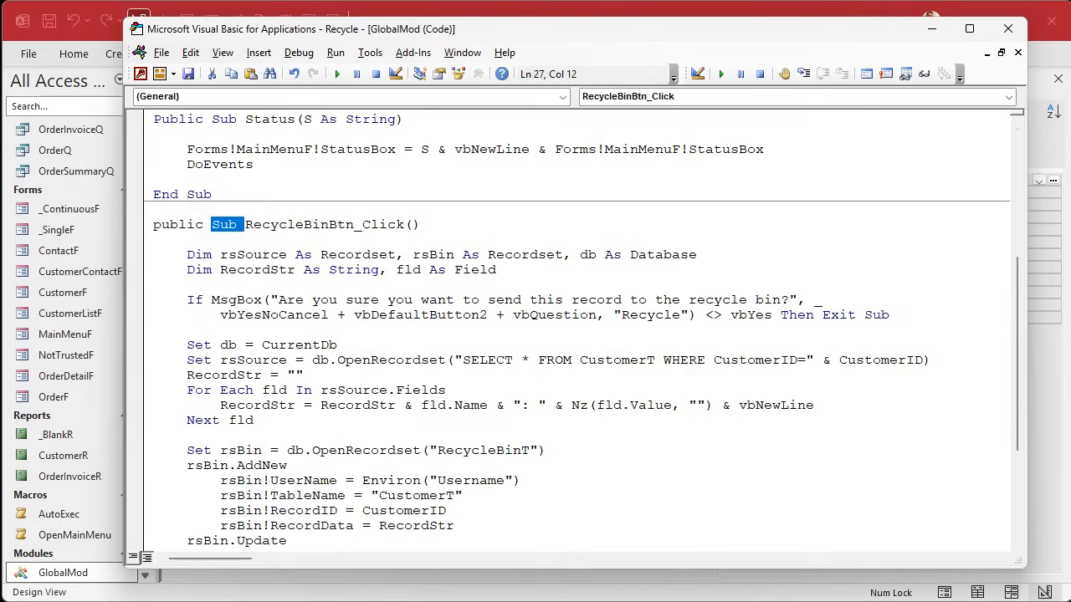
pyautogui.write('function S(')
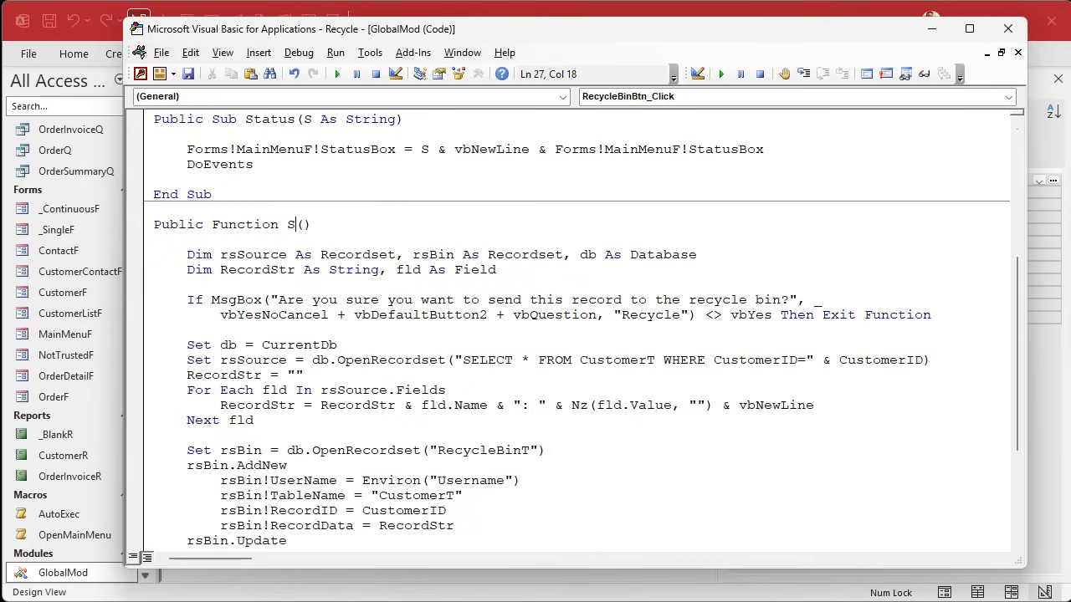
pyautogui.write('endToRec')
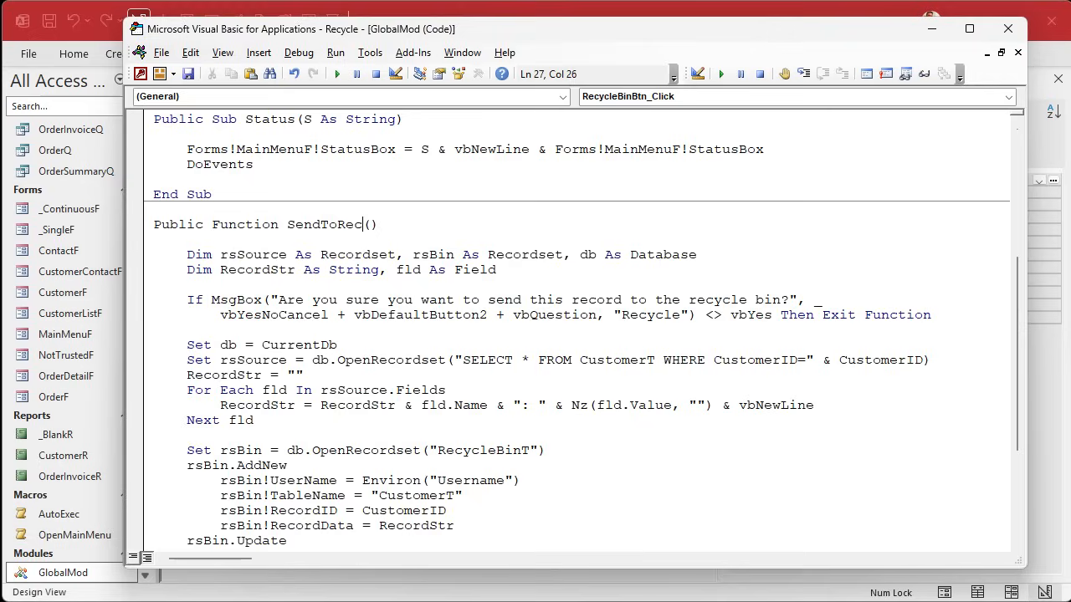
pyautogui.write('ycleBin')
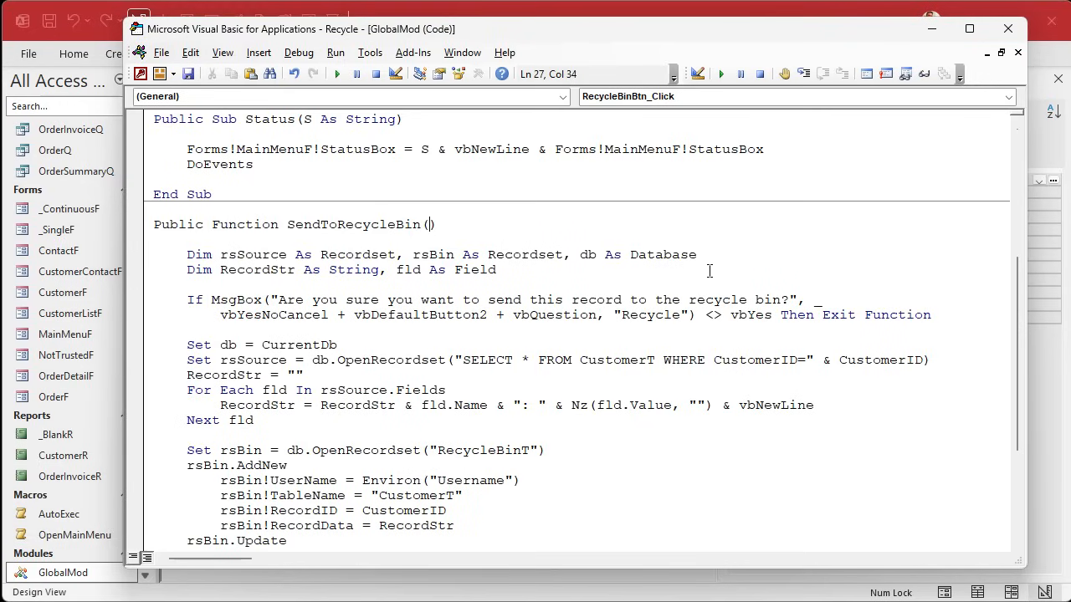
pyautogui.click(753, 360)
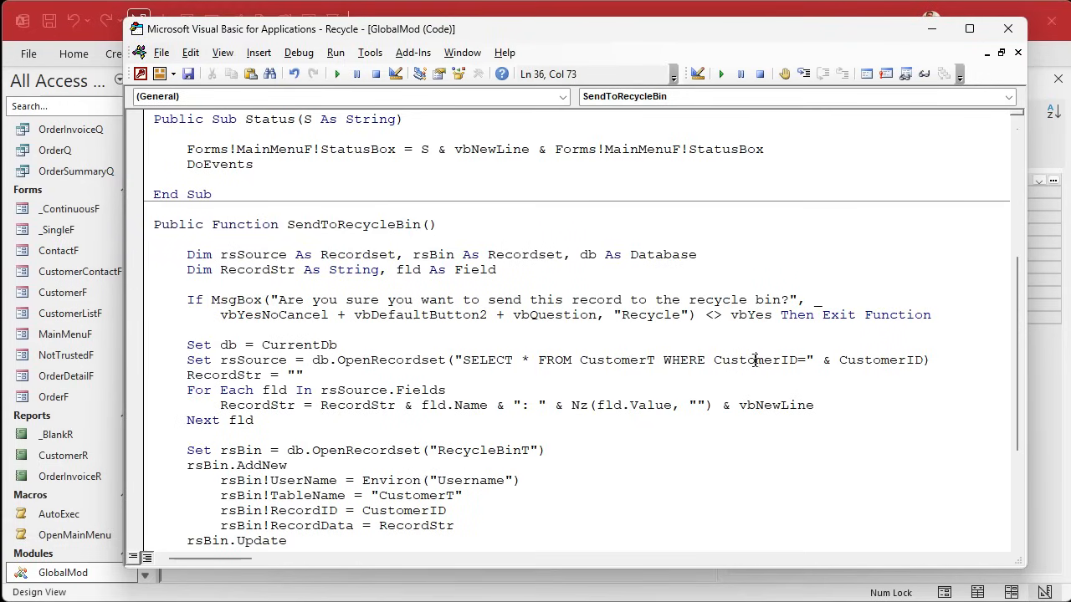
# Review the hardcoded CustomerT and CustomerID references in the function.
pyautogui.doubleClick(617, 360)
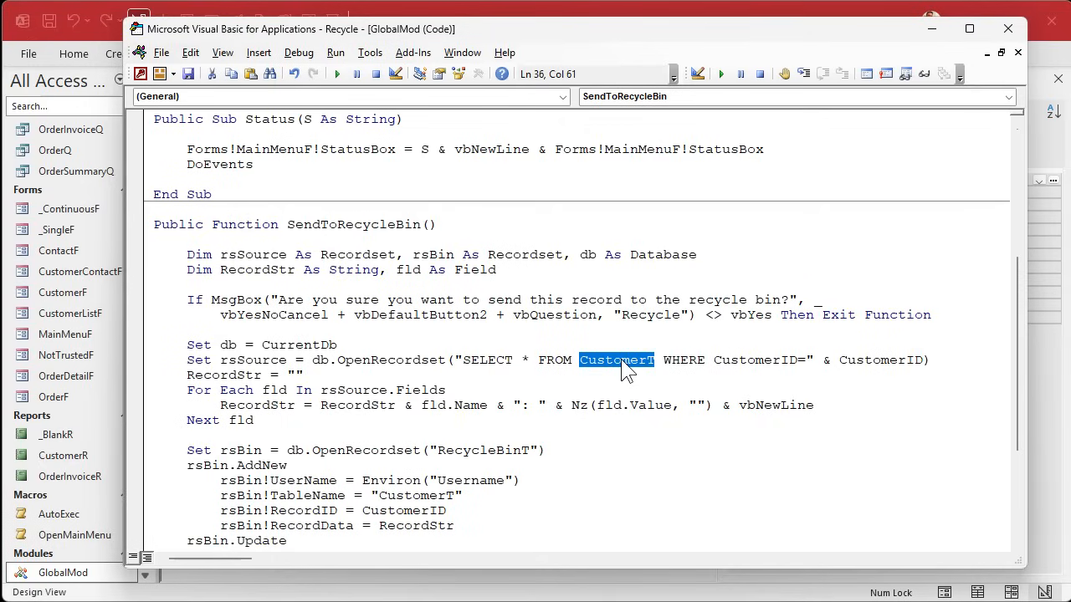
pyautogui.doubleClick(755, 359)
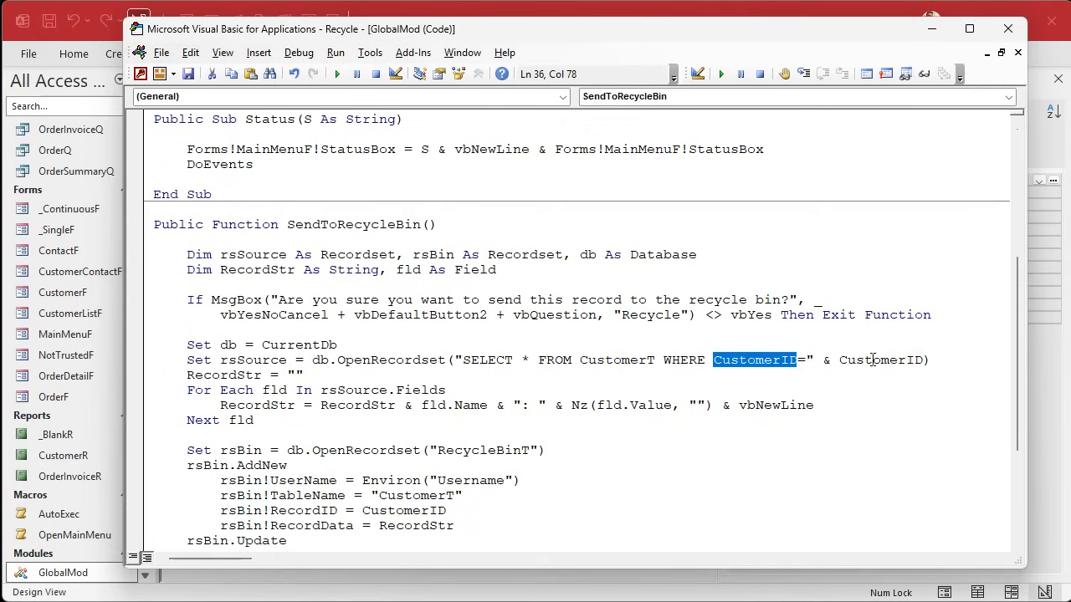
pyautogui.doubleClick(879, 360)
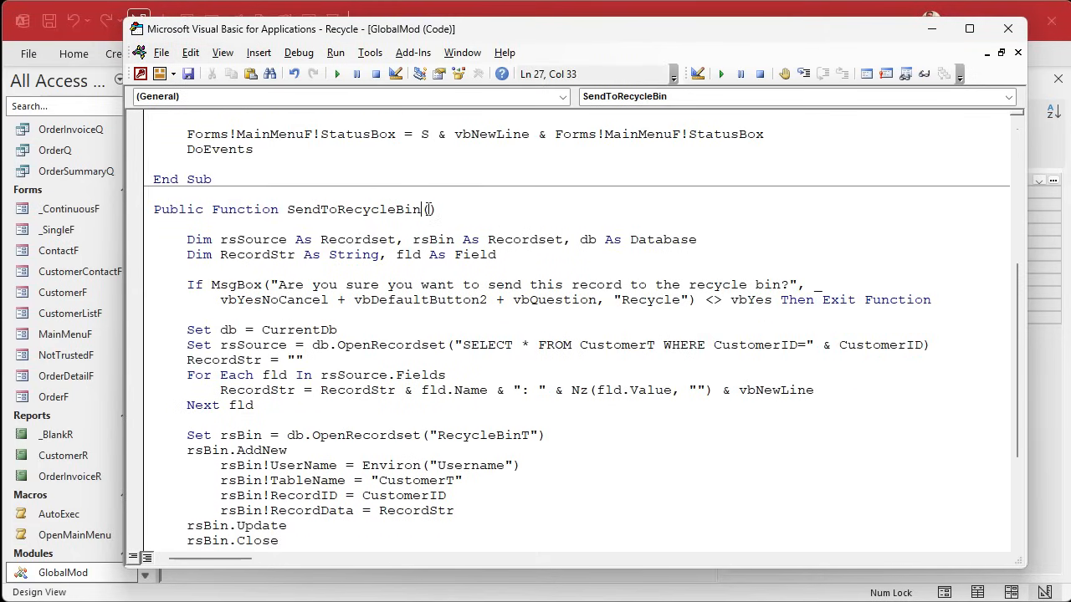
# Add 'TableName As String, PKFieldName As String, ID As Long' as SendToRecycleBin's parameters.
pyautogui.write('TableName as String, FieldN')
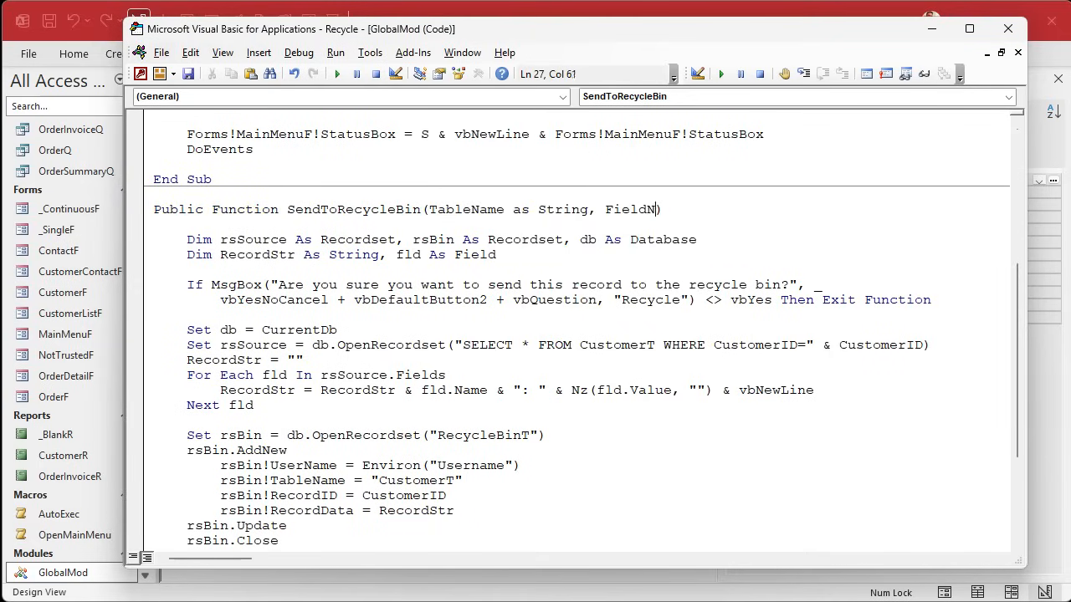
pyautogui.write('PK')
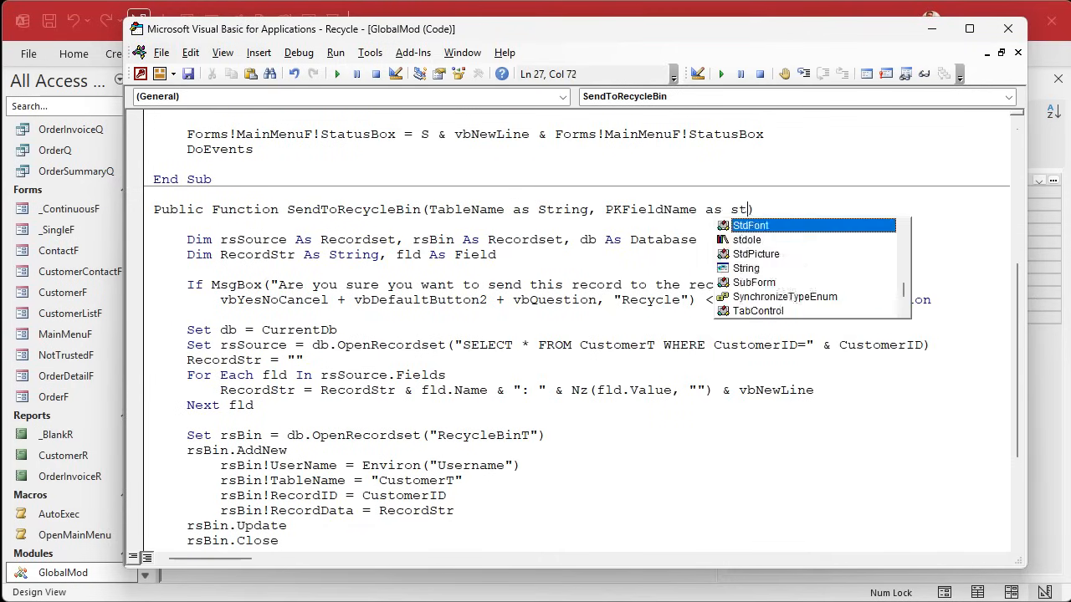
pyautogui.write('ring, ID As Long')
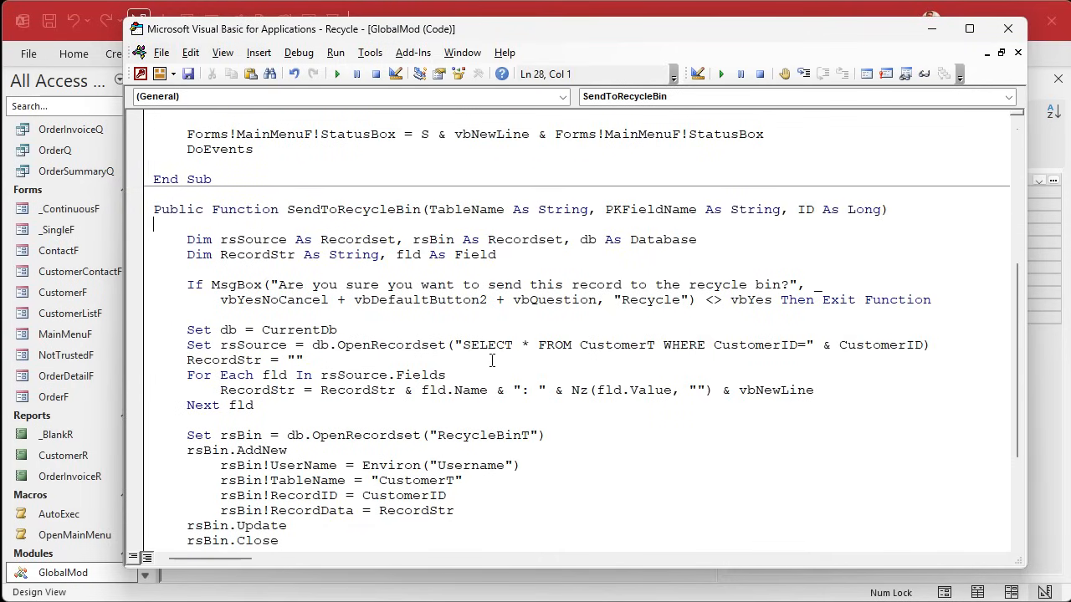
pyautogui.doubleClick(466, 210)
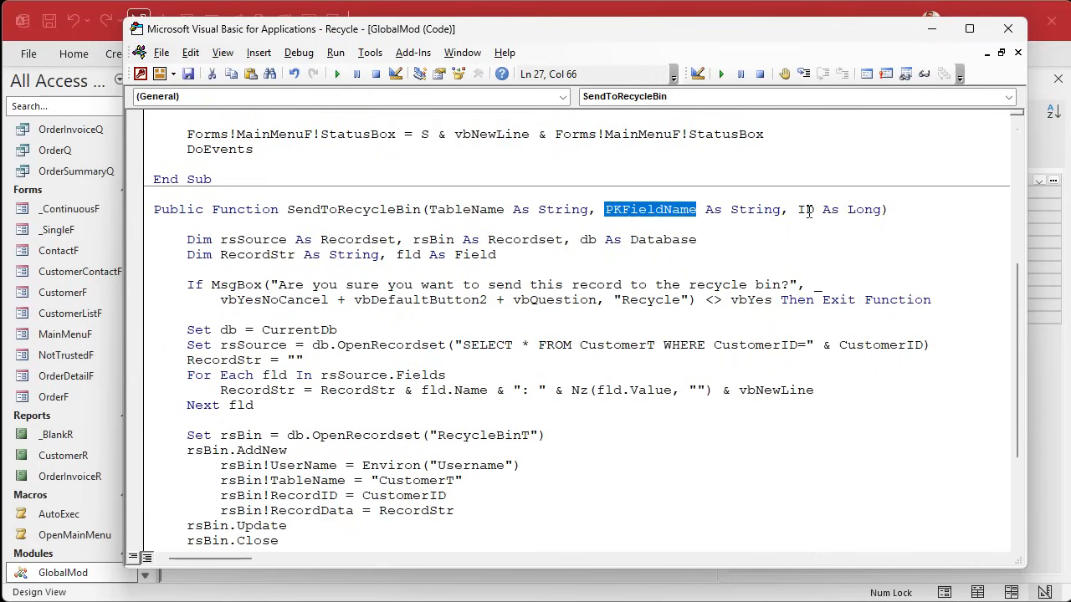
pyautogui.doubleClick(466, 209)
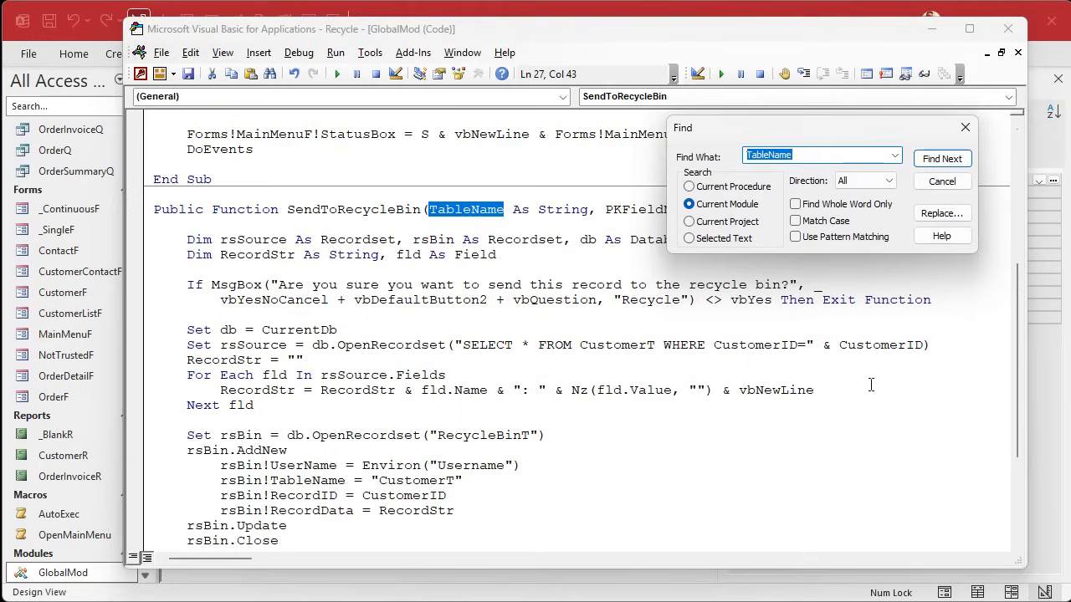
# Replace every CustomerT in the current procedure with TableName using Find and Replace.
pyautogui.write('CustomerT')
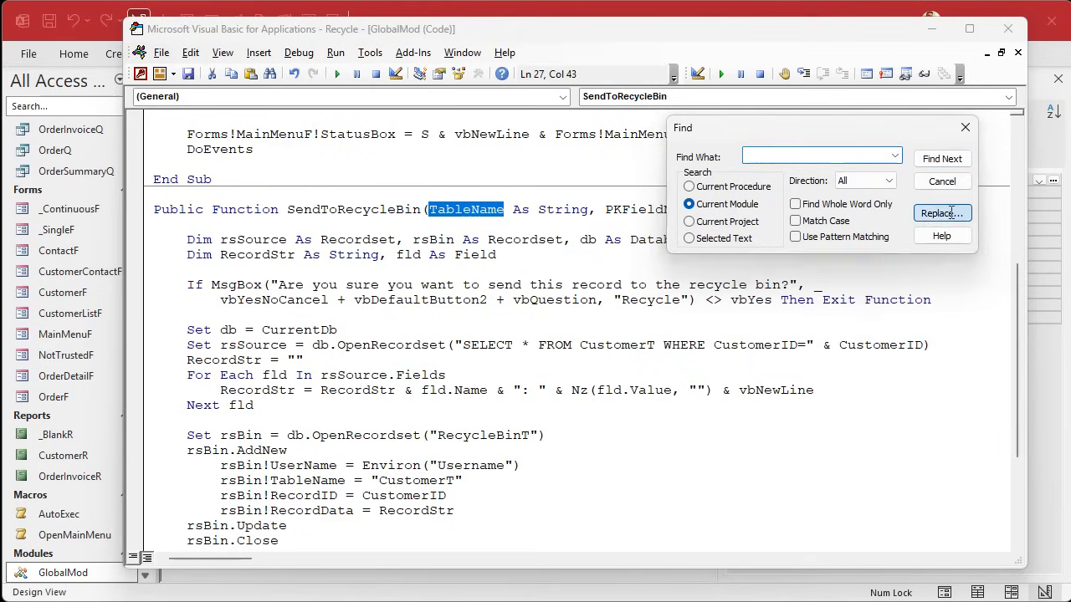
pyautogui.click(942, 212)
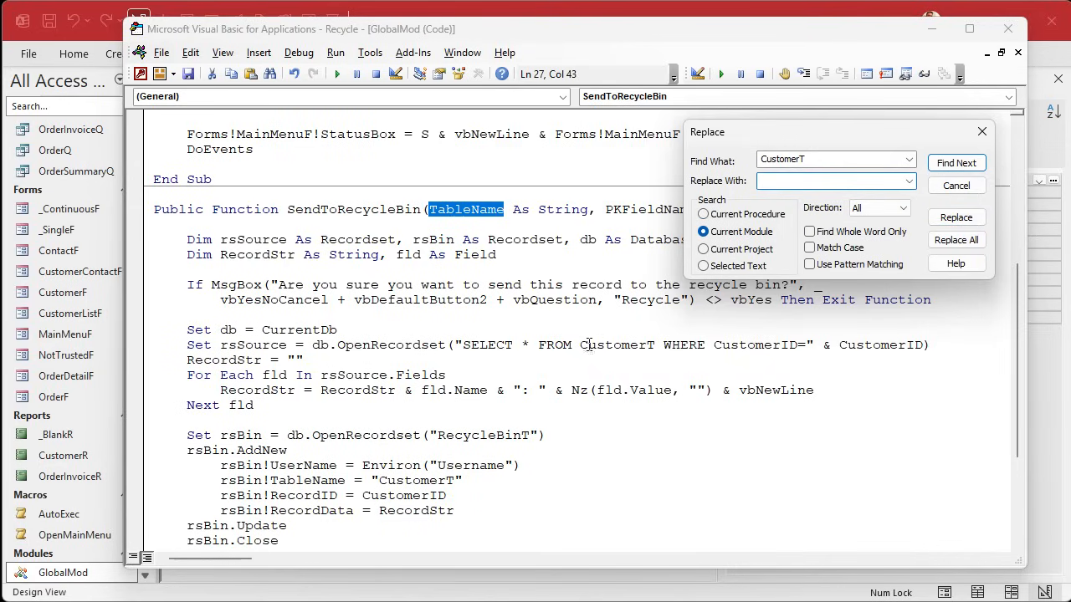
pyautogui.click(956, 163)
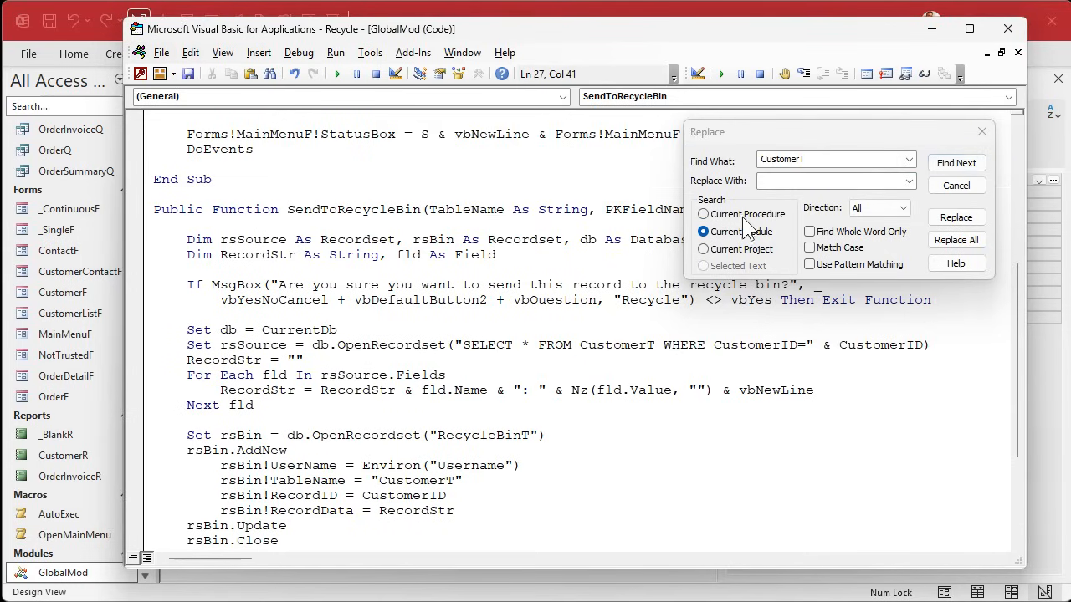
pyautogui.click(703, 215)
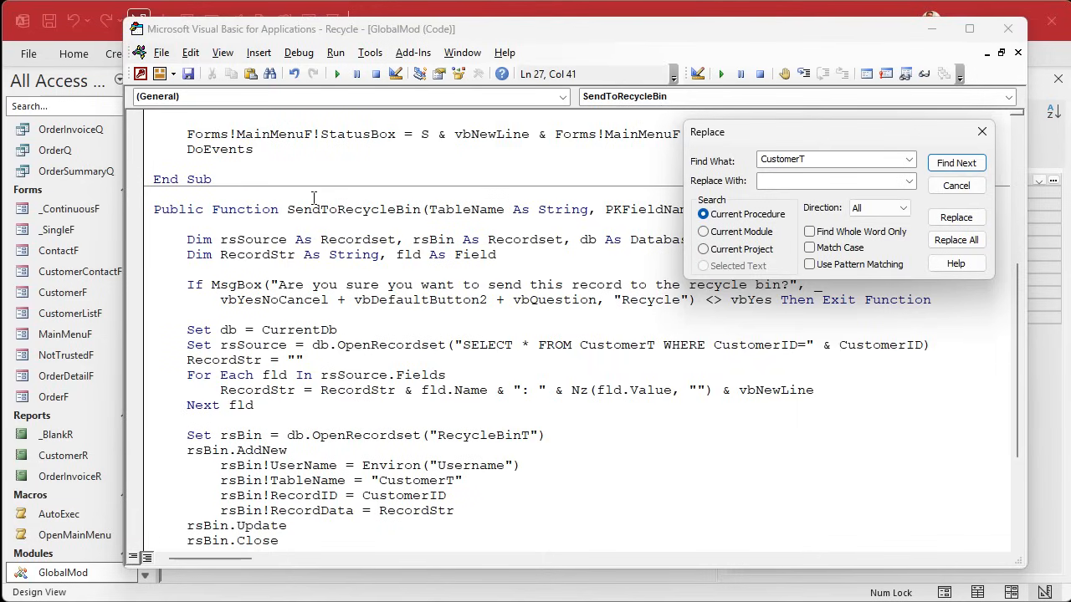
pyautogui.click(956, 162)
pyautogui.write('" & TableName & "')
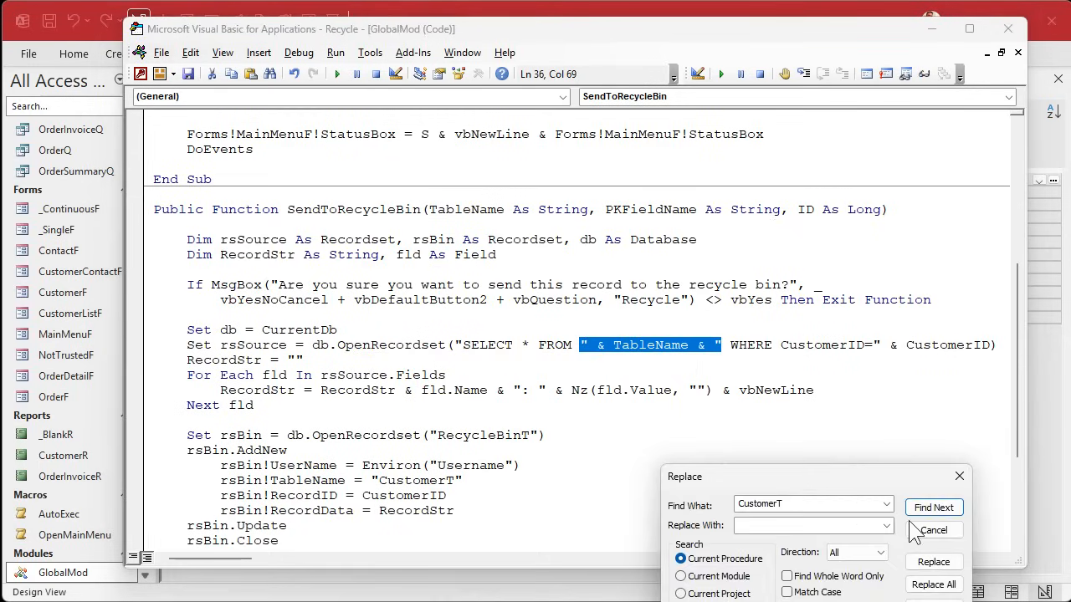
pyautogui.click(934, 508)
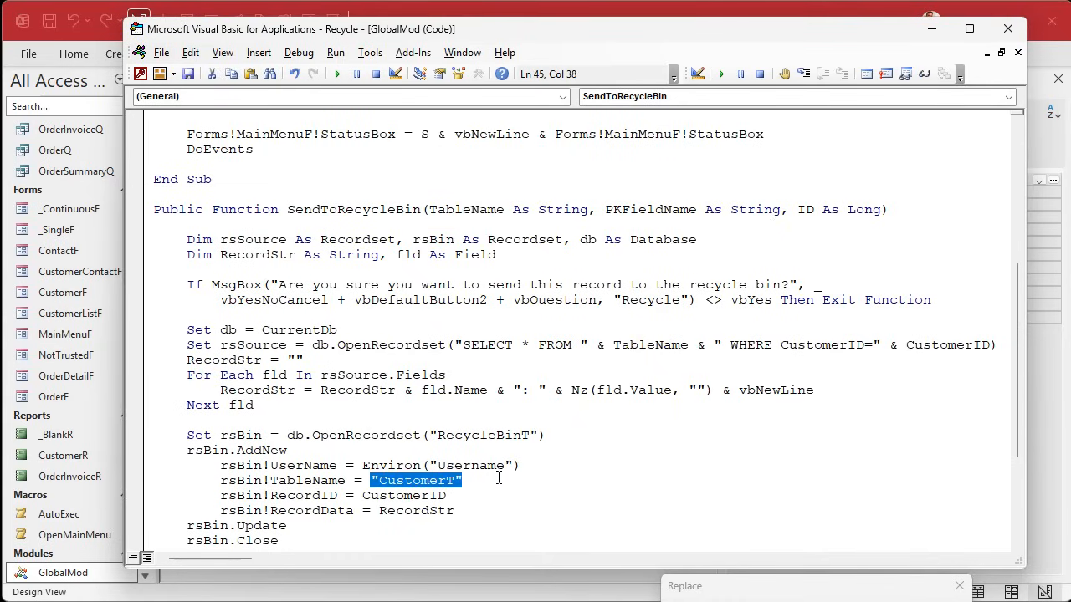
pyautogui.write('TableName')
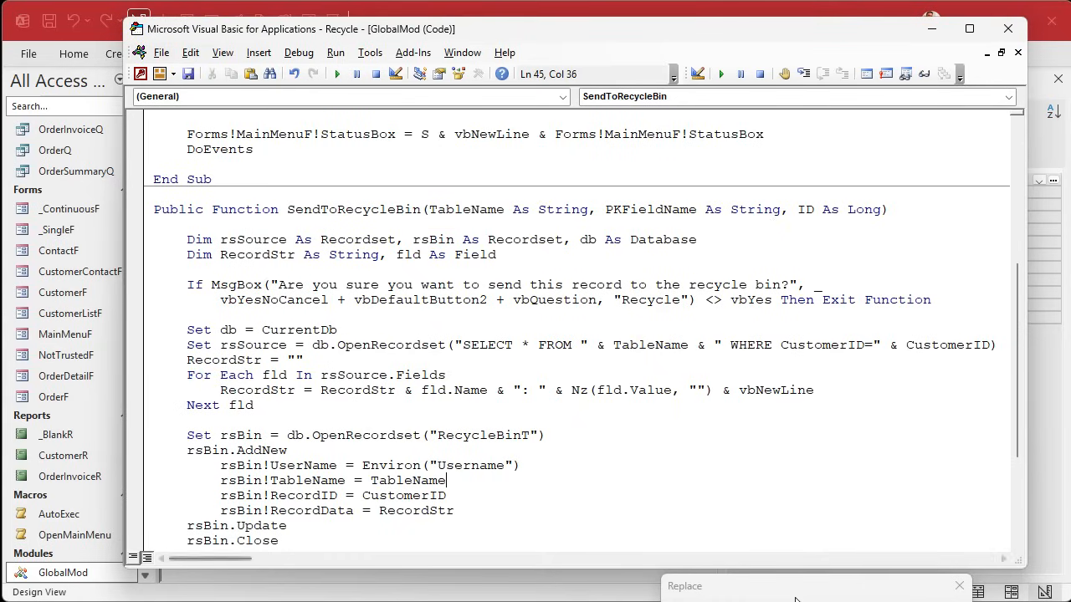
pyautogui.doubleClick(424, 435)
pyautogui.write('CustomerT')
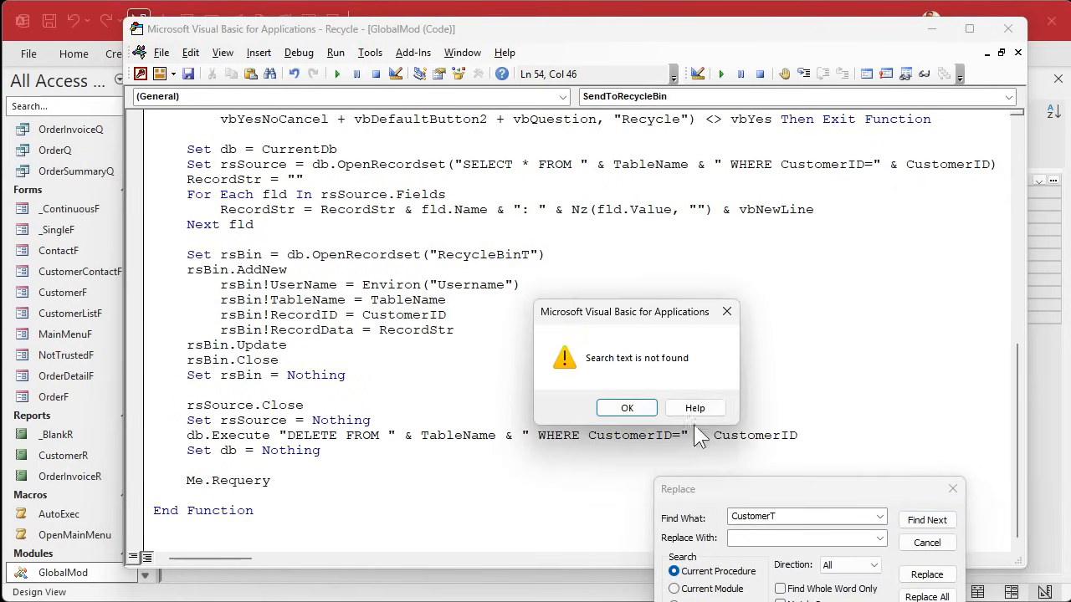
pyautogui.click(626, 408)
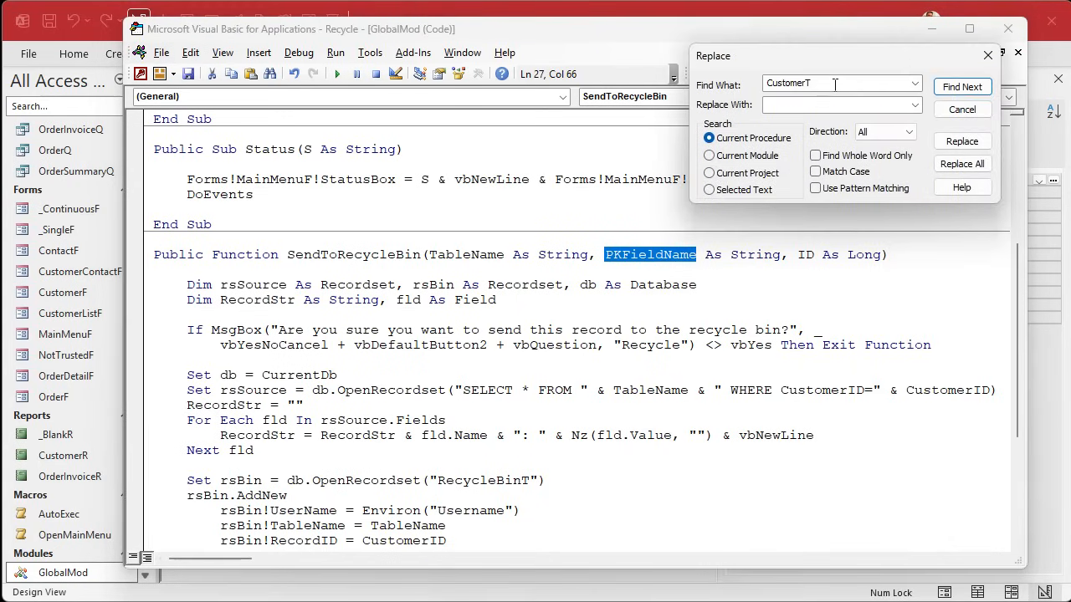
# Search for CustomerID and break the long OpenRecordset line before its WHERE clause.
pyautogui.write('Cu')
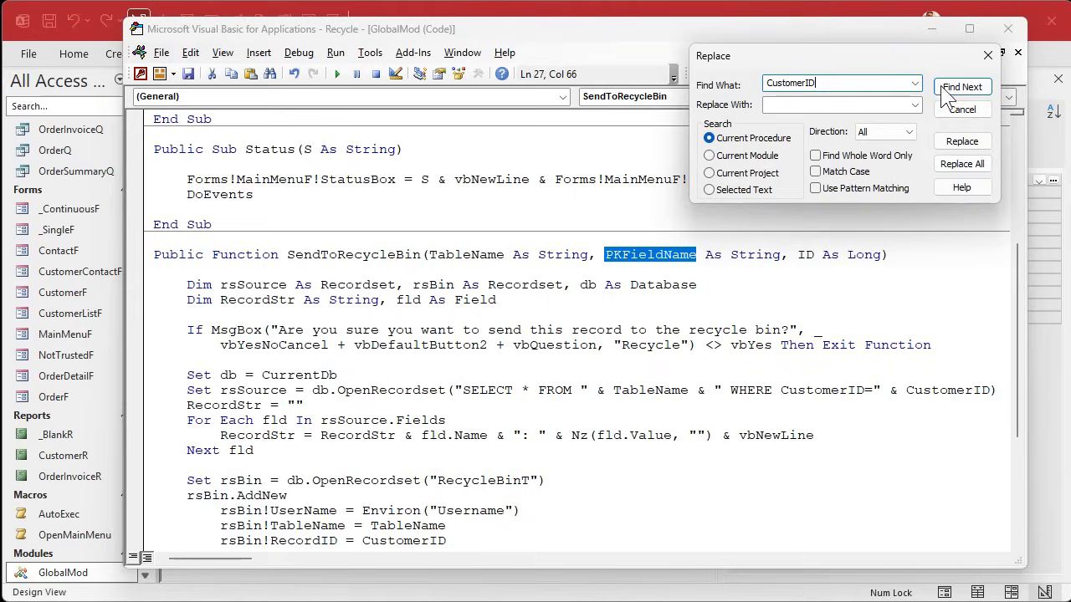
pyautogui.click(962, 87)
pyautogui.write('" & PKFieldName & "')
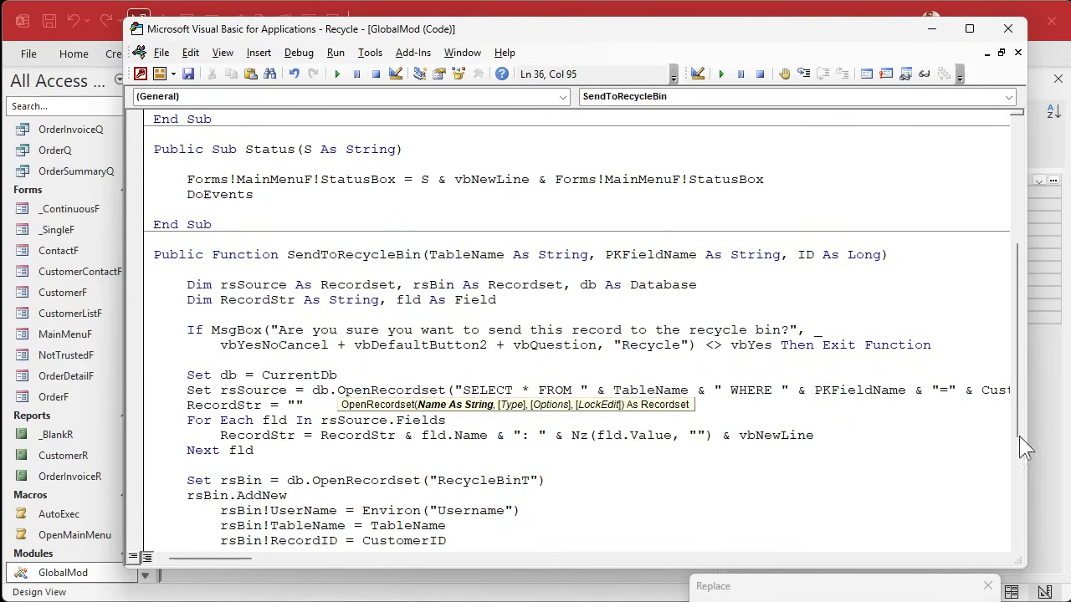
pyautogui.click(799, 390)
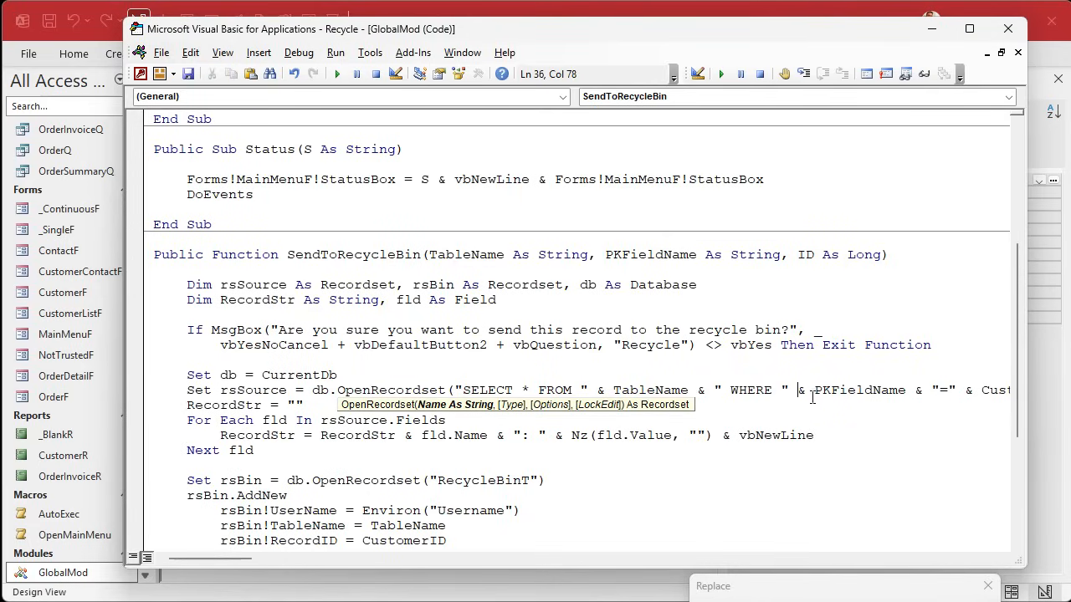
pyautogui.doubleClick(859, 390)
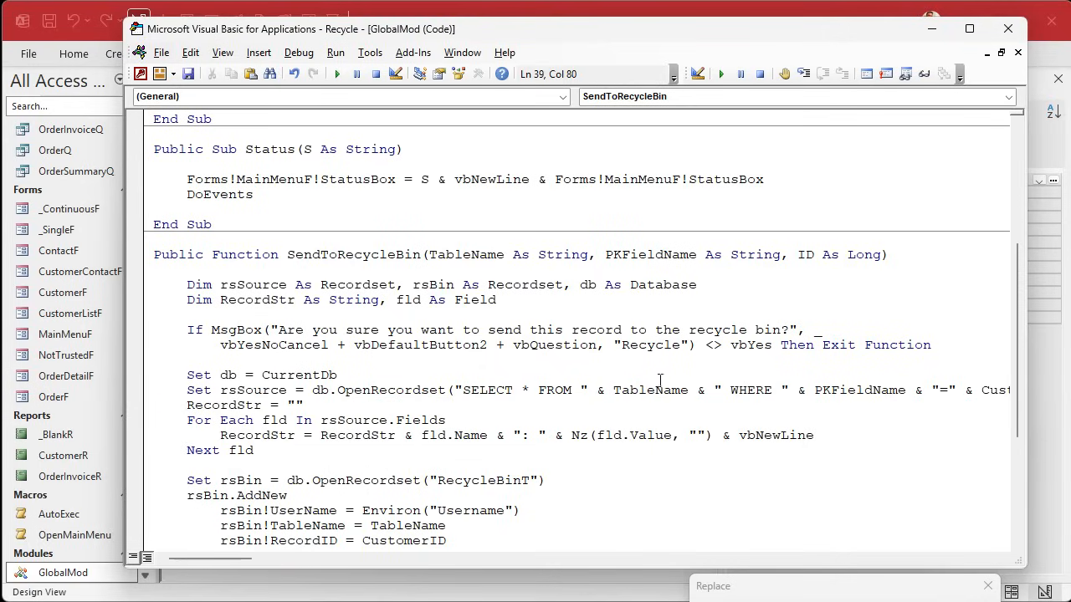
pyautogui.click(715, 390)
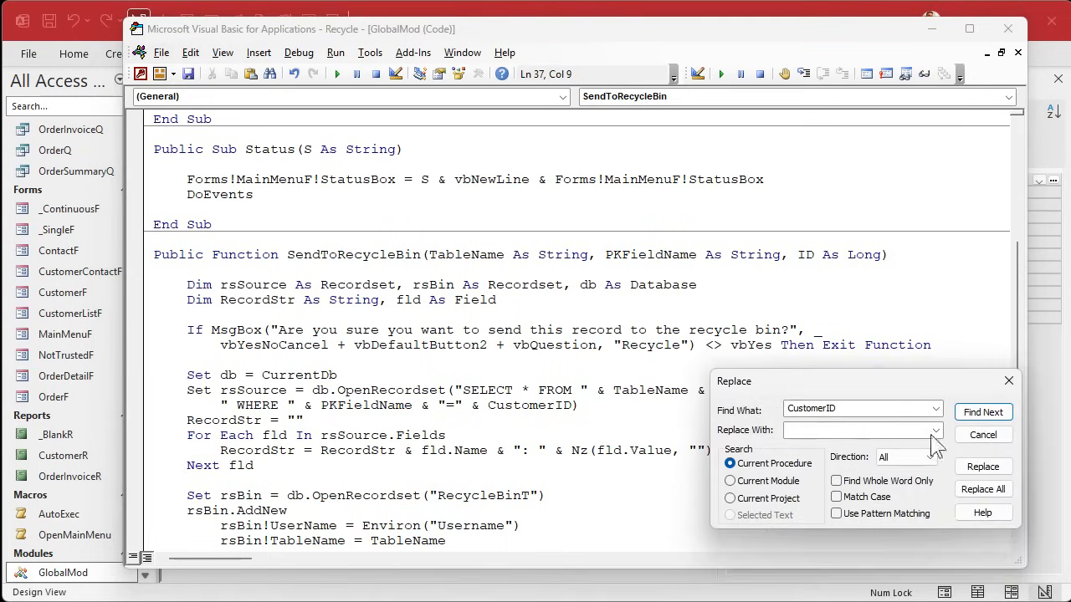
# Replace the hard-coded CustomerID references with ID in the SELECT and DELETE statements.
pyautogui.click(983, 412)
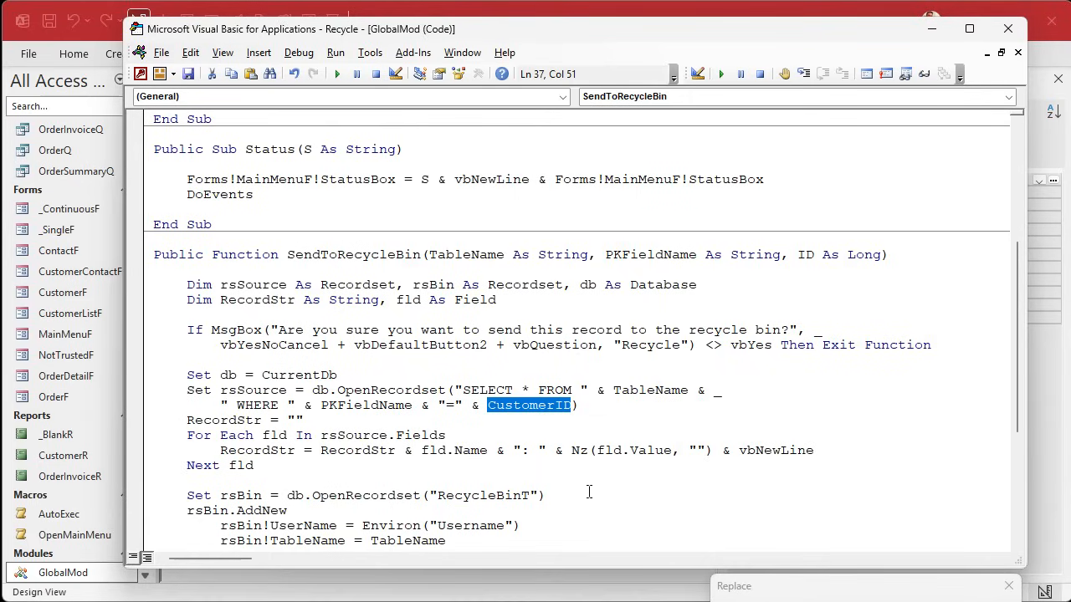
pyautogui.write('ID')
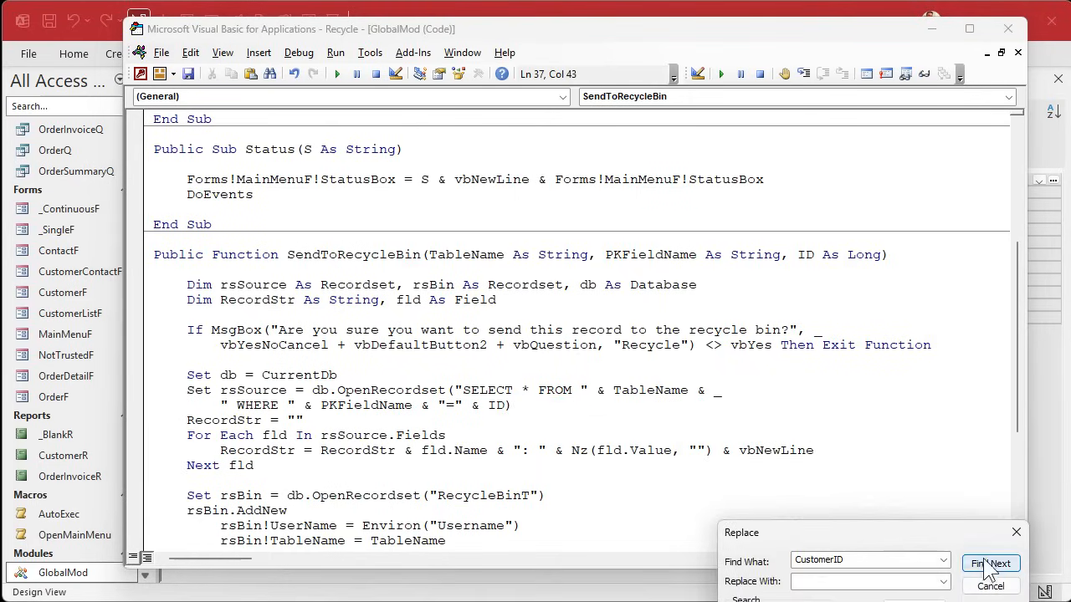
pyautogui.click(991, 563)
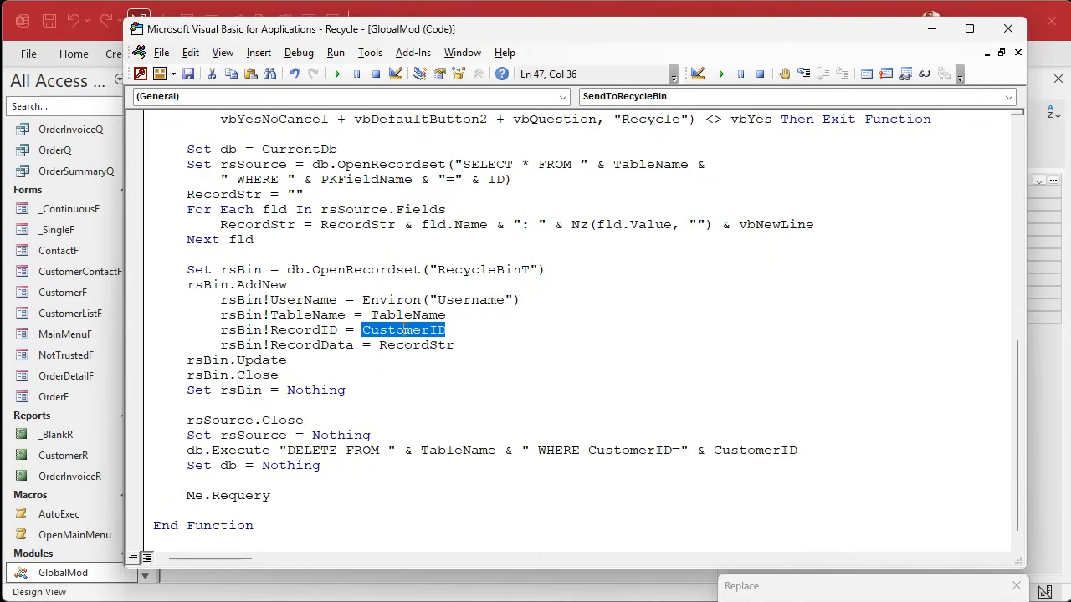
pyautogui.write('ID')
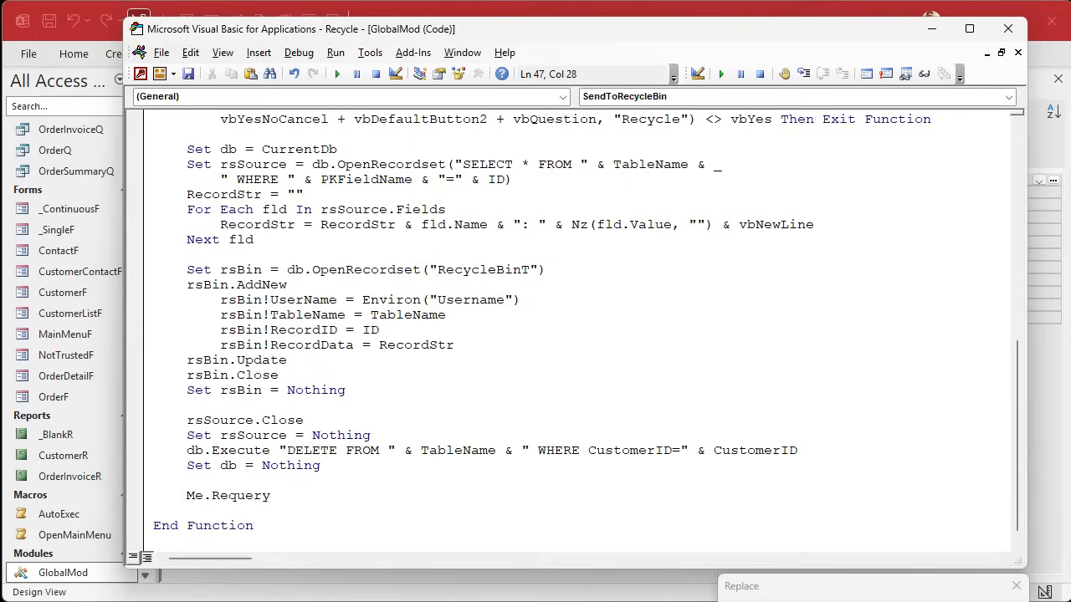
pyautogui.doubleClick(629, 450)
pyautogui.write('" & PKFieldName & ')
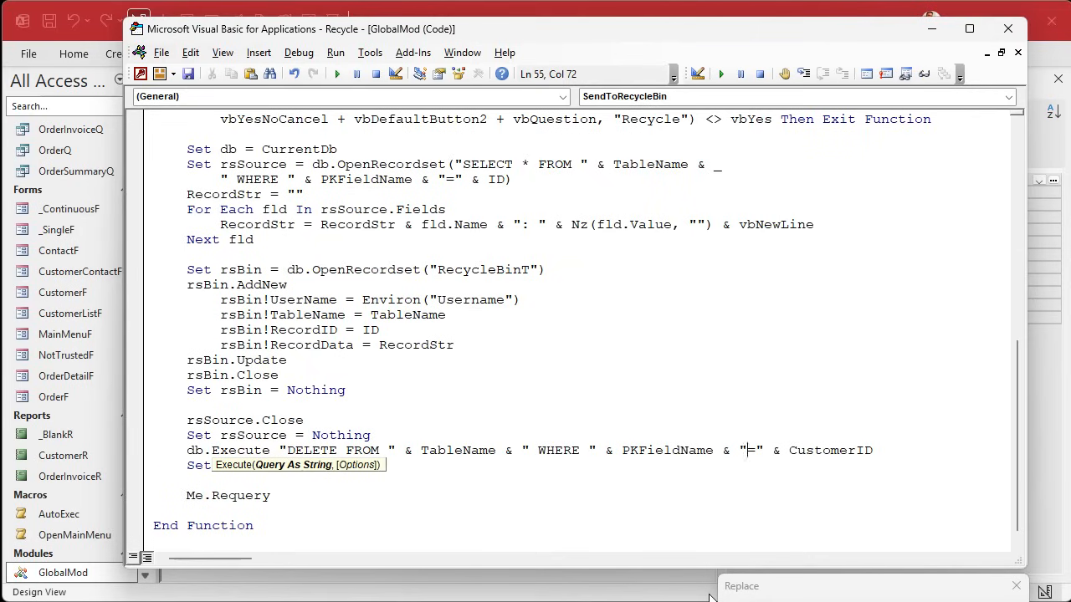
pyautogui.write('ID')
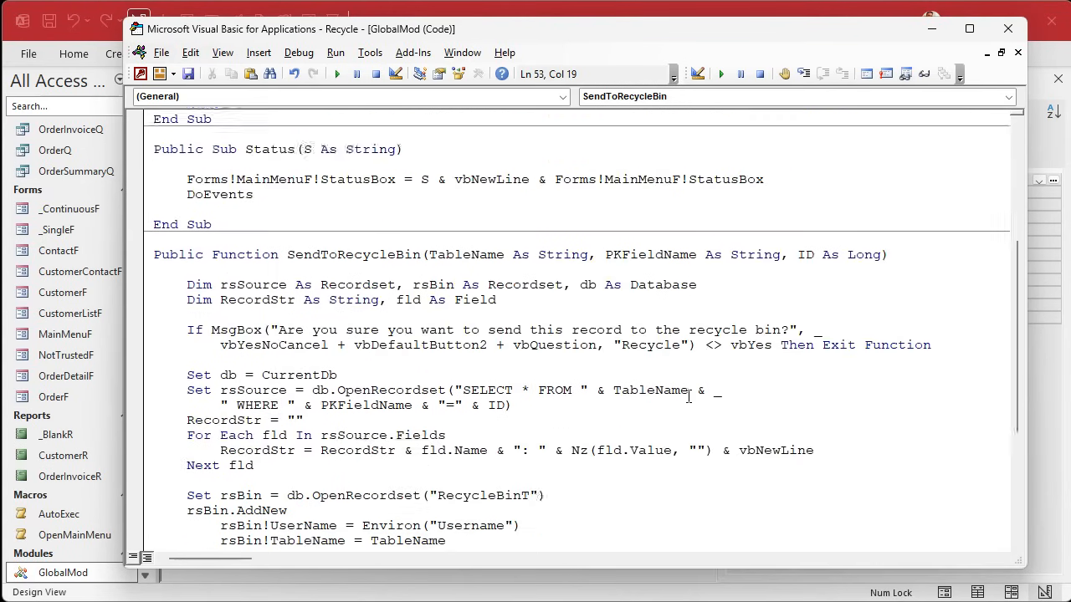
# Check the TableName and ID parameters in the function header.
pyautogui.scroll(-3)
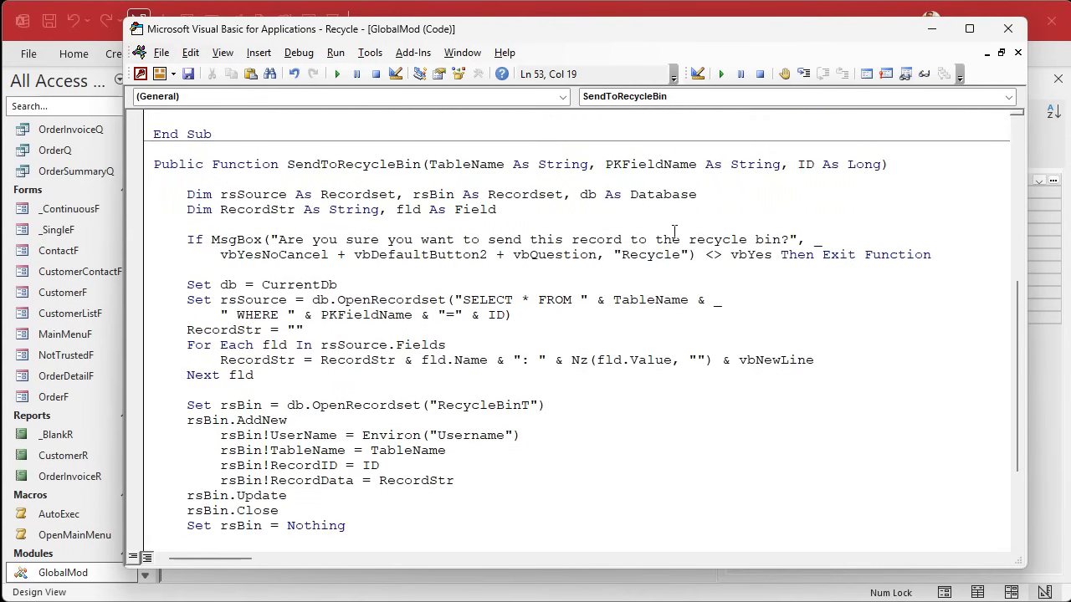
pyautogui.doubleClick(466, 164)
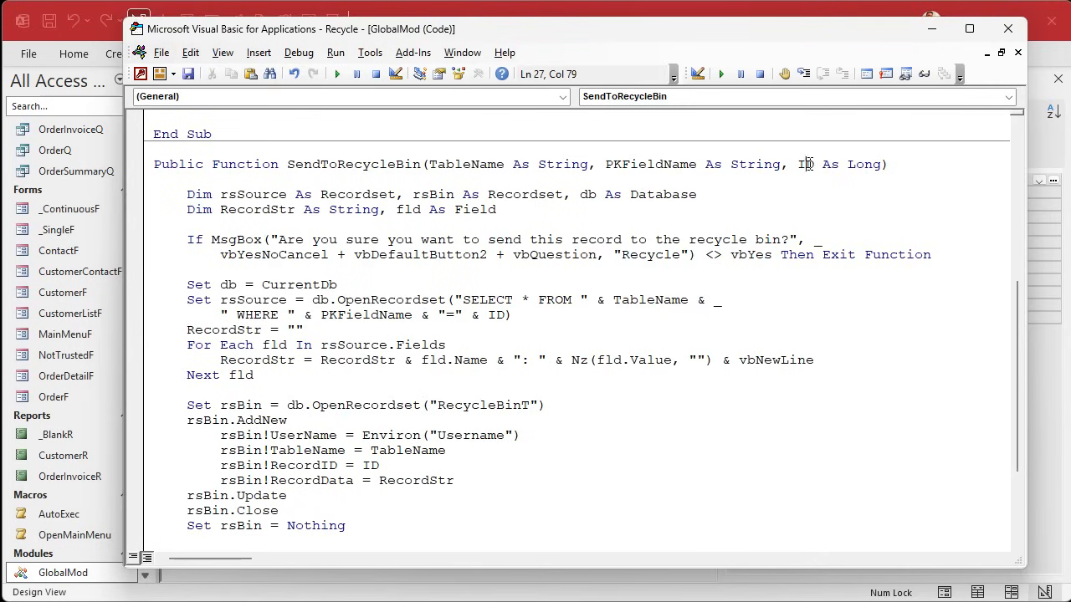
pyautogui.doubleClick(804, 164)
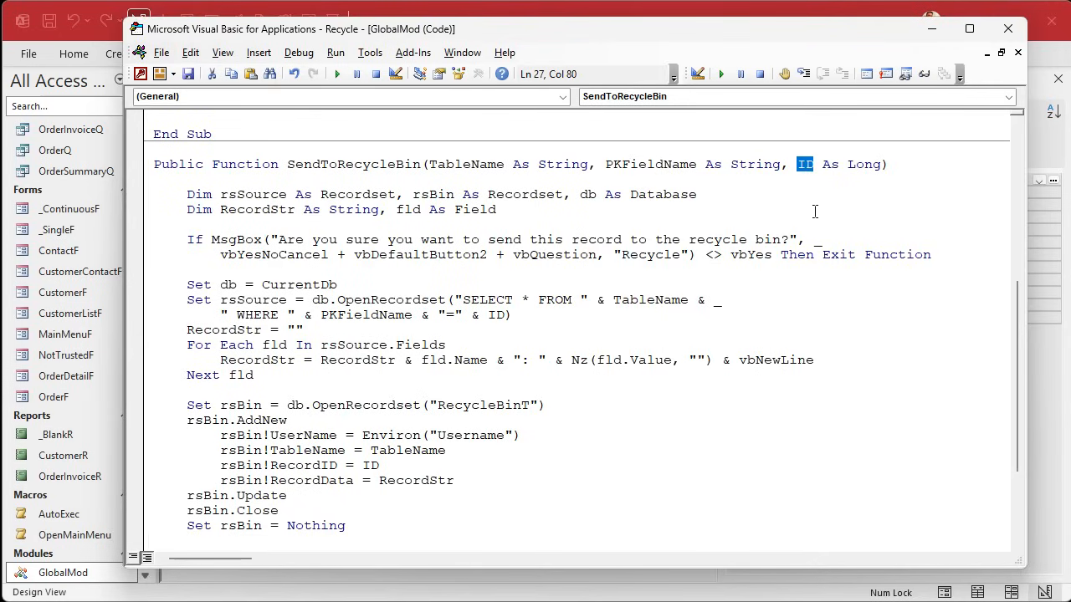
pyautogui.moveTo(512, 234)
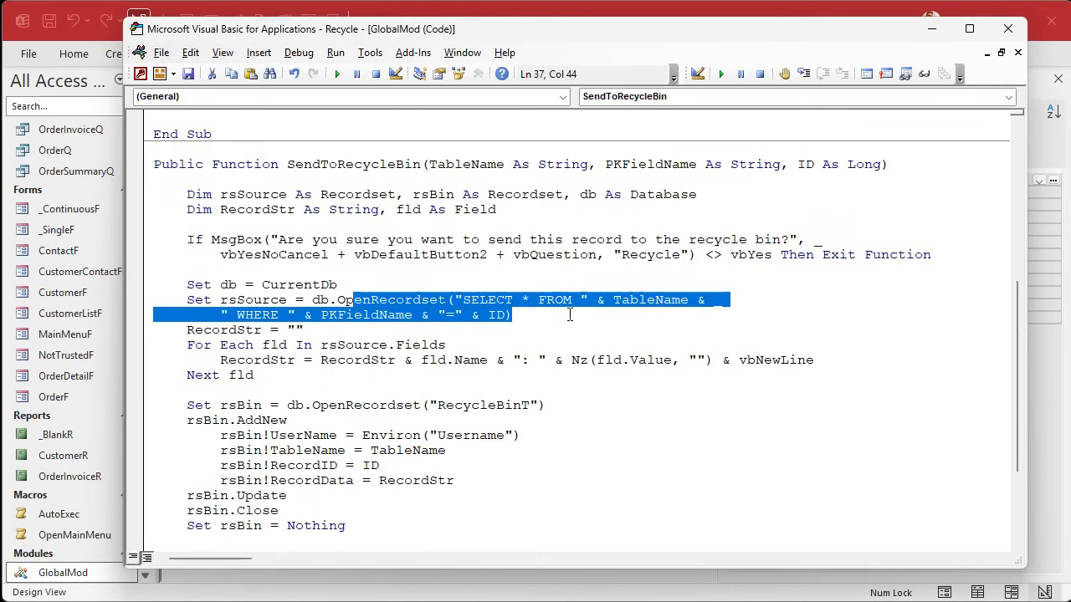
pyautogui.moveTo(480, 168)
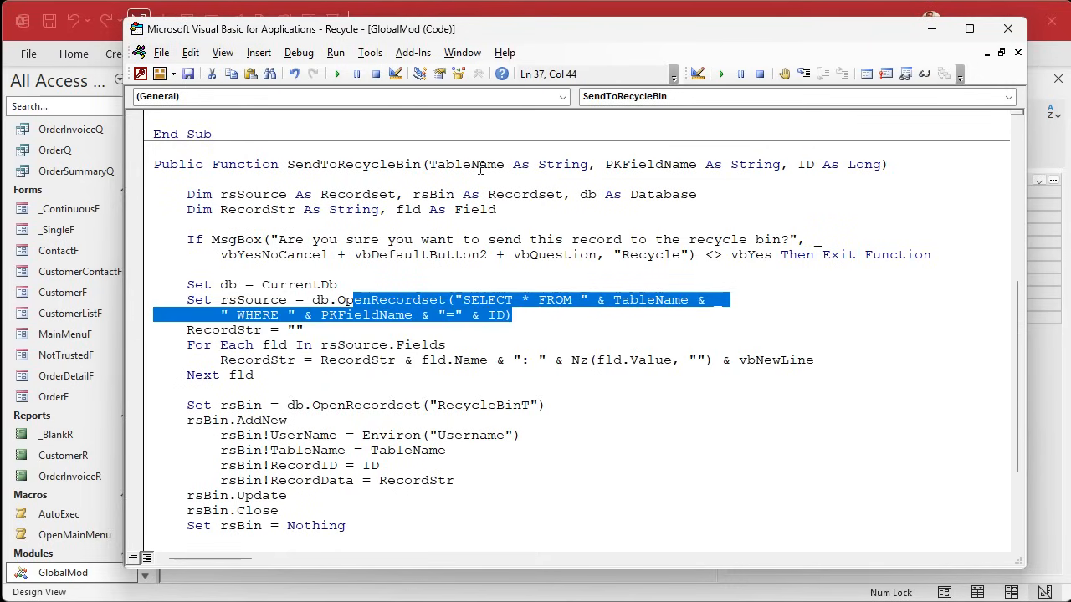
pyautogui.doubleClick(466, 164)
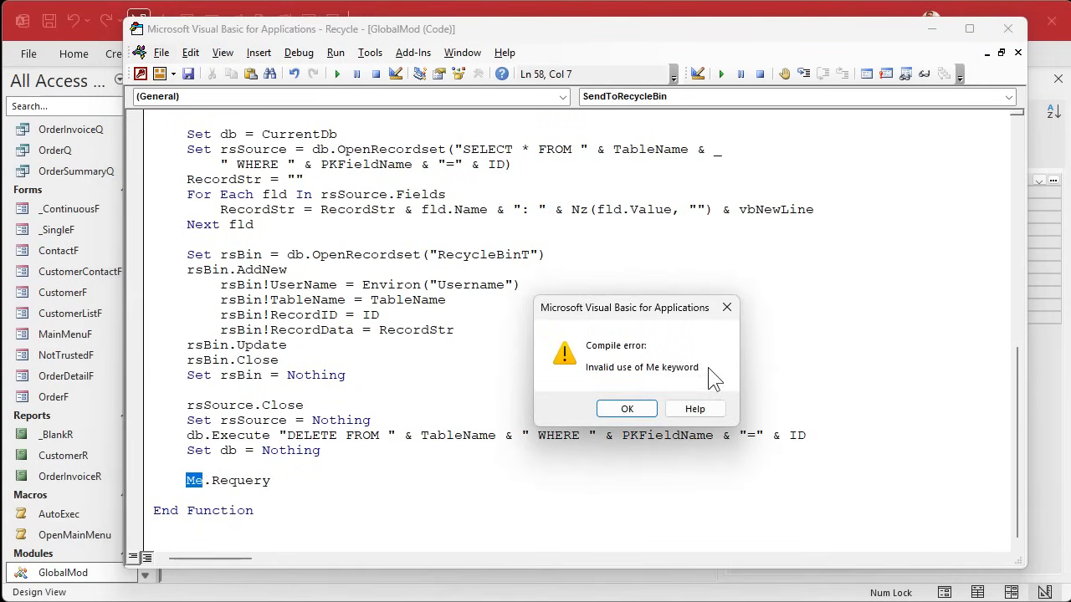
pyautogui.moveTo(626, 408)
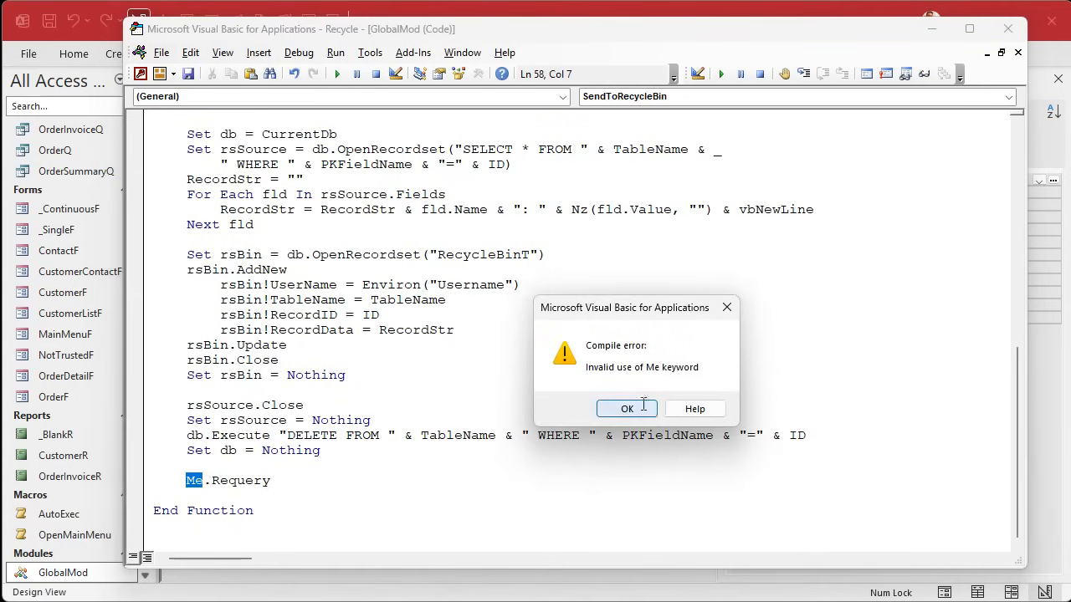
# Dismiss the compile error and change Me.Requery to Screen.ActiveForm.Requery.
pyautogui.click(627, 408)
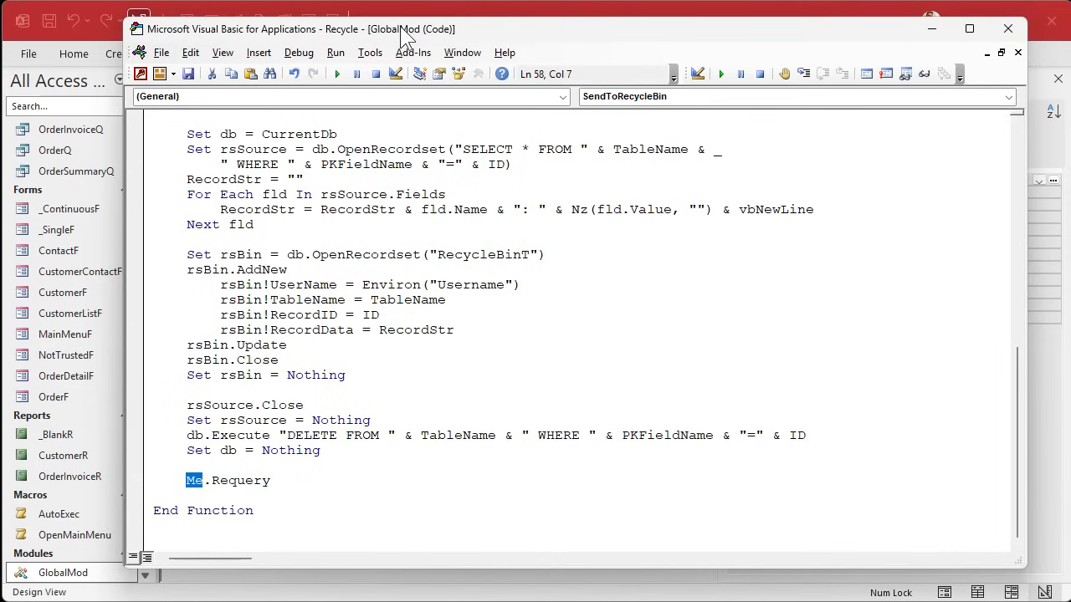
pyautogui.moveTo(404, 39)
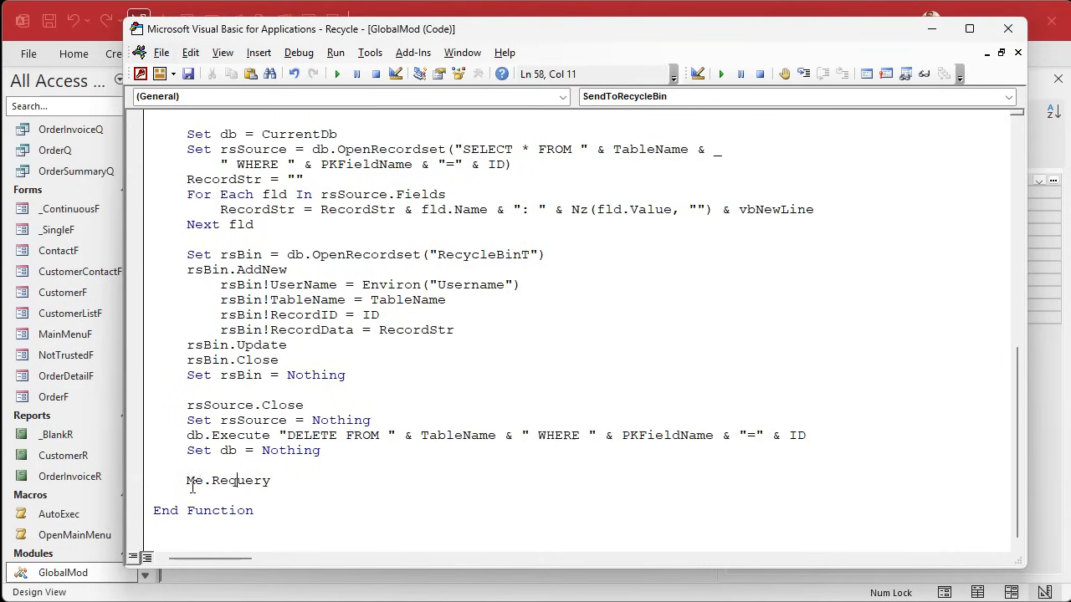
pyautogui.doubleClick(192, 480)
pyautogui.write('screen')
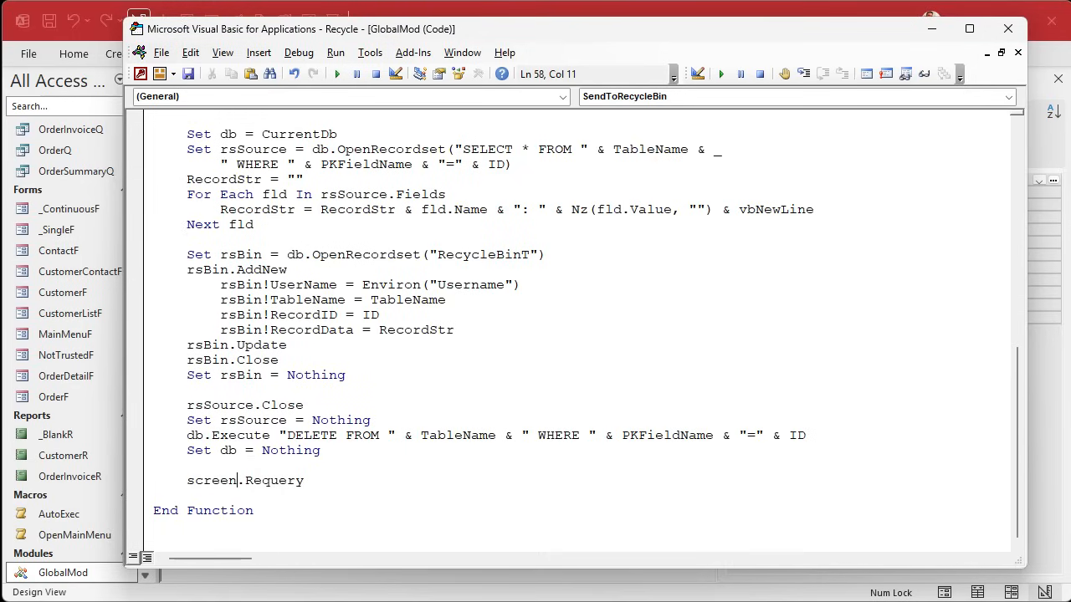
pyautogui.write('activeform')
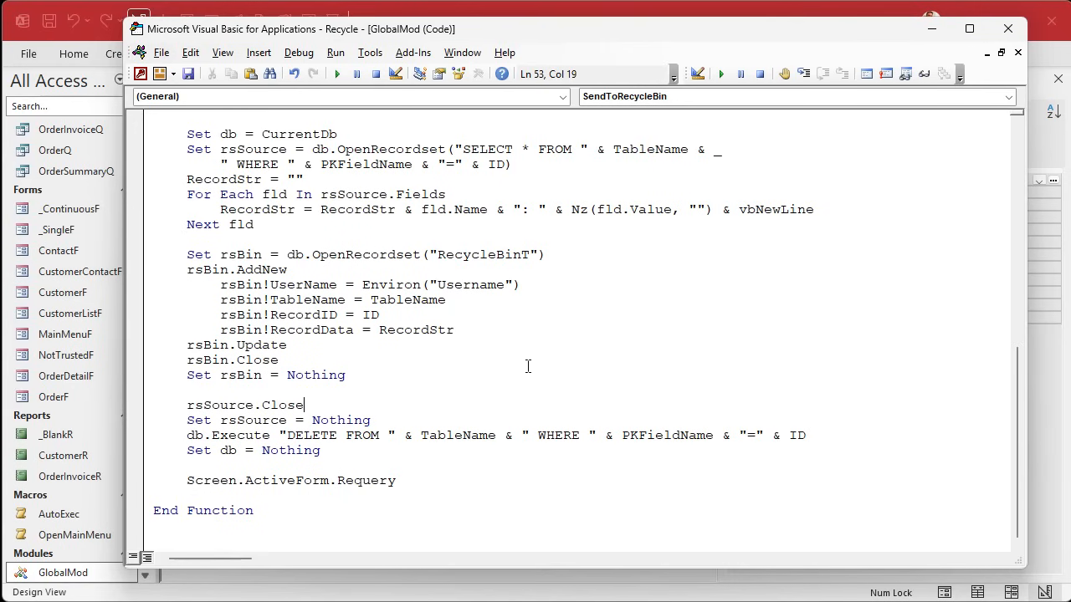
pyautogui.scroll(3)
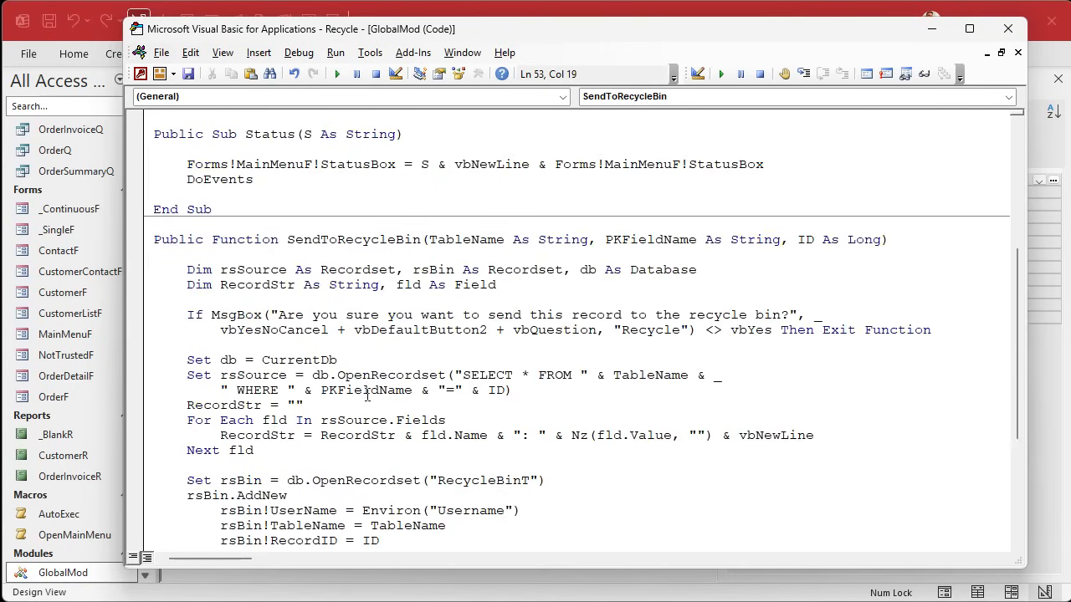
pyautogui.doubleClick(353, 240)
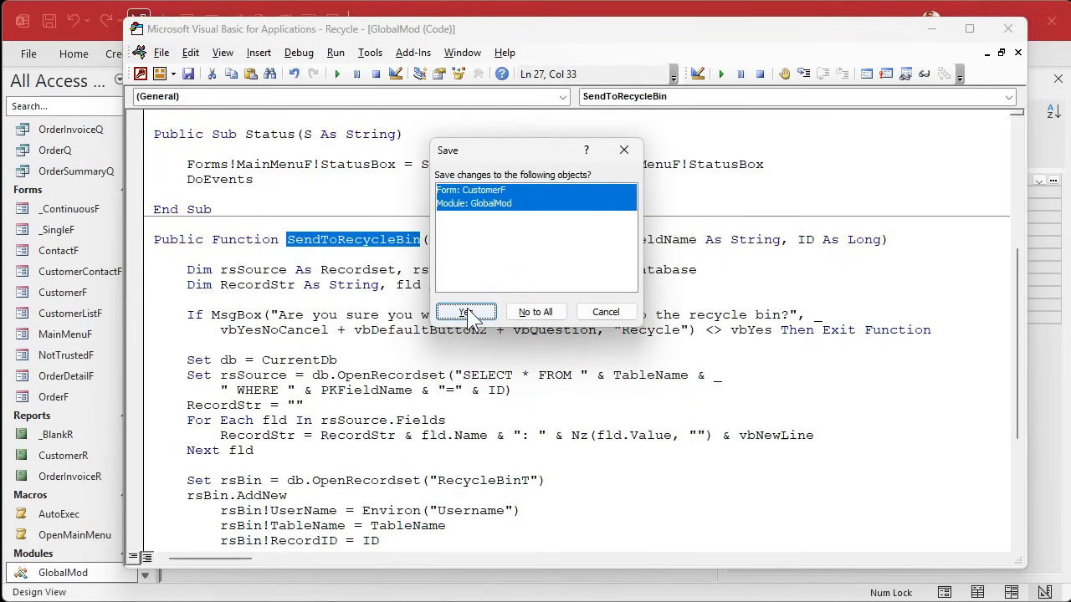
# Save changes and set the button's On Click to =SendToRecycleBin("CustomerT","CustomerID",[CustomerID]).
pyautogui.click(465, 311)
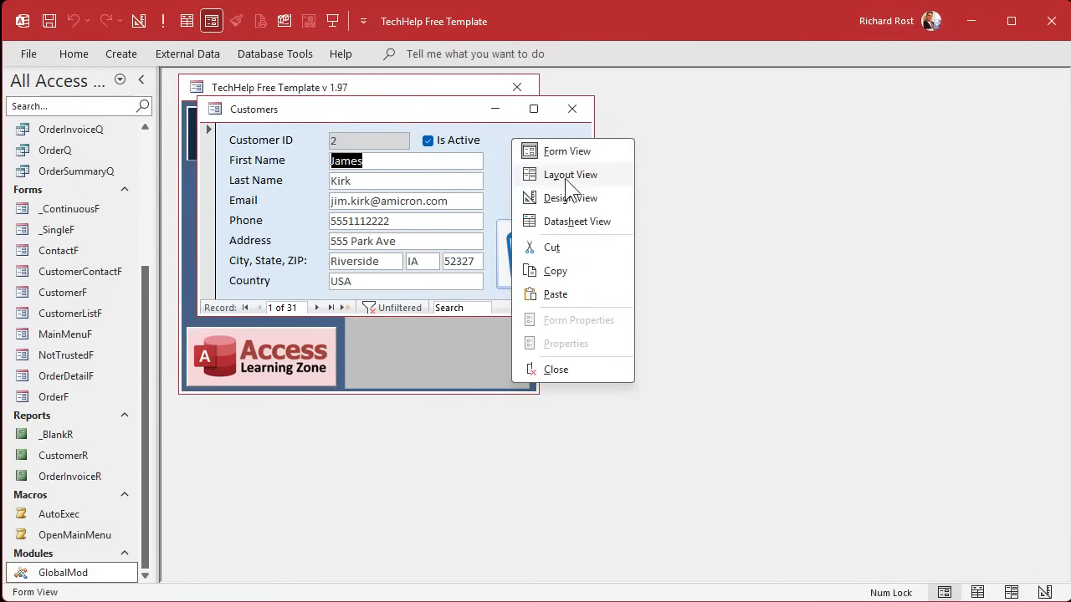
pyautogui.click(571, 197)
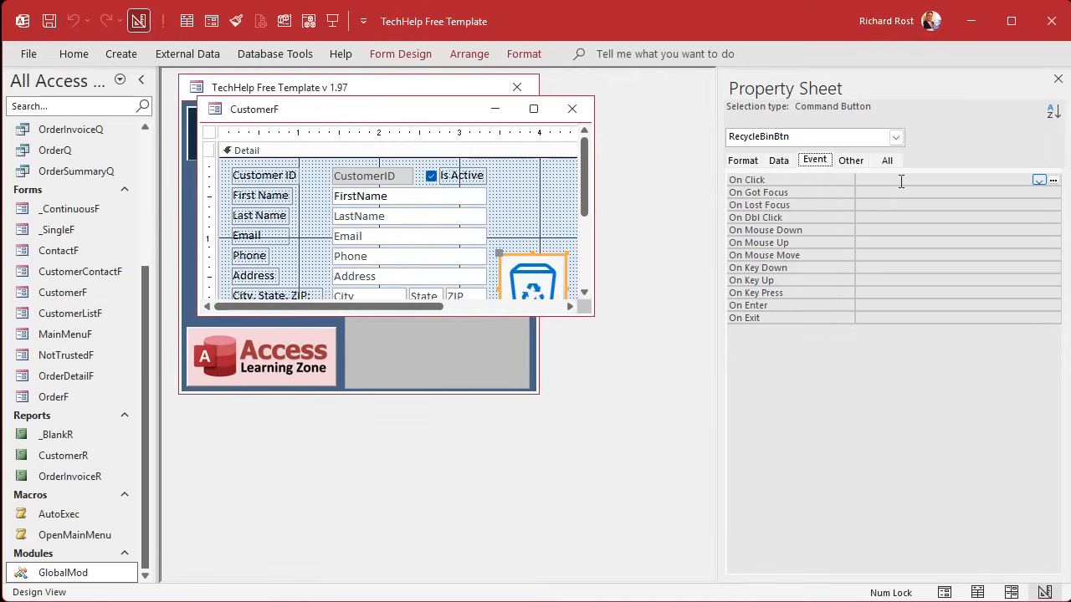
pyautogui.click(945, 179)
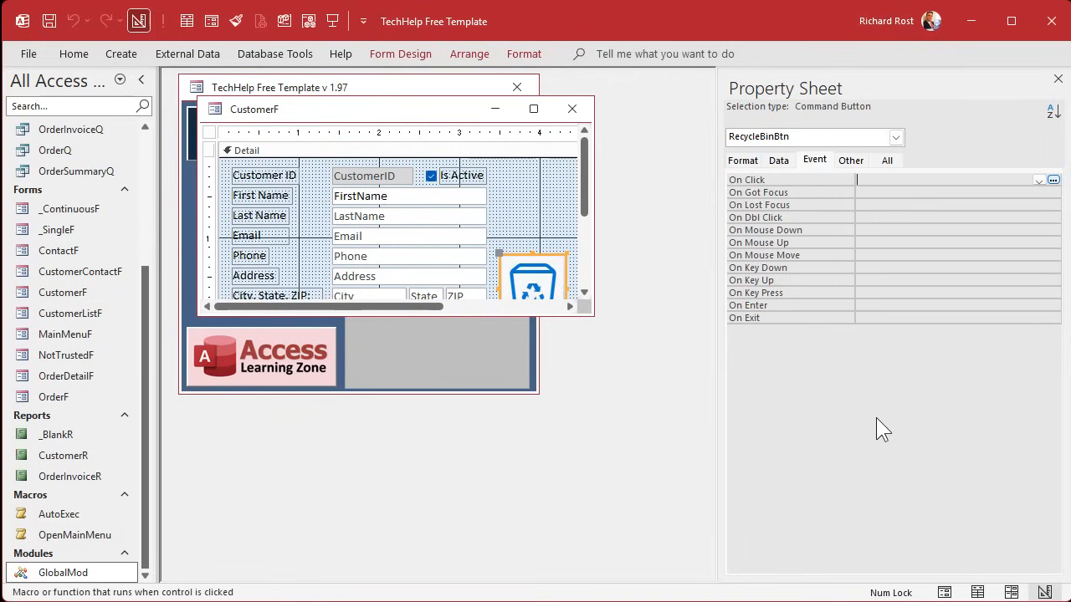
pyautogui.write('=Send')
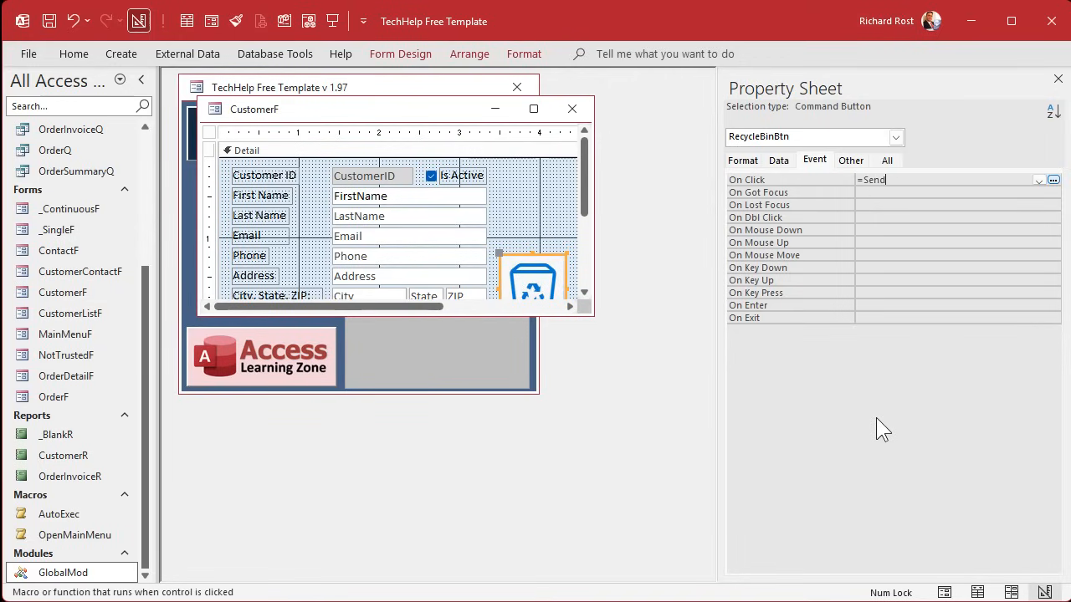
pyautogui.write('ToRecycleBin(')
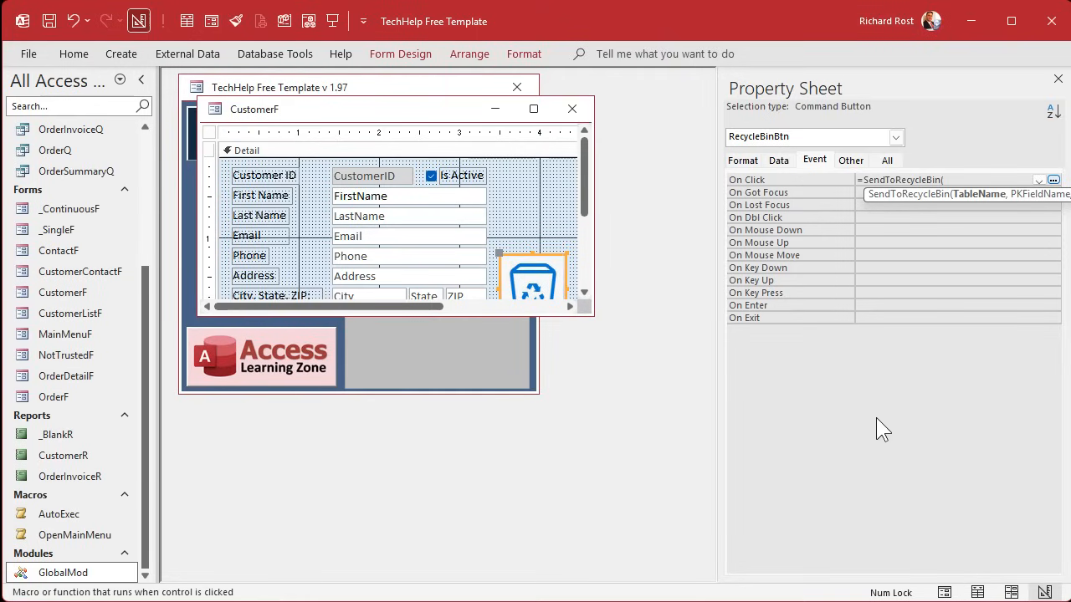
pyautogui.write('"CustomerT"')
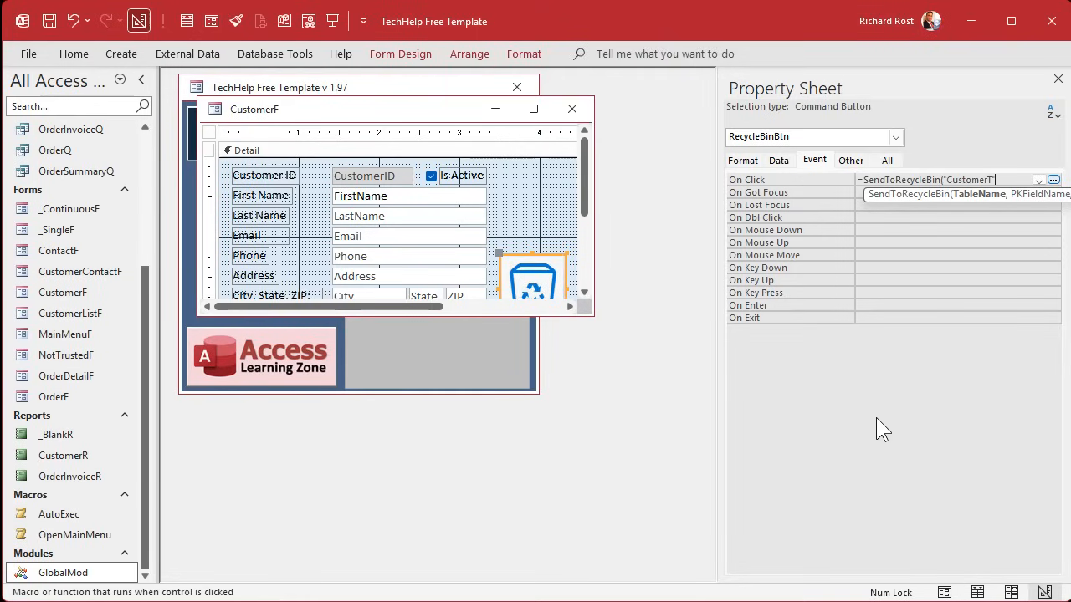
pyautogui.write(',"')
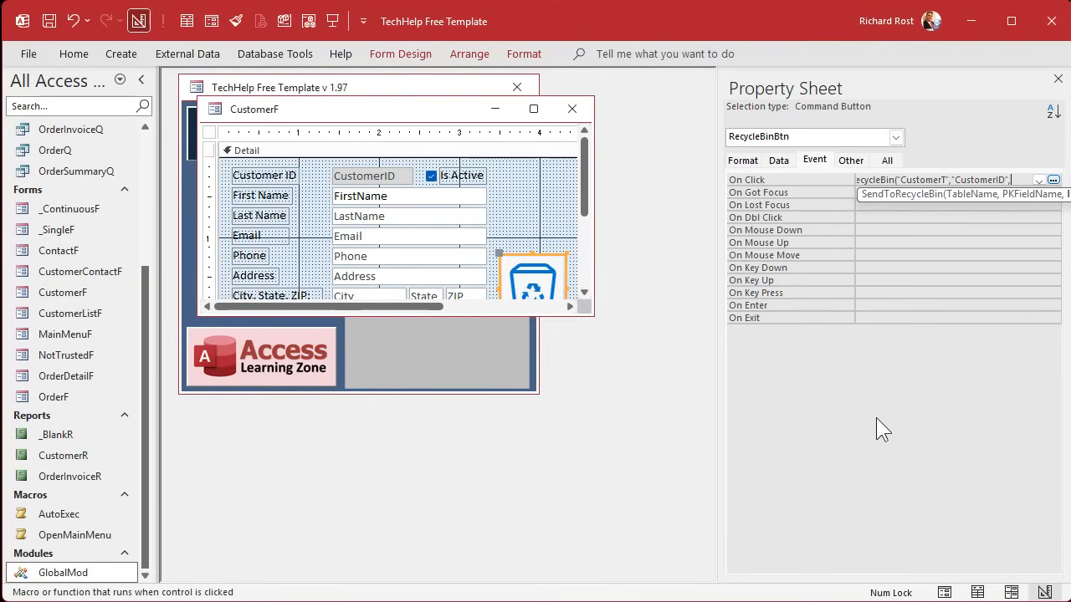
pyautogui.write('CustomerID')
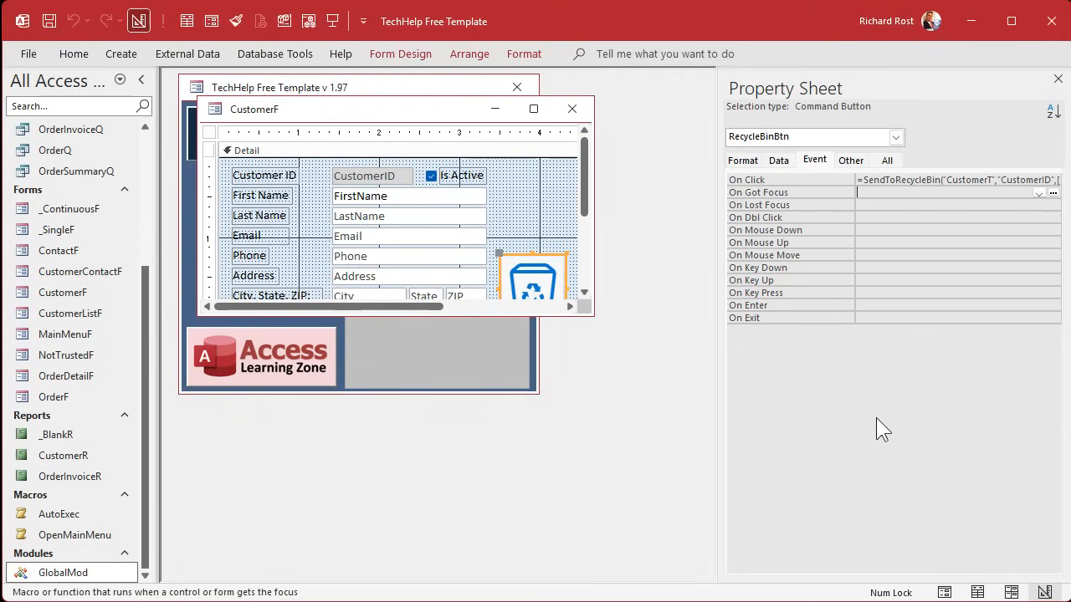
pyautogui.click(945, 179)
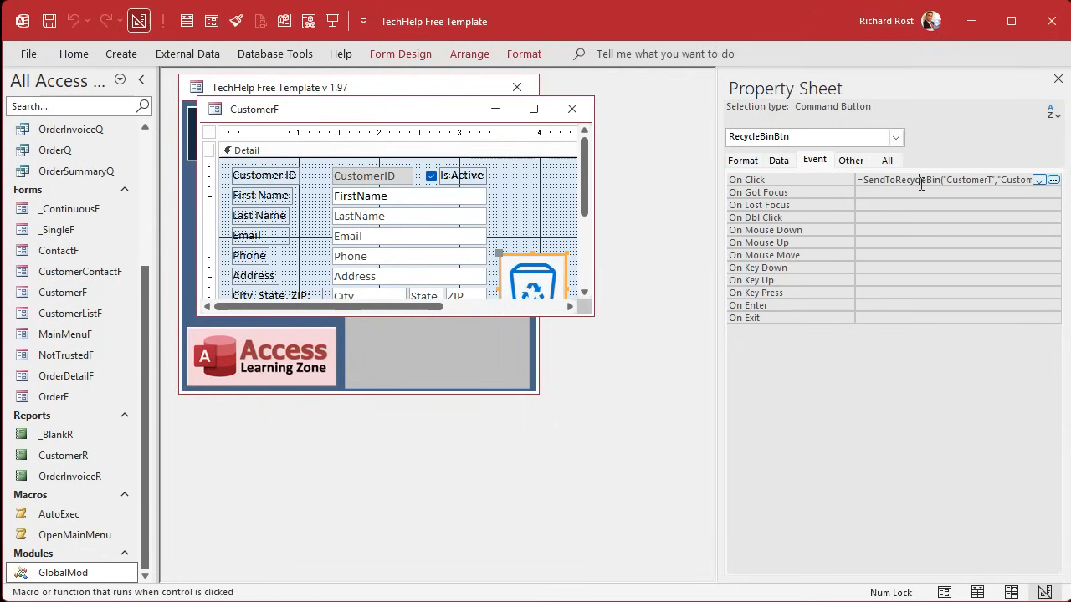
pyautogui.click(1053, 179)
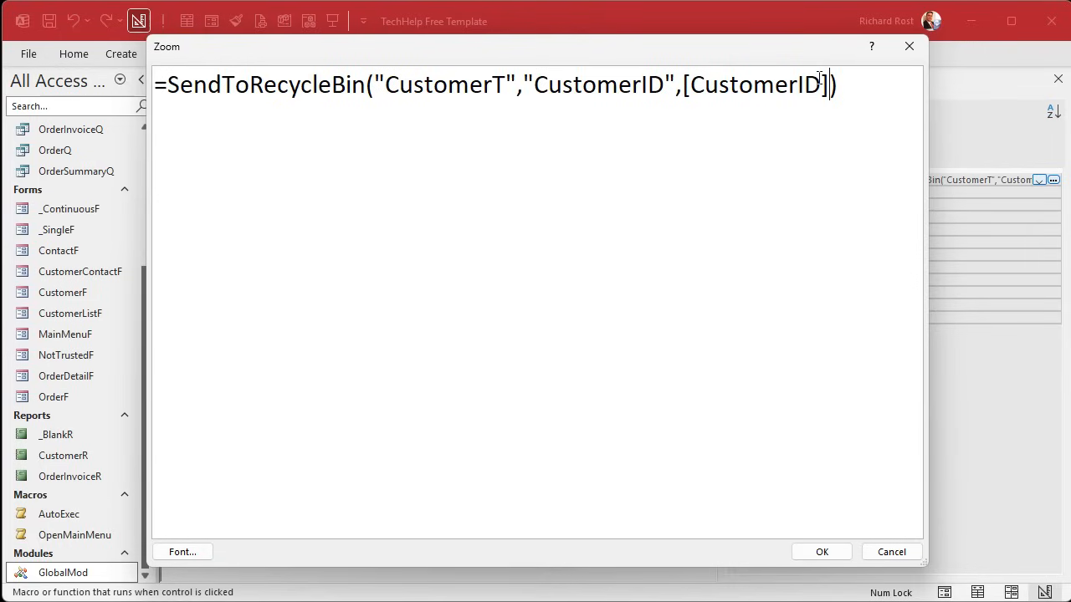
pyautogui.click(821, 551)
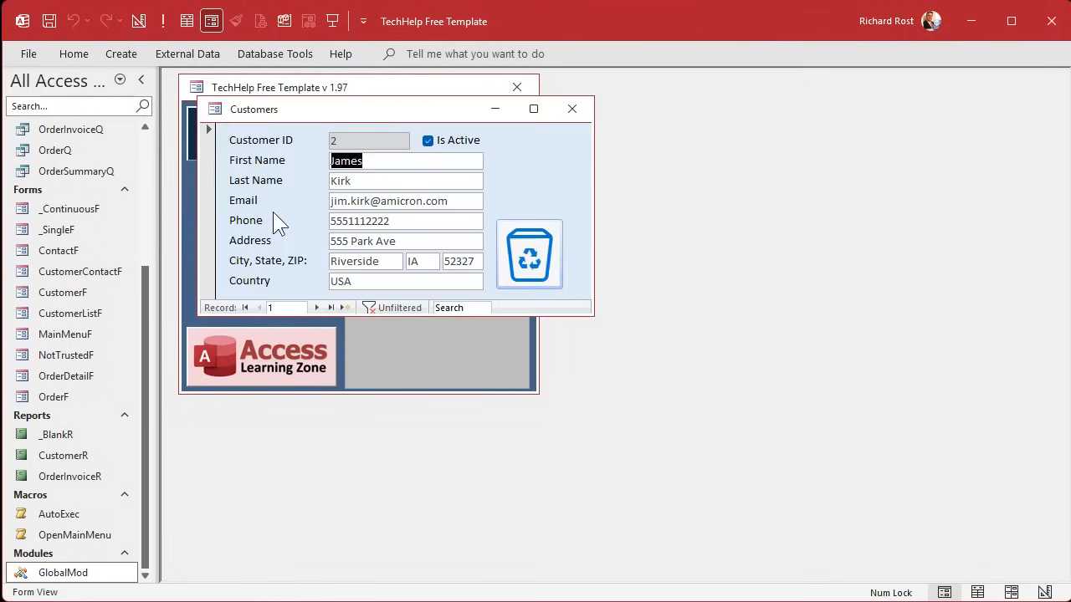
# Send customer record 3, Jean Luc Picard, to the recycle bin, confirming Yes.
pyautogui.click(317, 307)
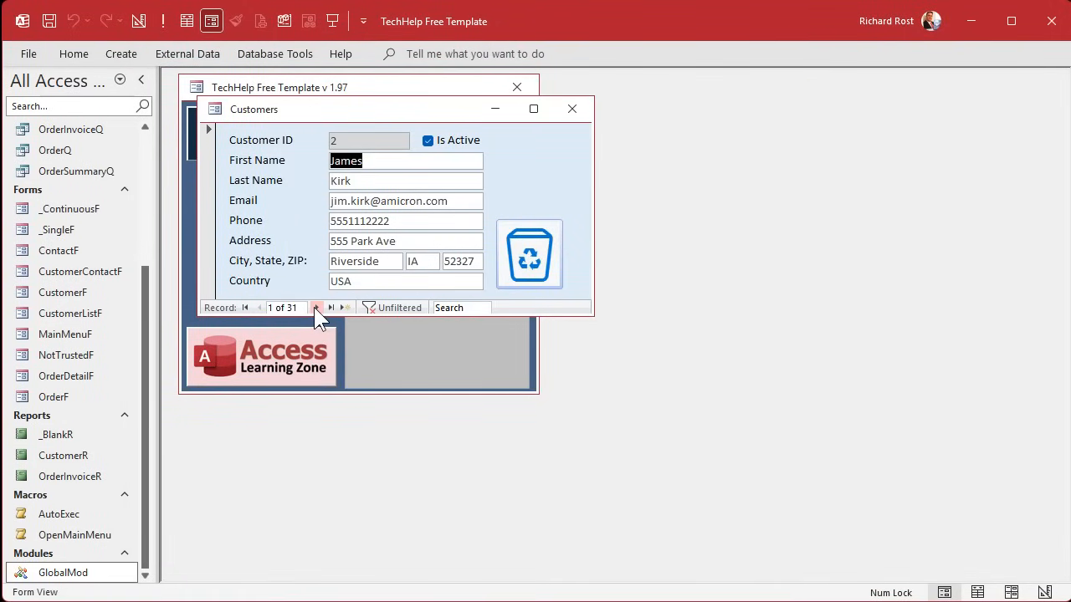
pyautogui.click(317, 307)
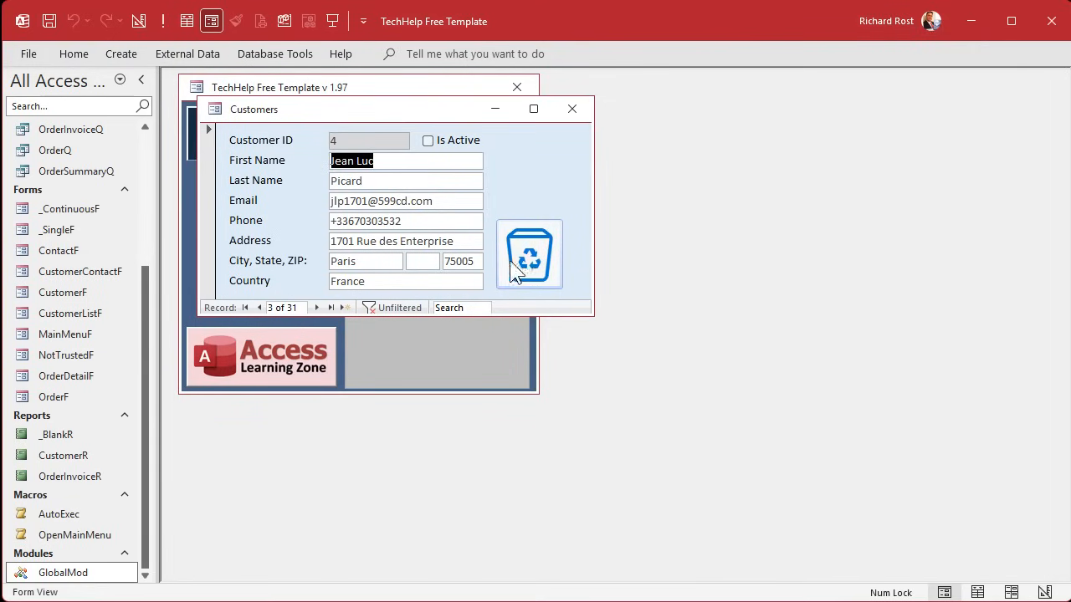
pyautogui.click(529, 254)
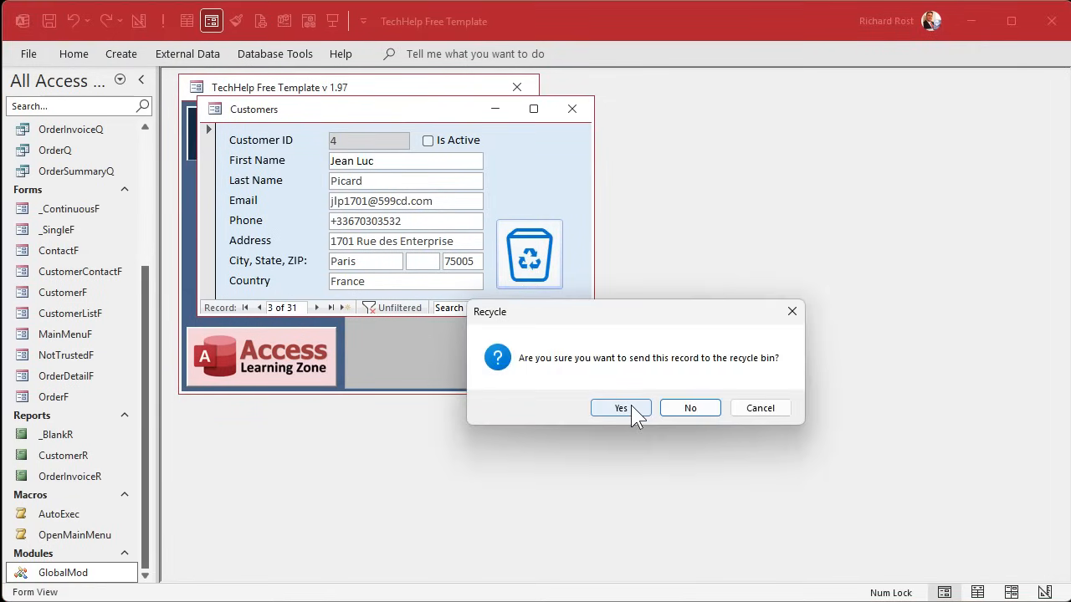
pyautogui.click(620, 409)
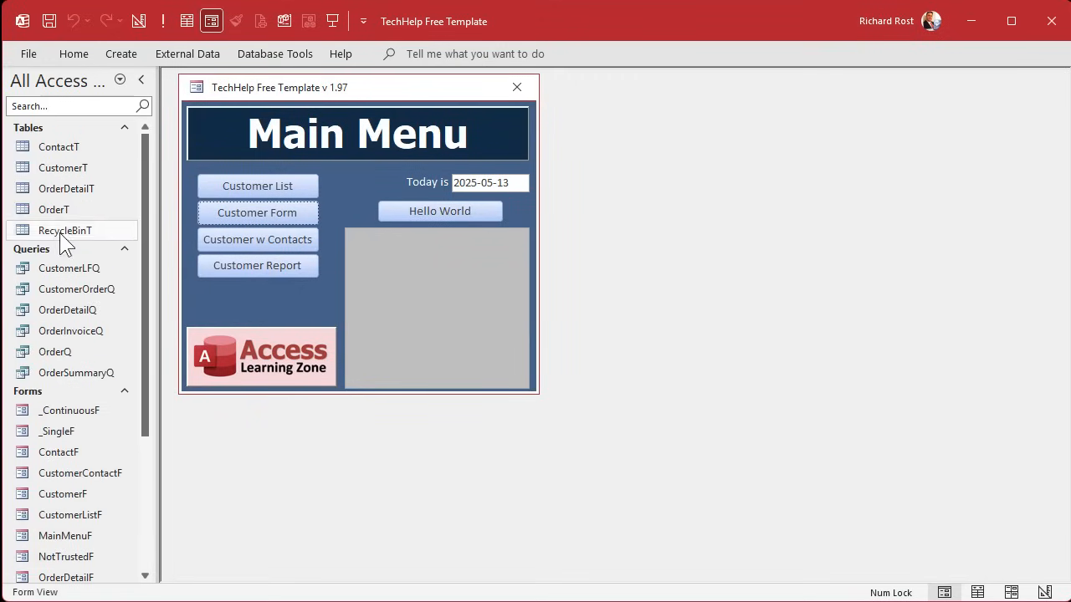
# Verify the new entry in RecycleBinT, then reopen and close the customer form.
pyautogui.doubleClick(65, 230)
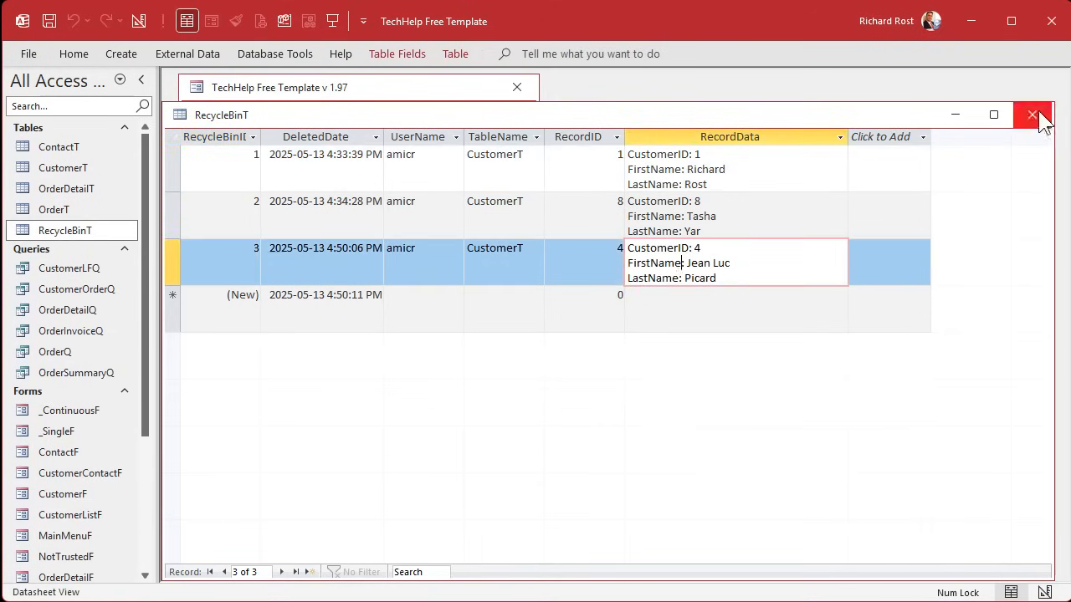
pyautogui.click(1035, 115)
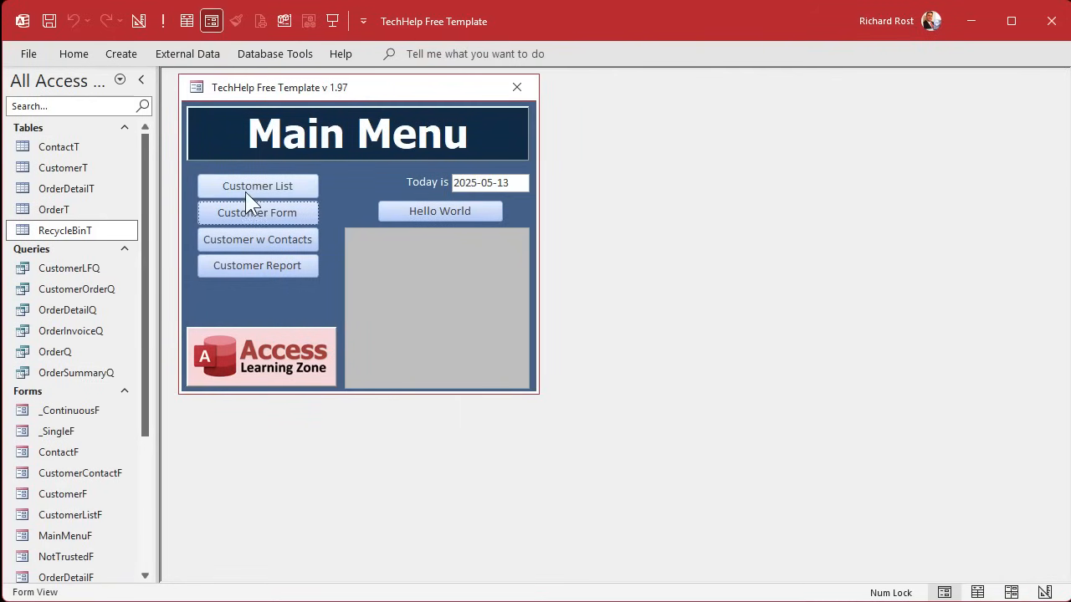
pyautogui.click(257, 212)
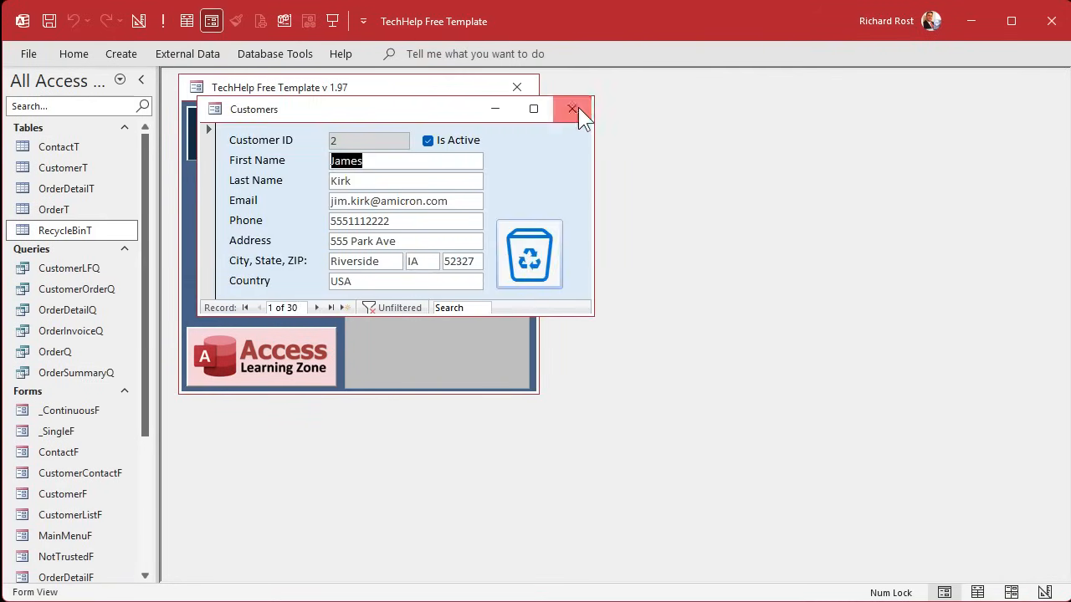
pyautogui.click(572, 108)
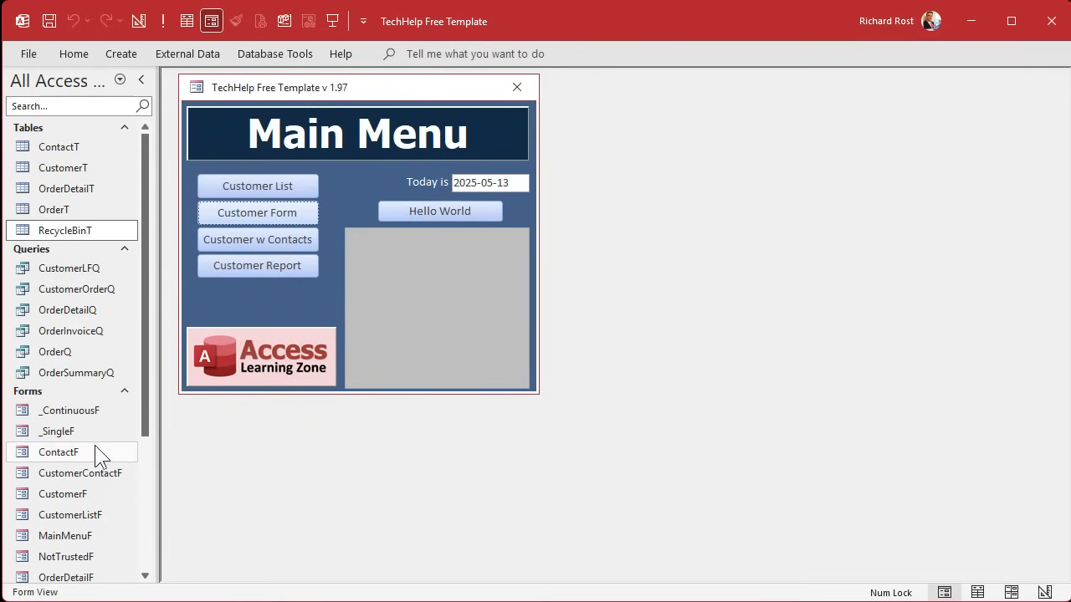
# Open the ContactF form and position it beside the main menu.
pyautogui.scroll(-3)
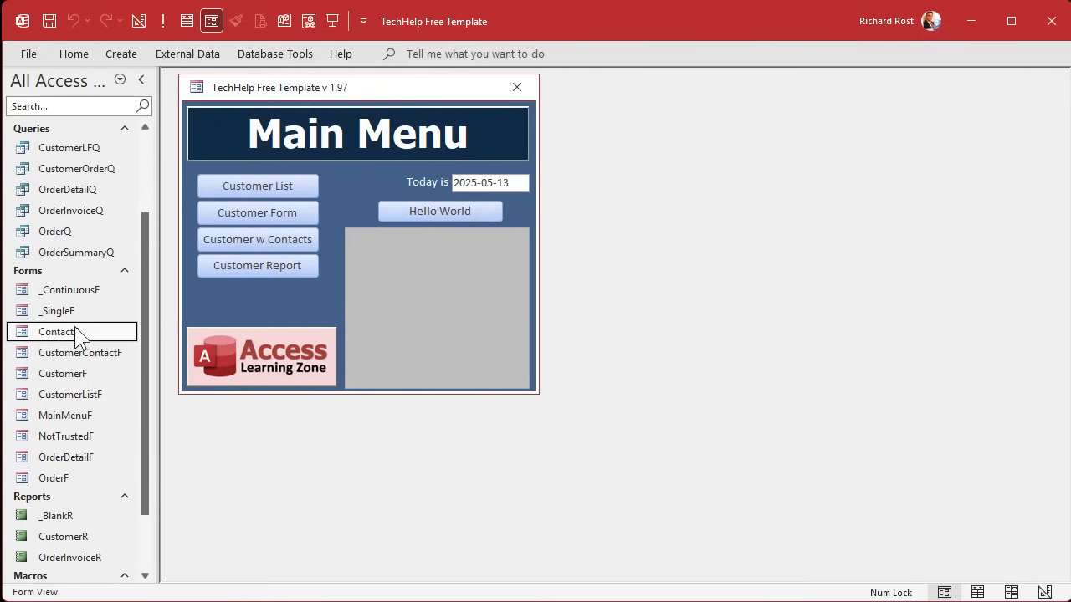
pyautogui.doubleClick(56, 331)
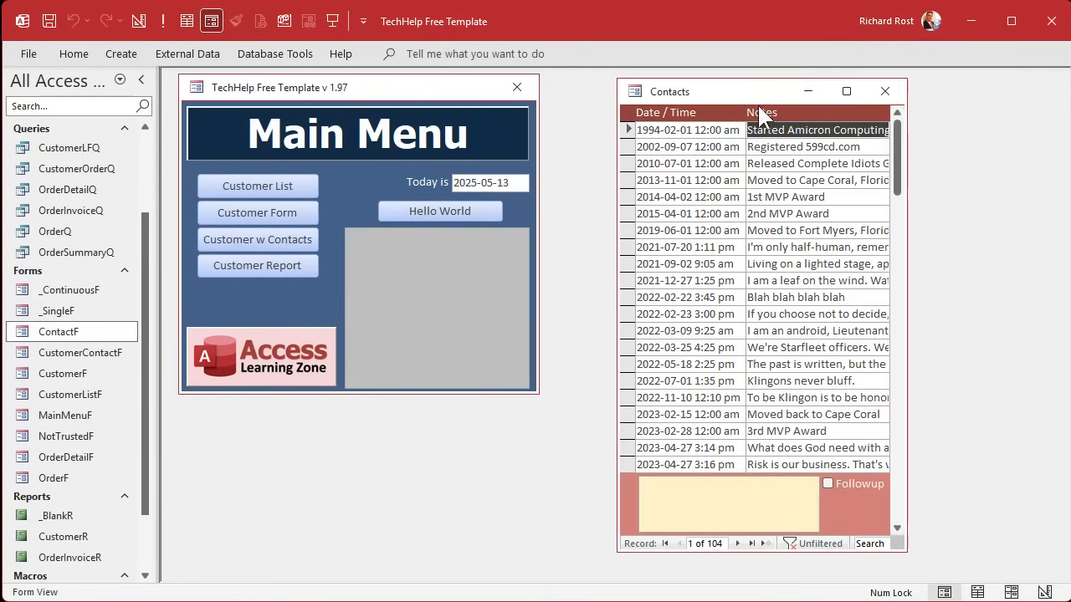
pyautogui.click(787, 196)
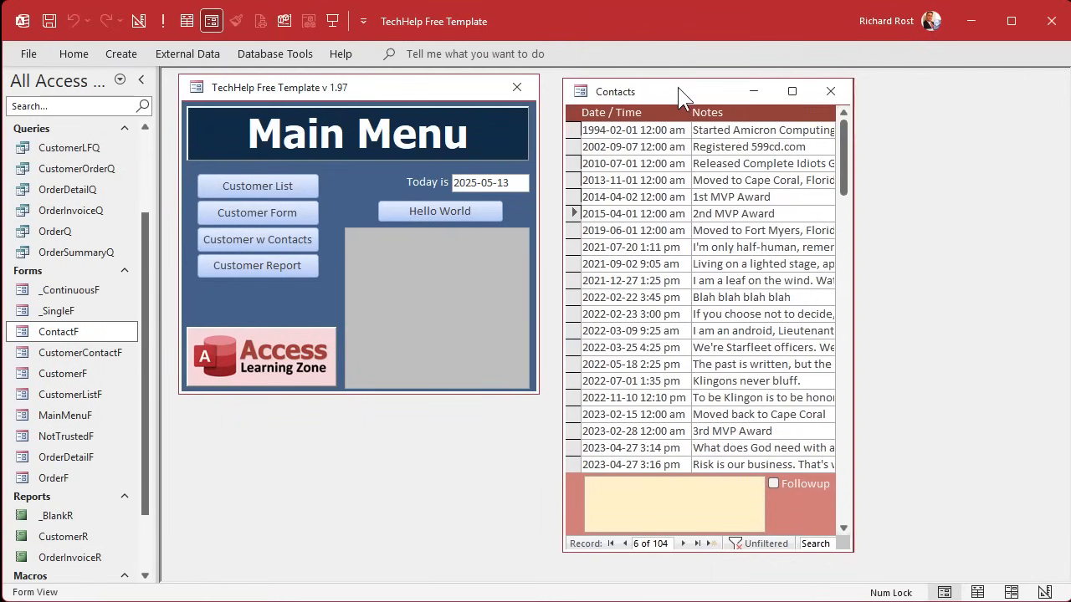
pyautogui.moveTo(677, 91); pyautogui.dragTo(674, 87)
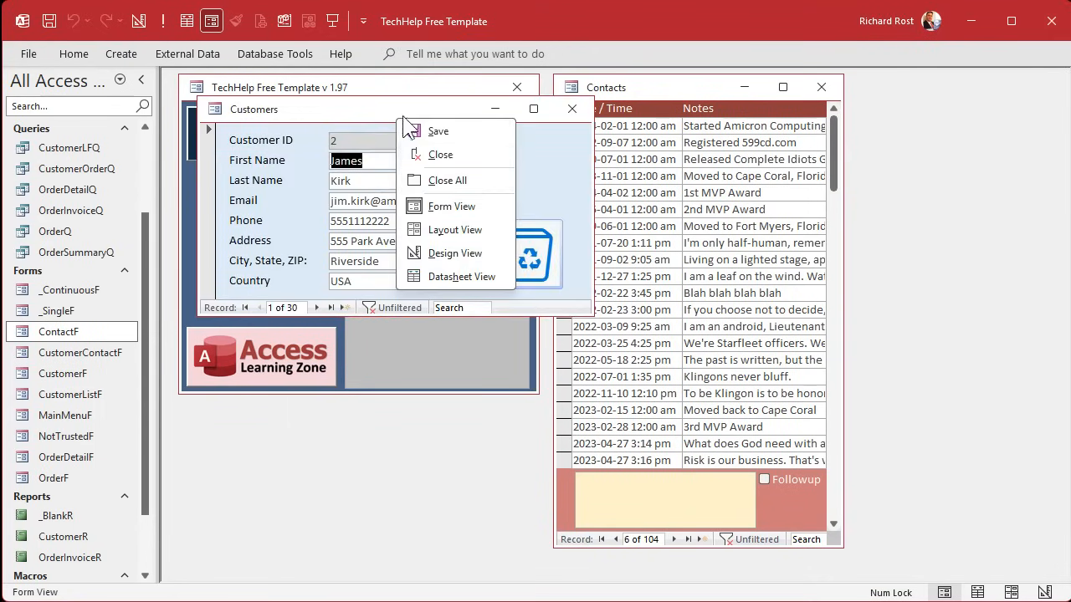
# Point the pasted recycle button's On Click at ContactT and ContactID, then save ContactF.
pyautogui.click(455, 253)
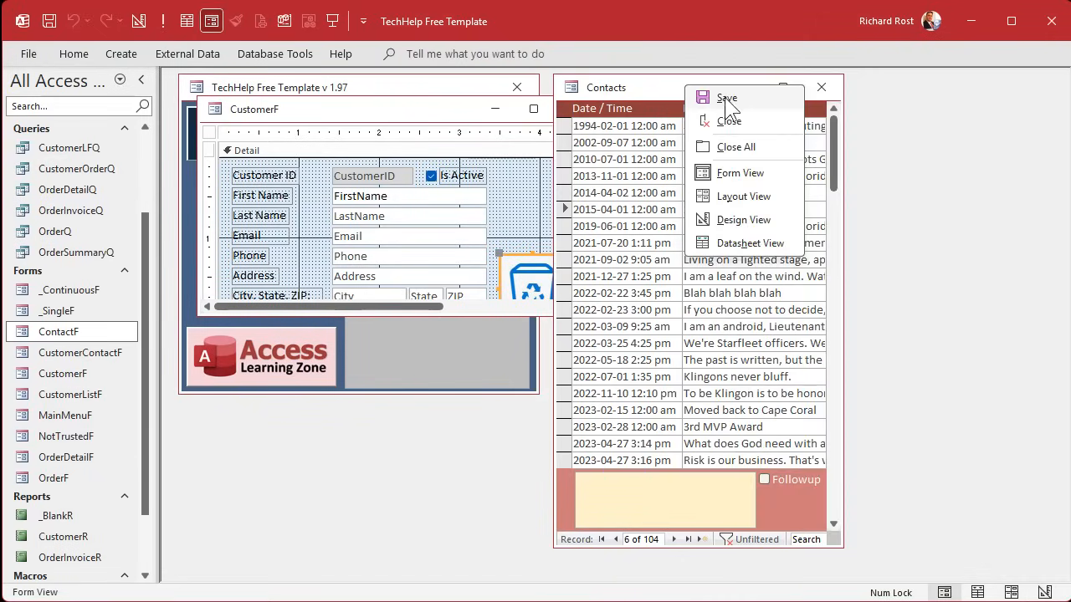
pyautogui.click(743, 219)
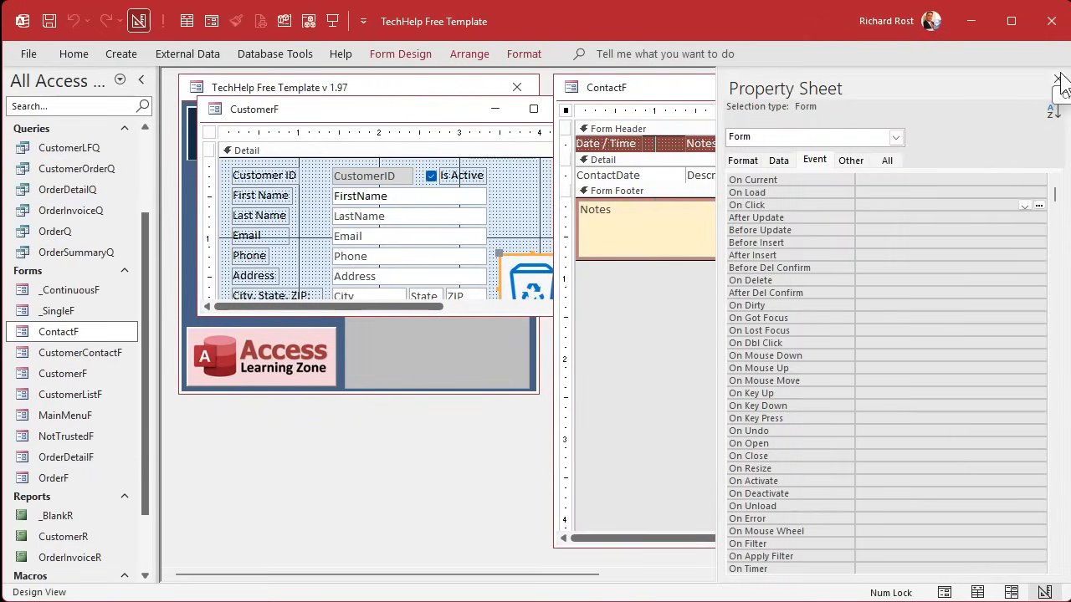
pyautogui.click(1059, 80)
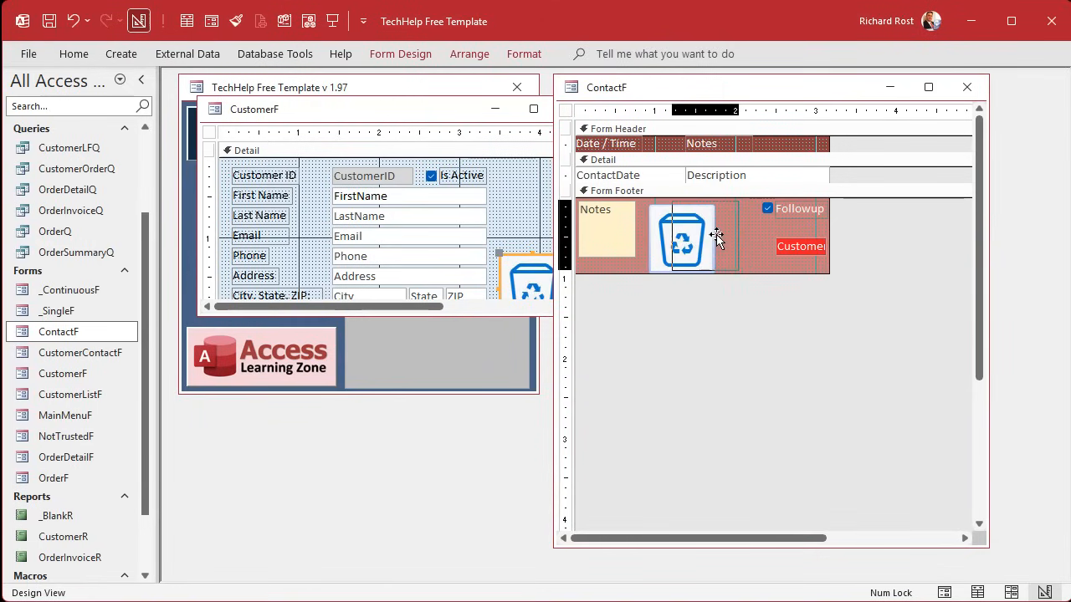
pyautogui.doubleClick(683, 239)
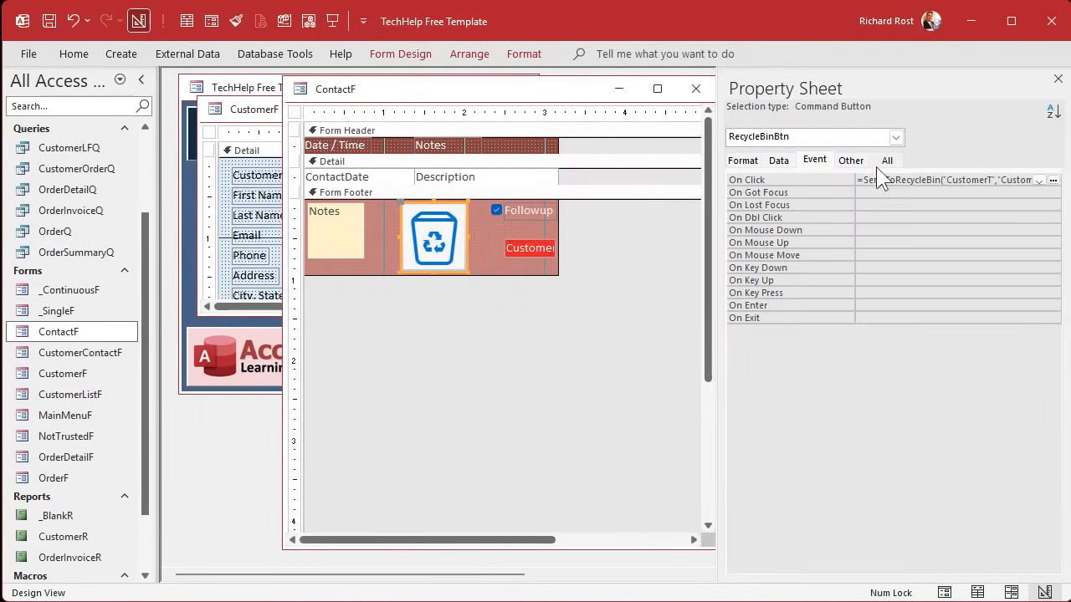
pyautogui.click(1052, 179)
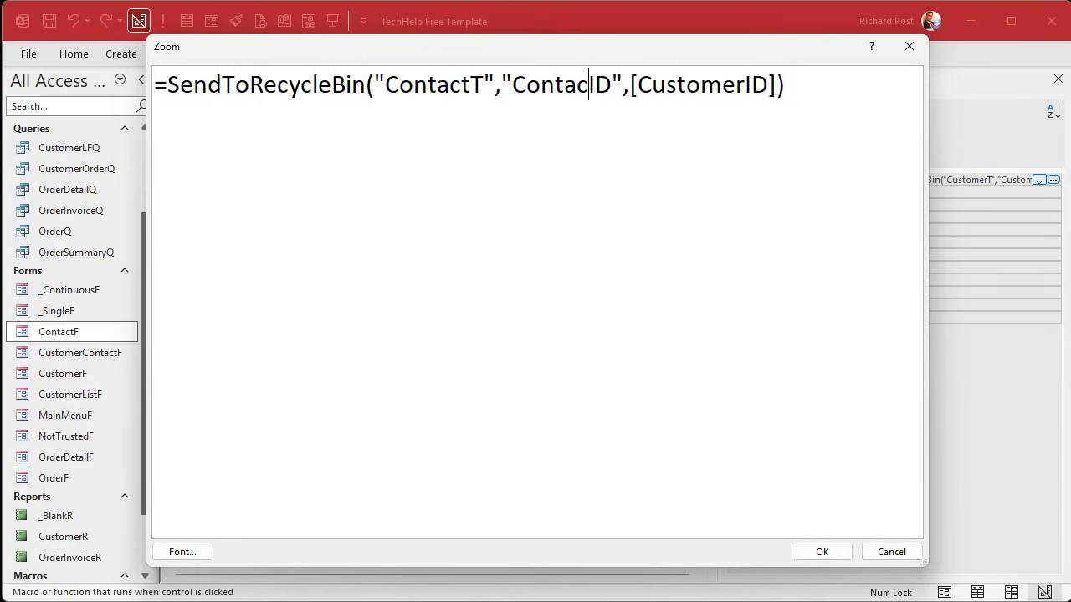
pyautogui.doubleClick(567, 84)
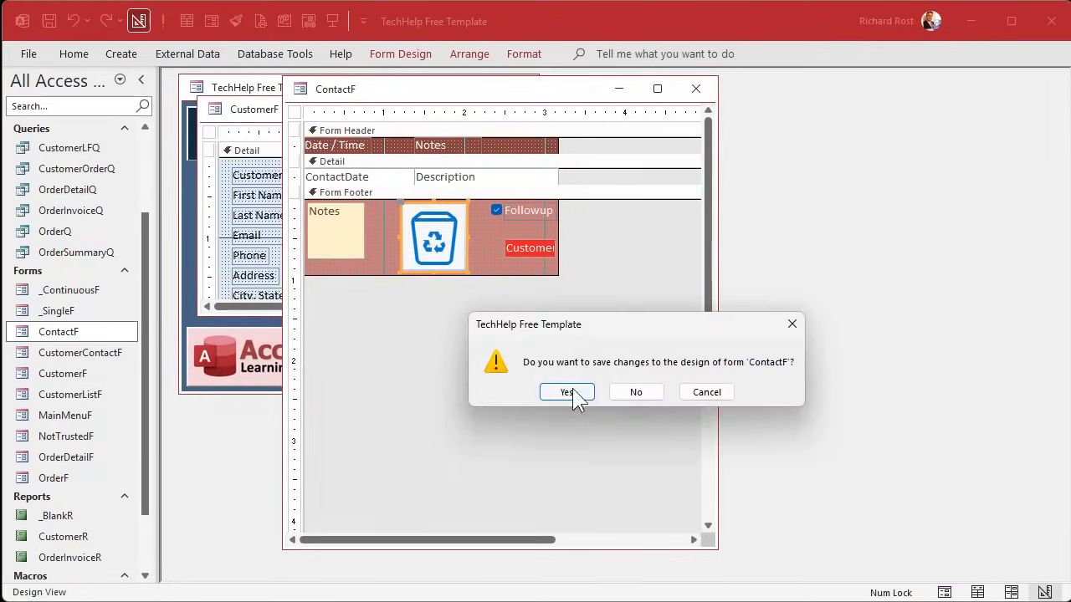
pyautogui.click(567, 392)
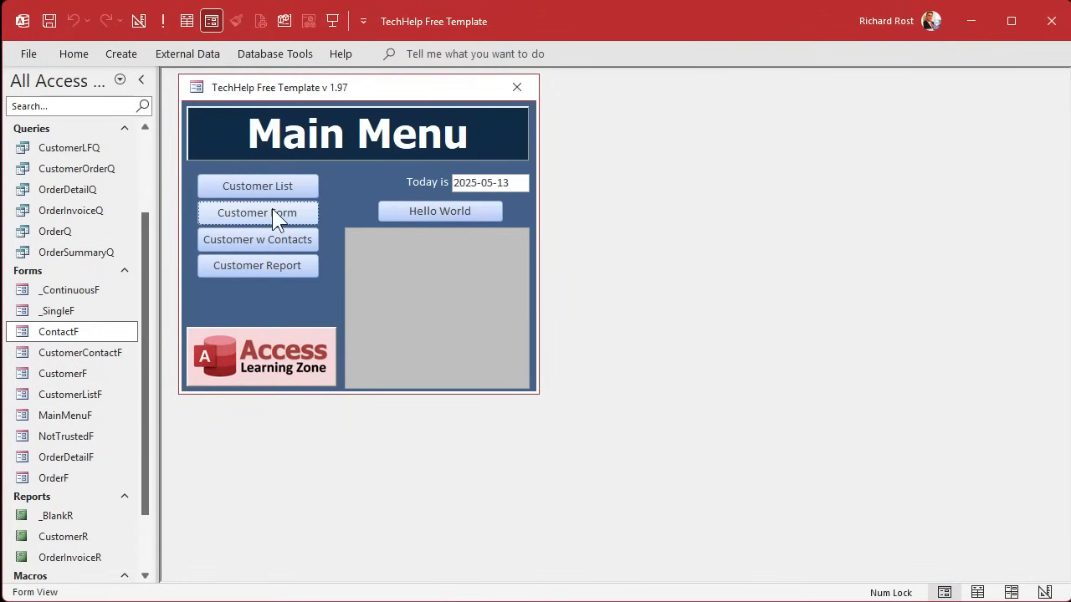
# Recycle the 1st MVP Award contact, confirming Yes, and open RecycleBinT.
pyautogui.click(257, 213)
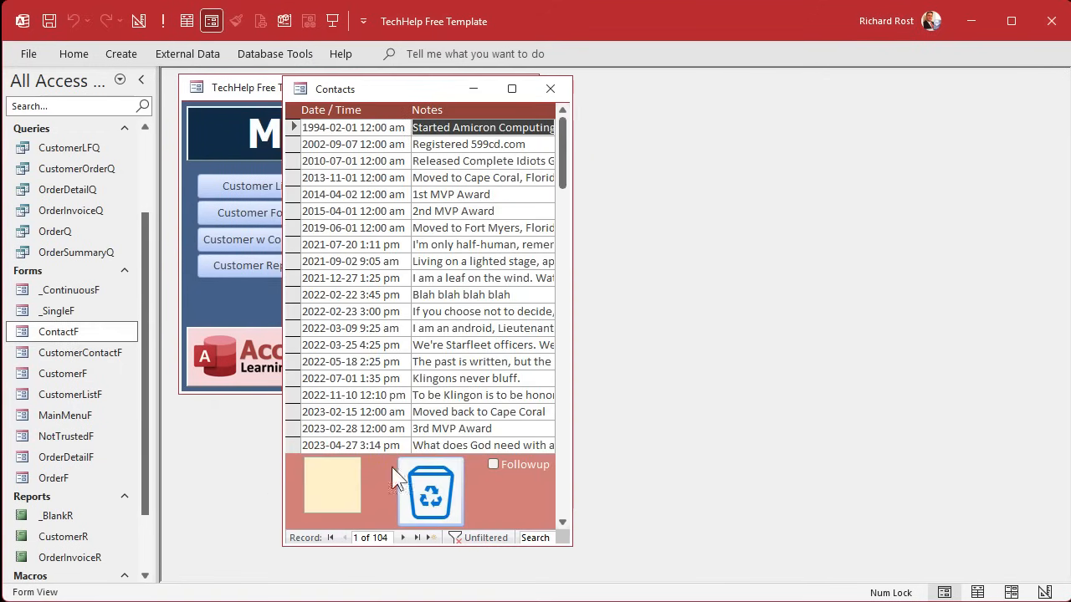
pyautogui.click(457, 195)
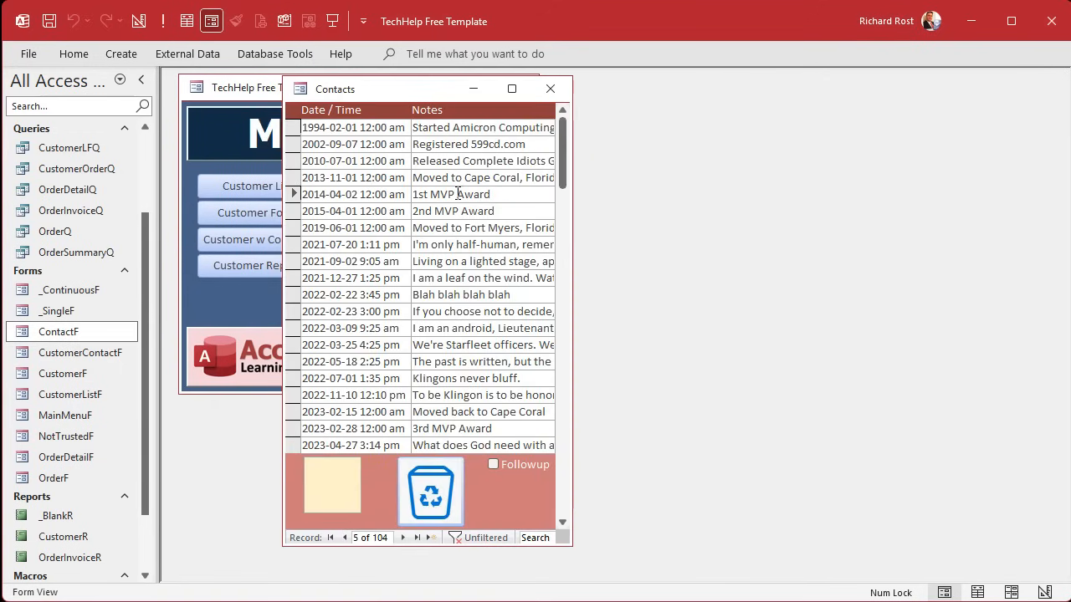
pyautogui.click(430, 491)
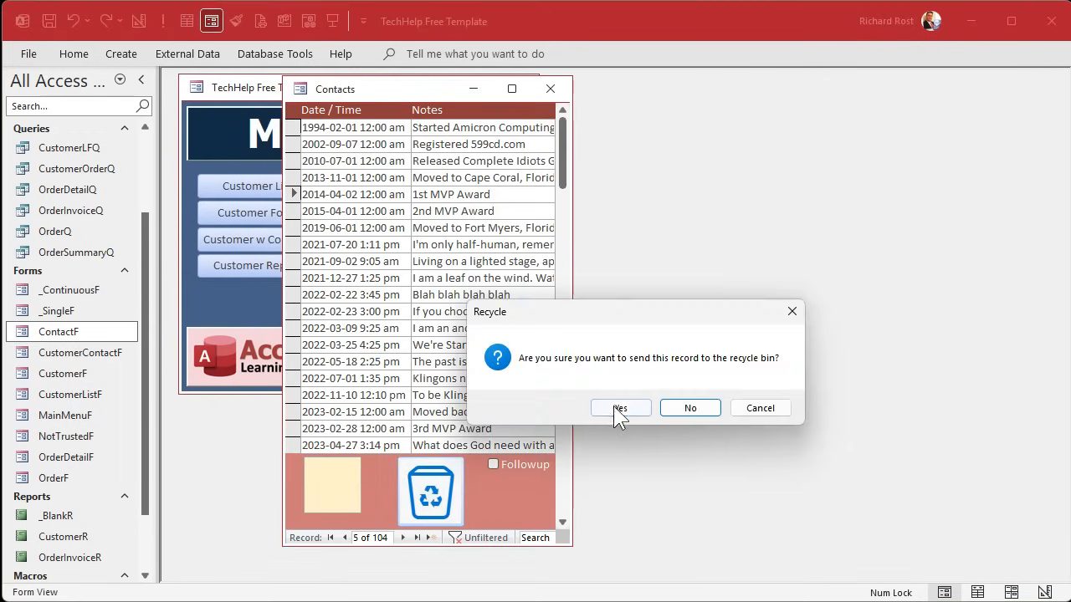
pyautogui.click(620, 407)
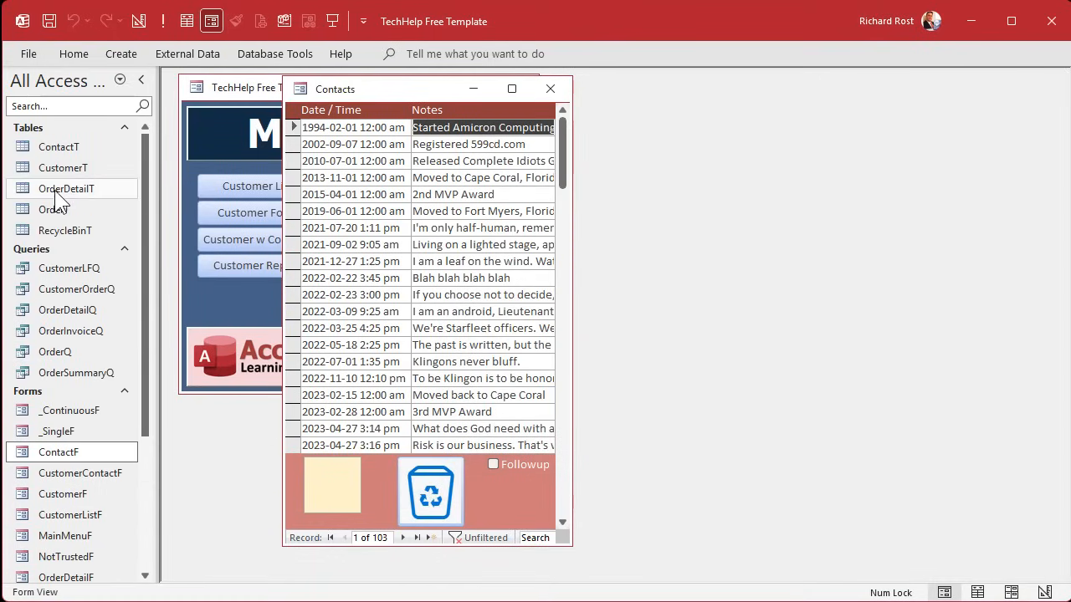
pyautogui.doubleClick(65, 230)
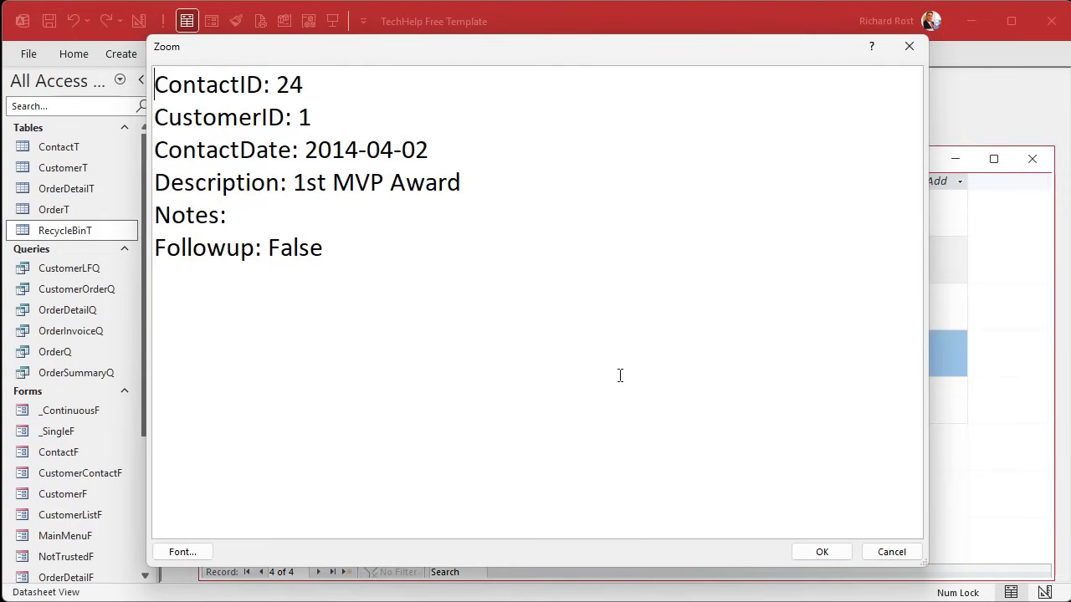
pyautogui.moveTo(343, 248)
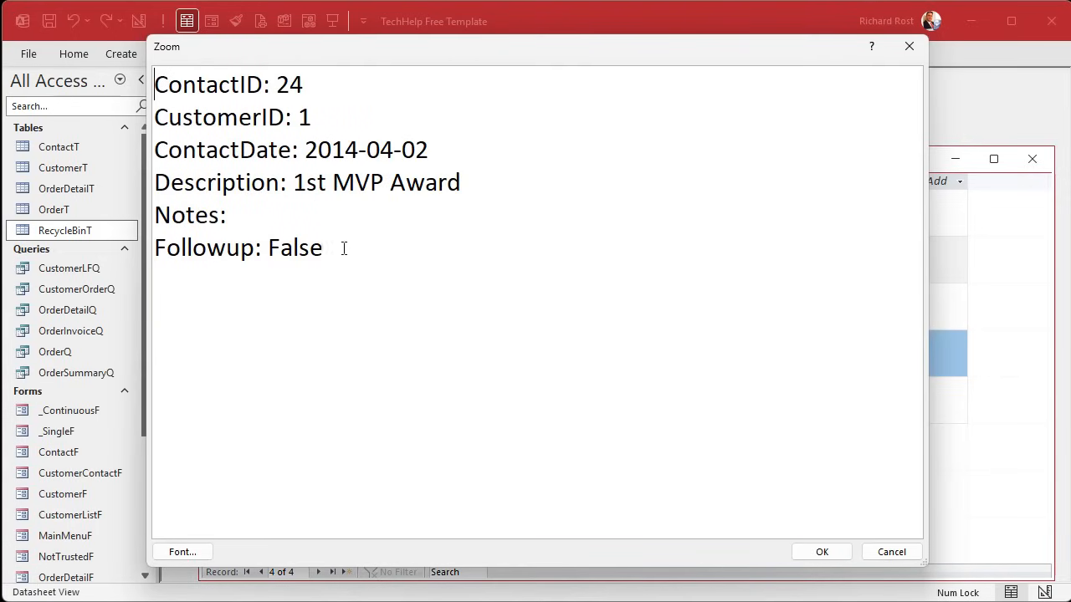
# Close the record data zoom, the RecycleBinT table, and the Contacts form.
pyautogui.click(821, 552)
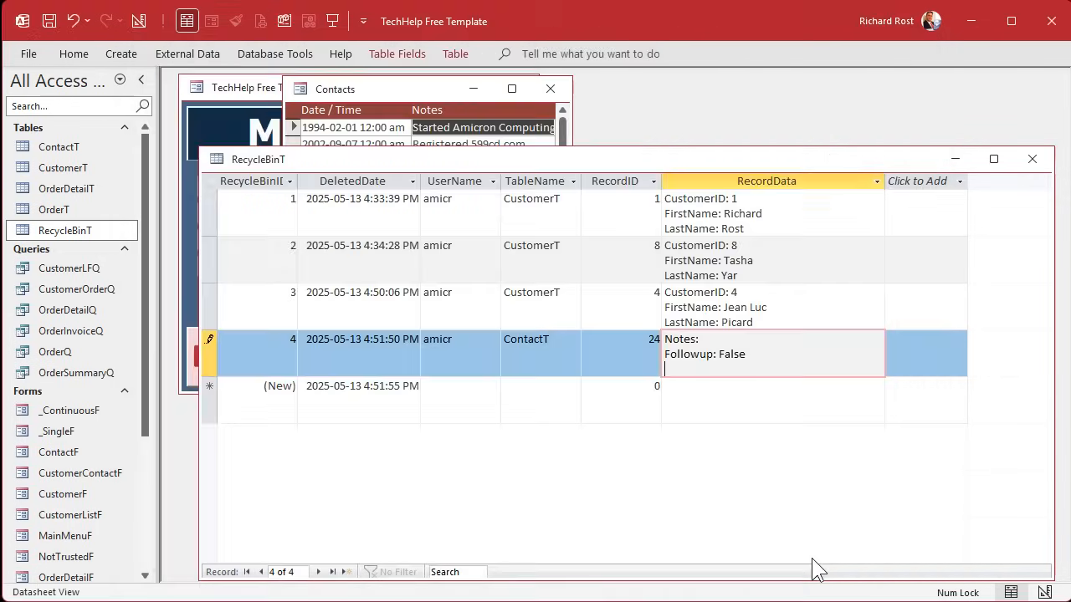
pyautogui.click(1033, 159)
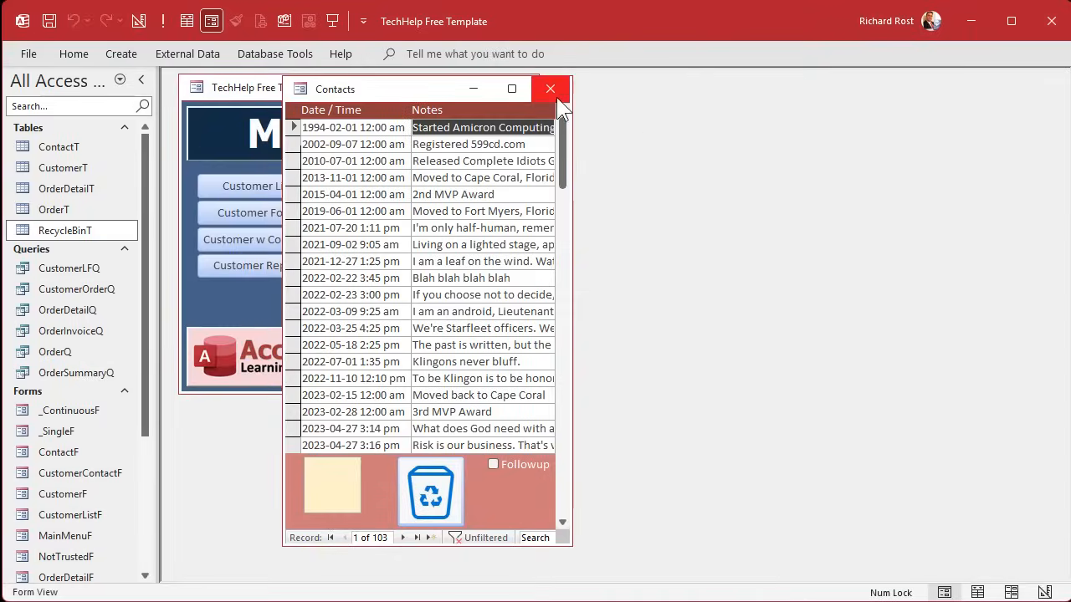
pyautogui.click(550, 89)
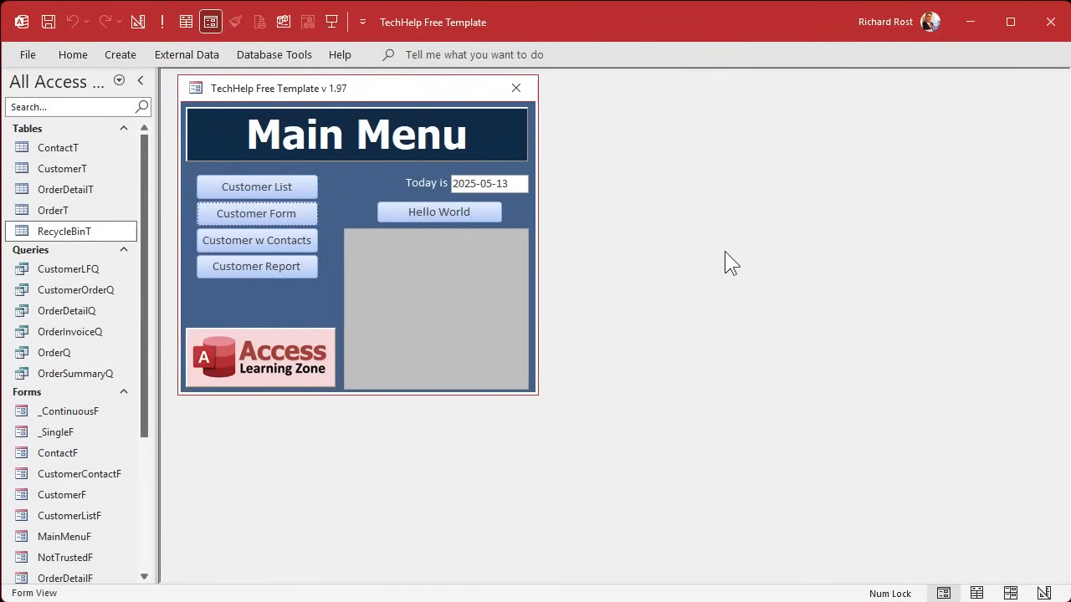
pyautogui.scroll(-3)
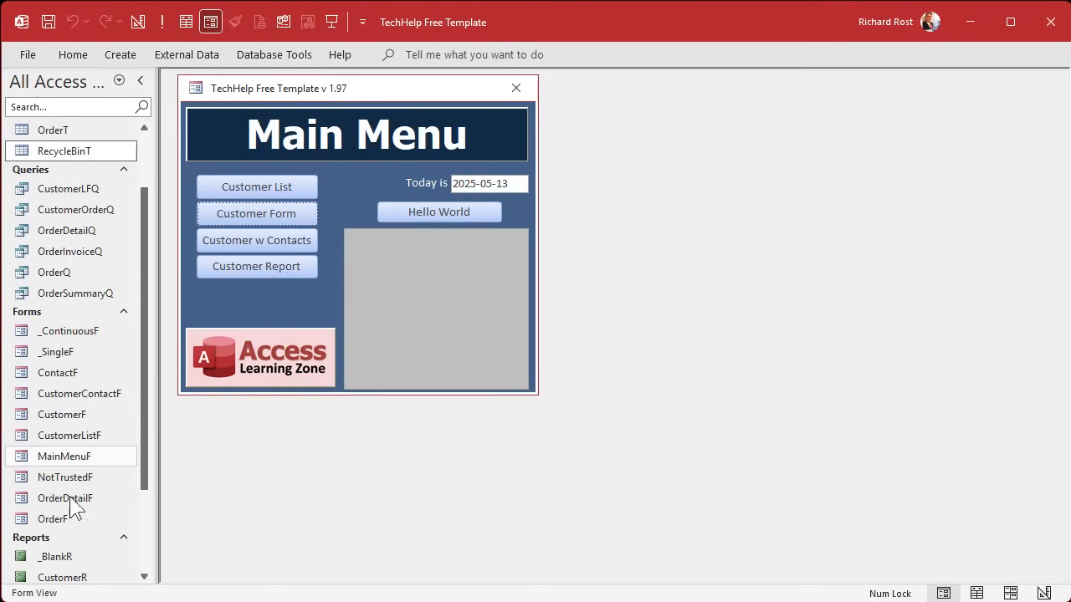
pyautogui.doubleClick(53, 519)
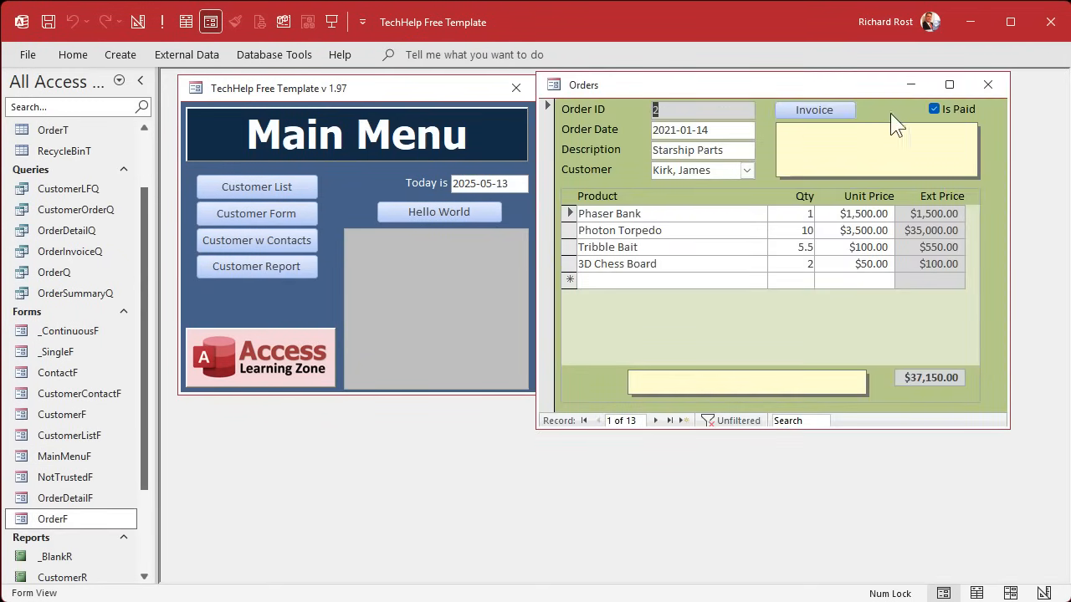
pyautogui.moveTo(994, 400)
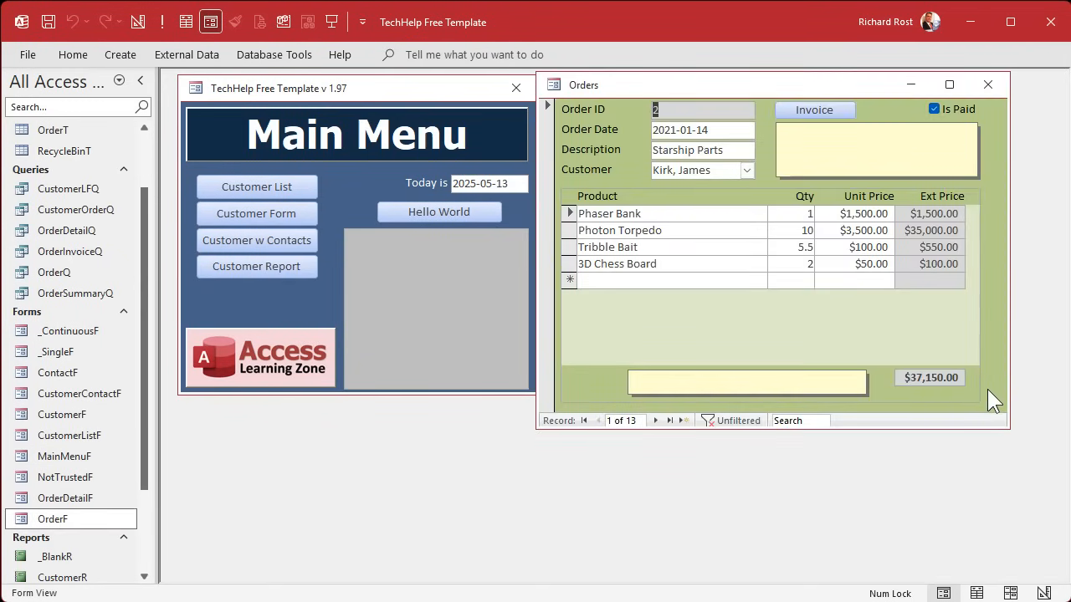
pyautogui.moveTo(678, 209)
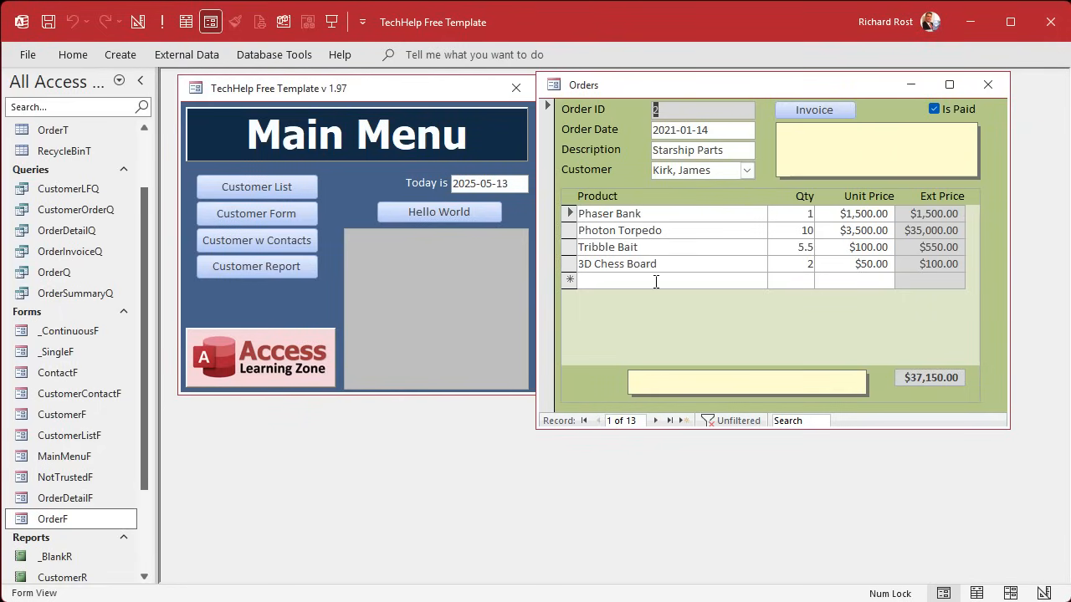
pyautogui.moveTo(763, 107)
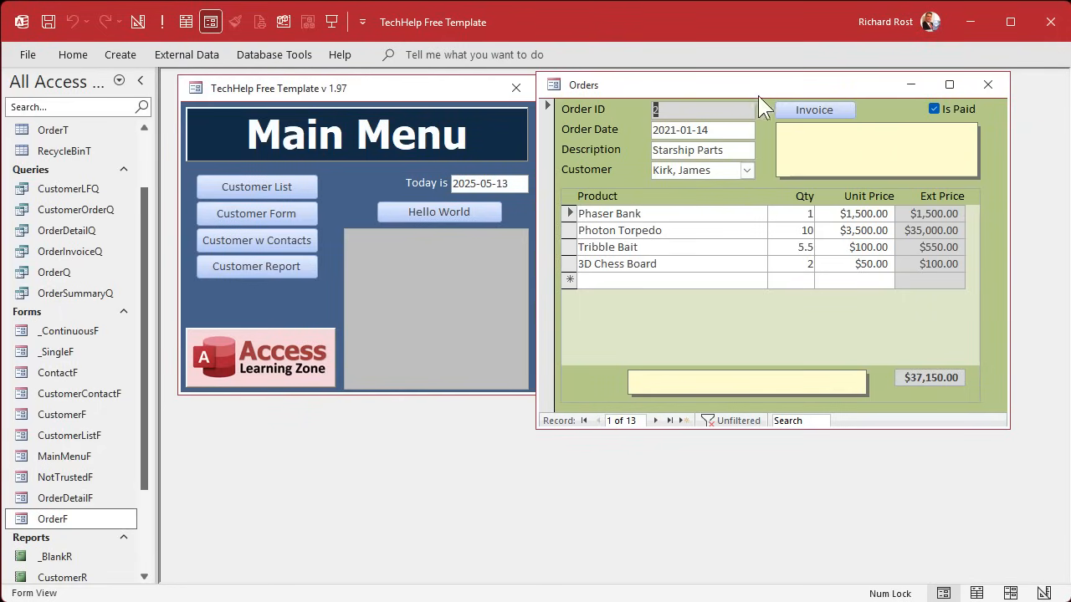
pyautogui.moveTo(757, 107)
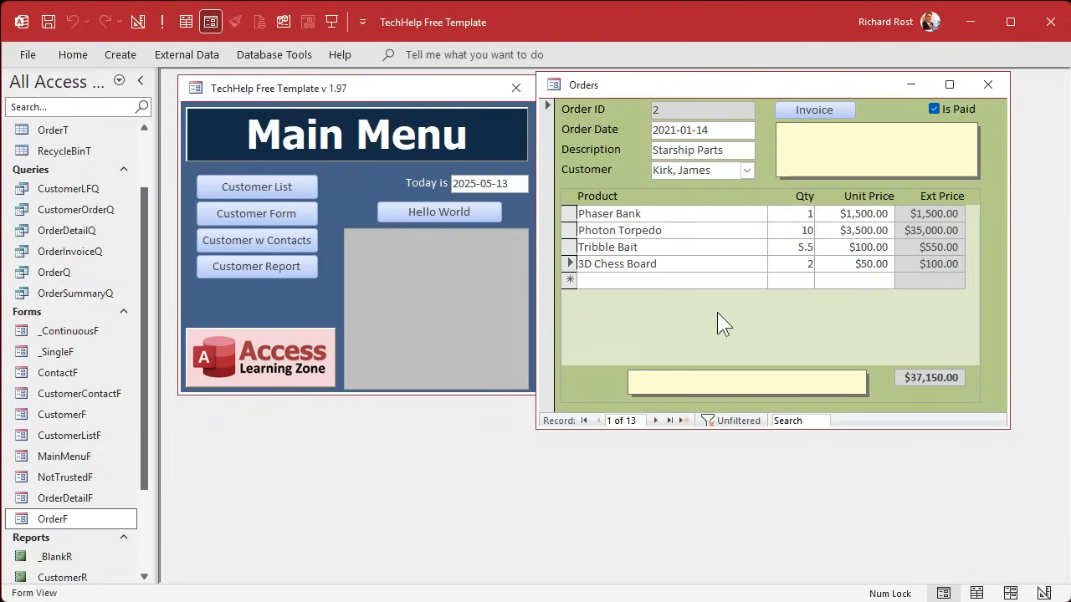
pyautogui.moveTo(689, 322)
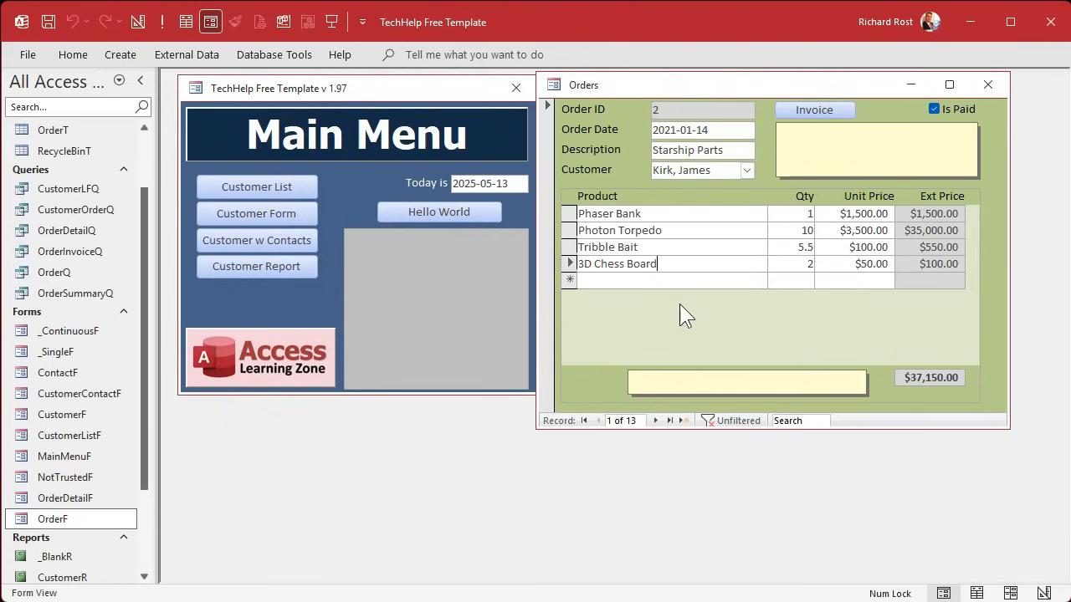
pyautogui.moveTo(641, 225)
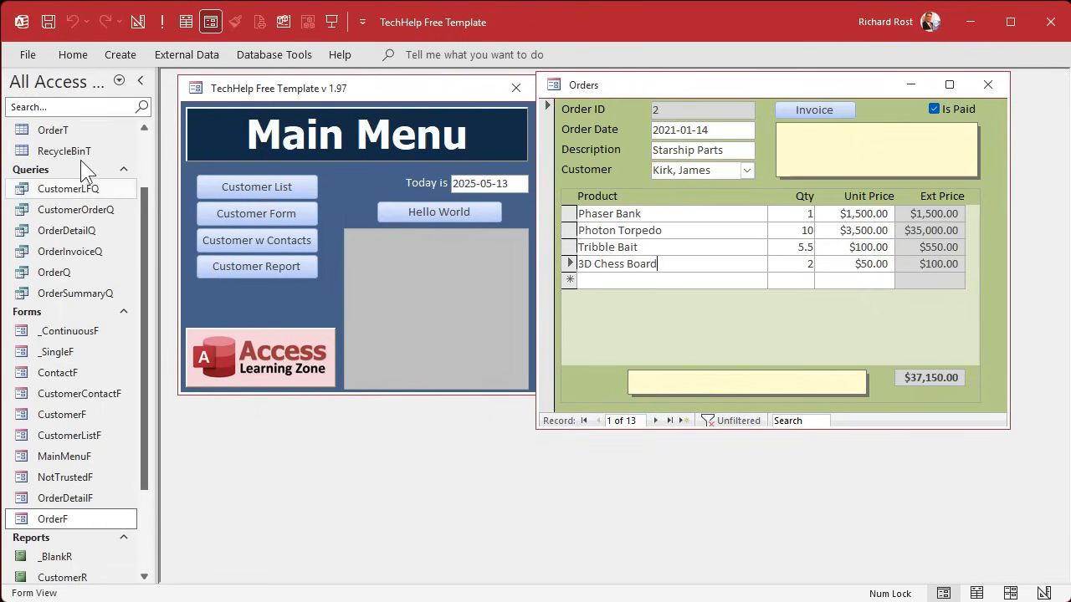
pyautogui.doubleClick(64, 151)
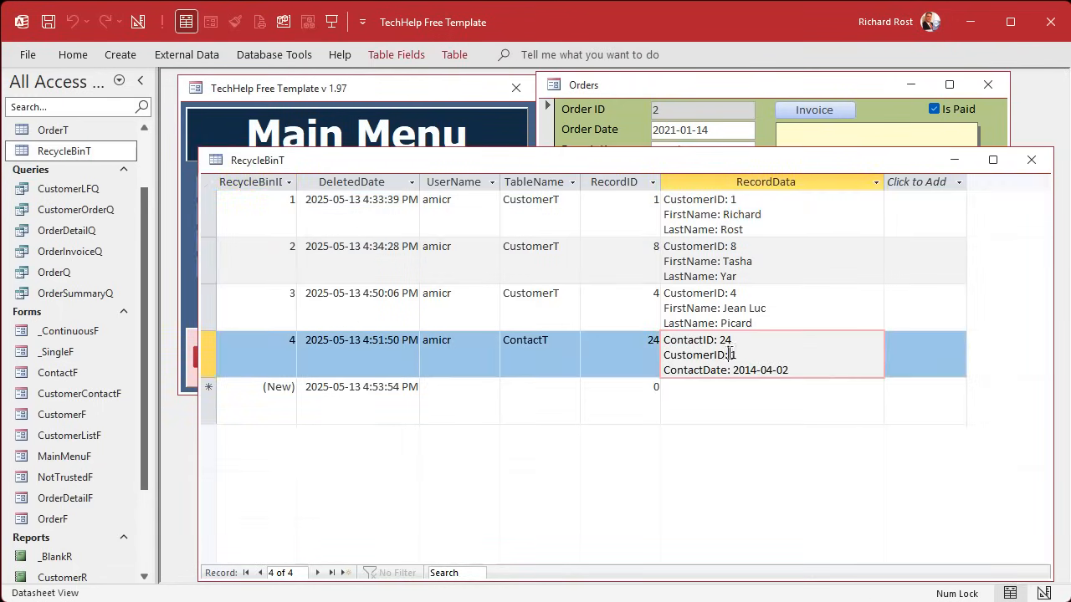
pyautogui.moveTo(829, 528)
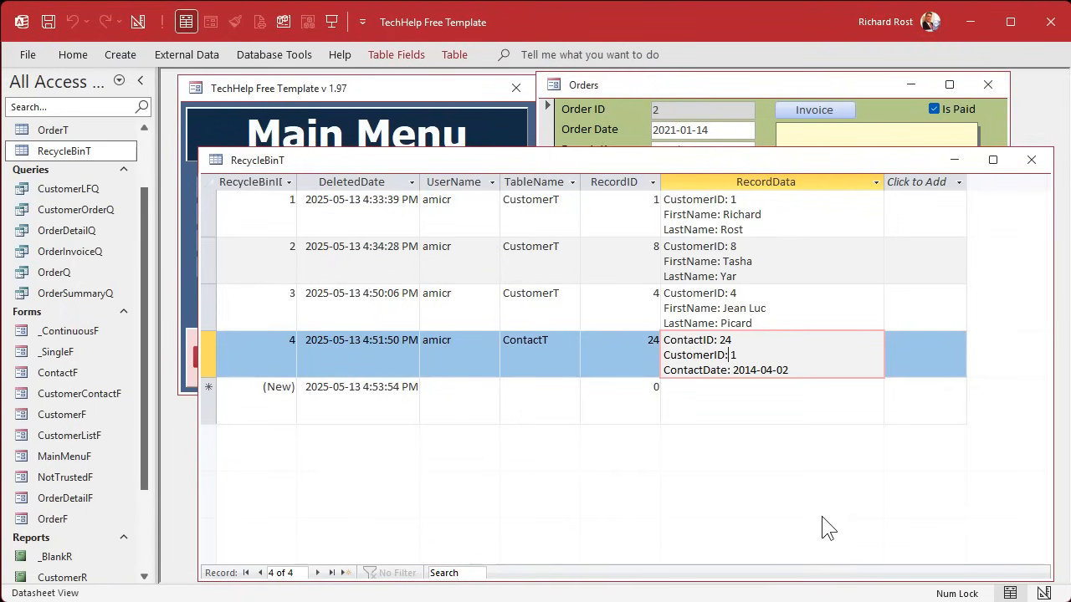
pyautogui.click(1032, 160)
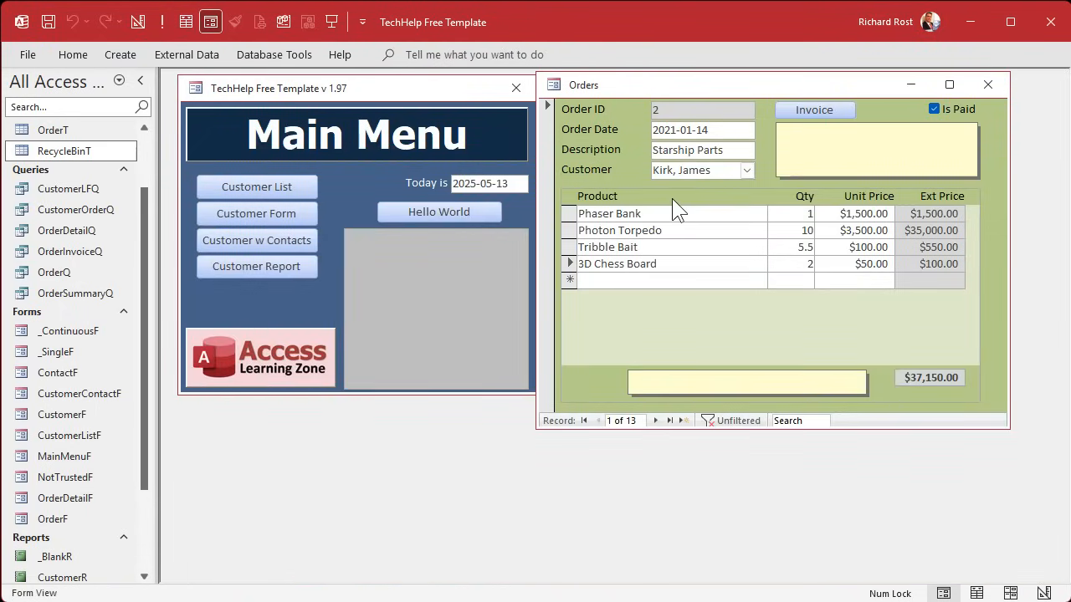
pyautogui.moveTo(722, 347)
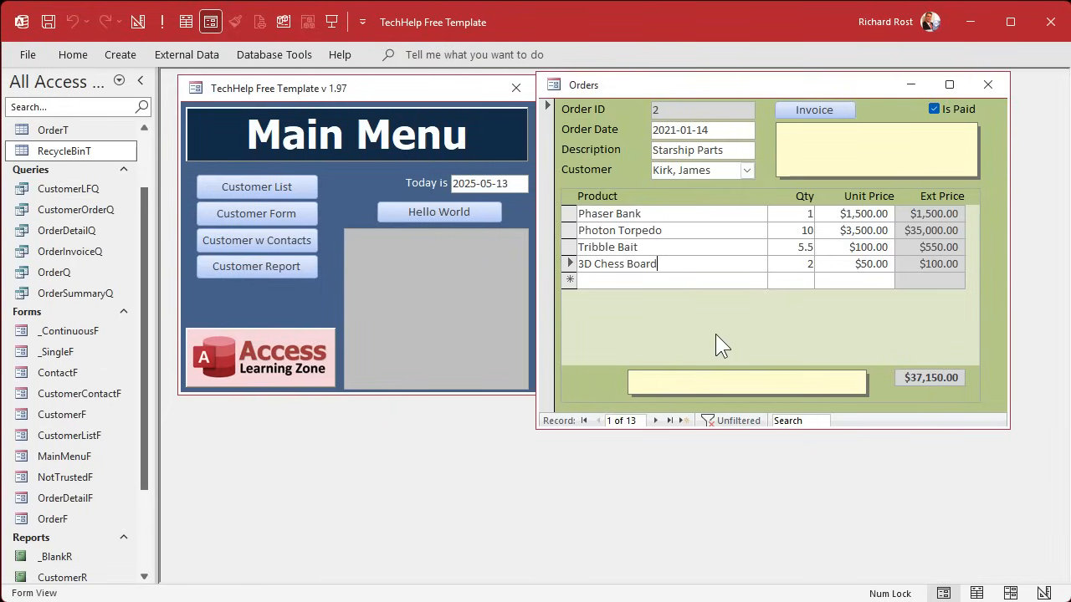
pyautogui.click(989, 84)
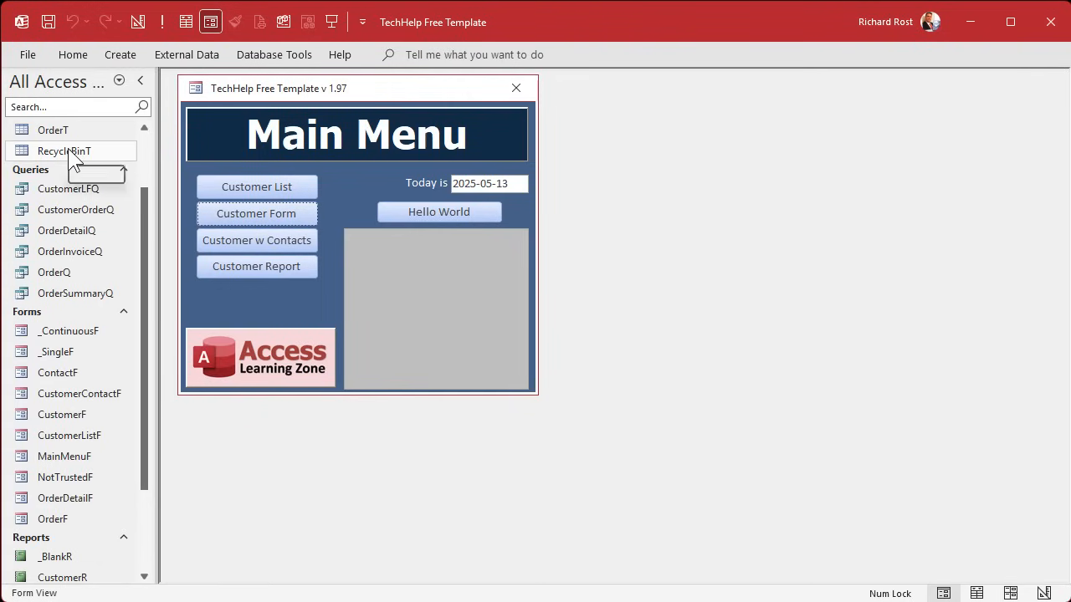
# Open RecycleBinT, zoom into a customer's RecordData showing Bonaparte, then close the table.
pyautogui.doubleClick(64, 151)
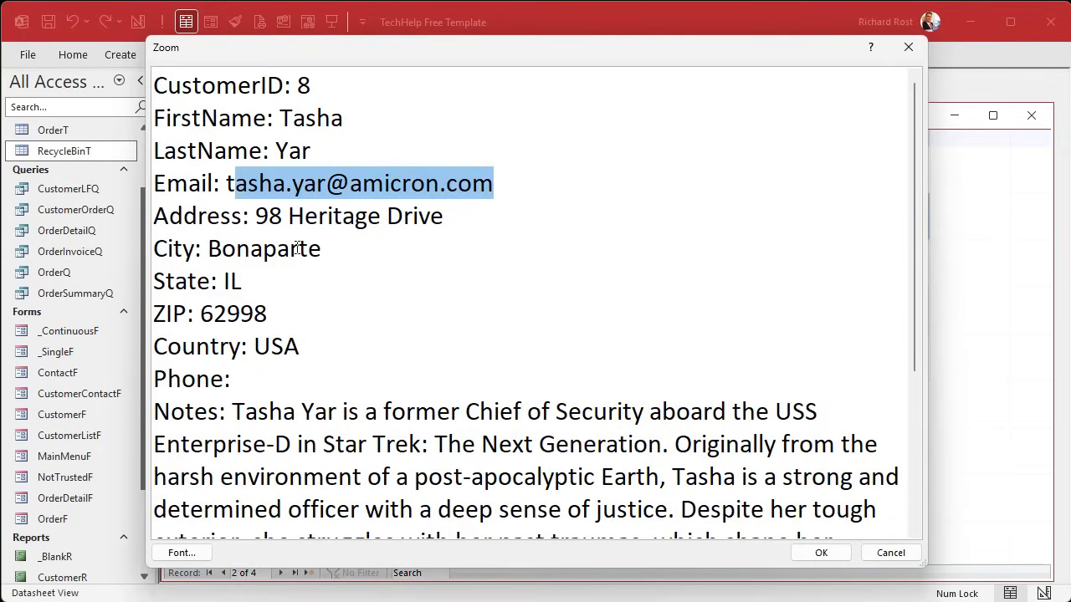
pyautogui.doubleClick(263, 249)
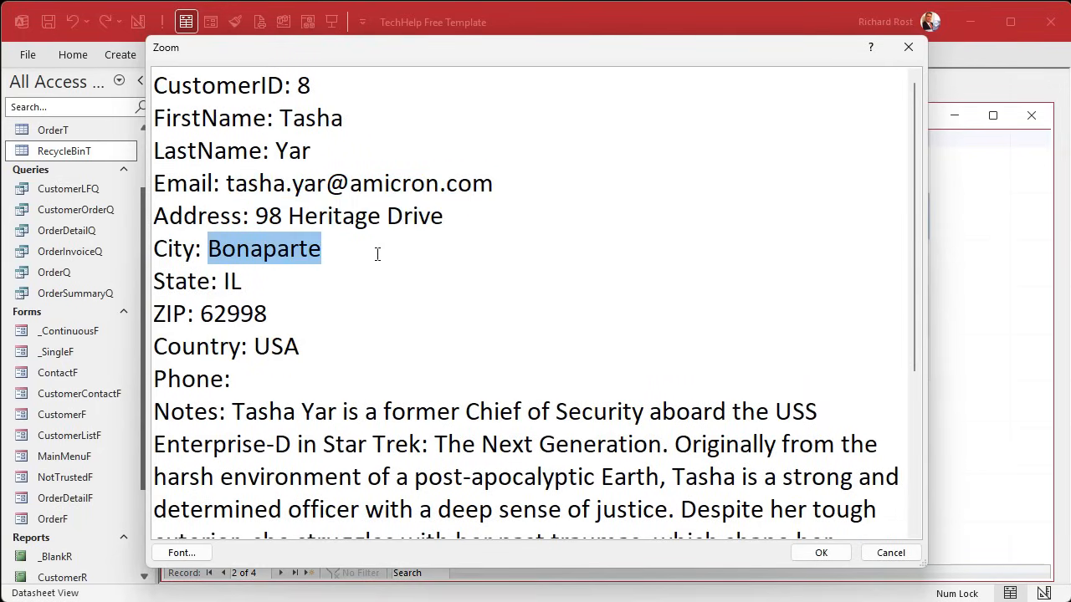
pyautogui.click(890, 552)
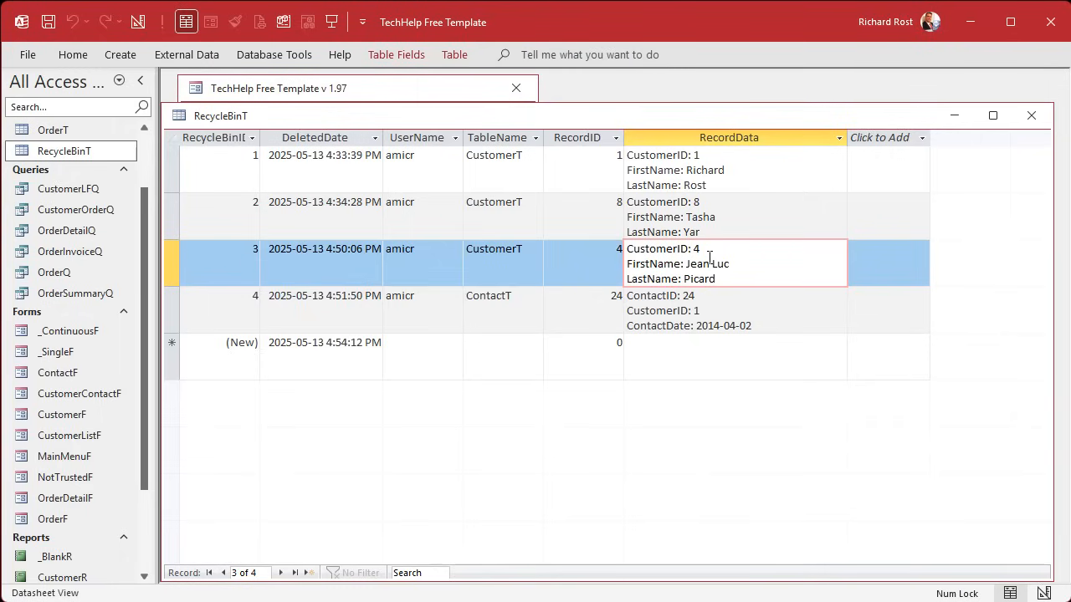
pyautogui.click(1031, 116)
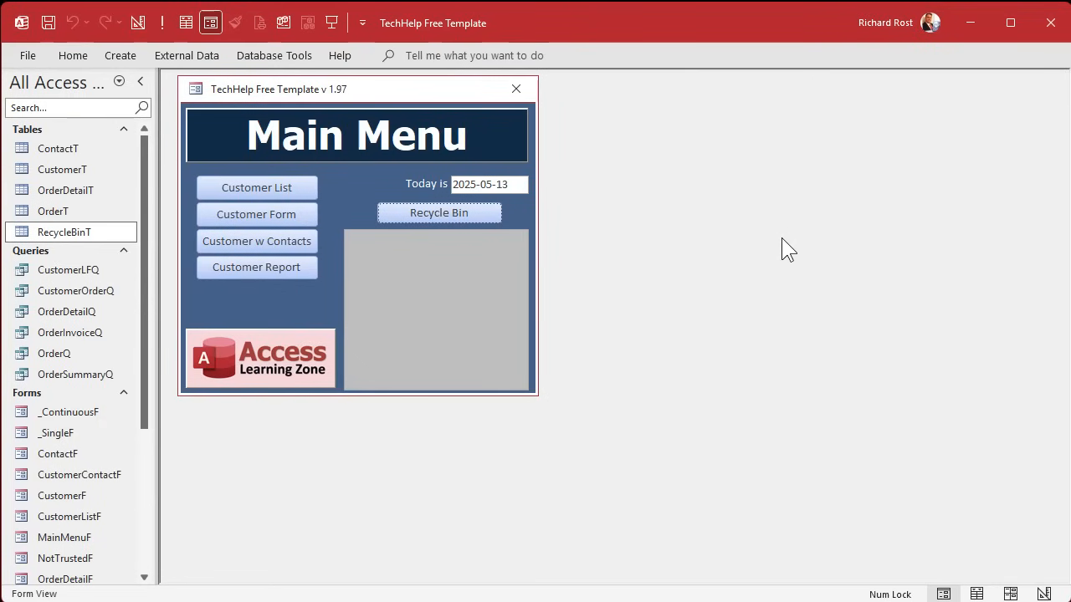
# In the Recycle Bin form, select customer 1's entry and confirm Restore Record.
pyautogui.click(438, 213)
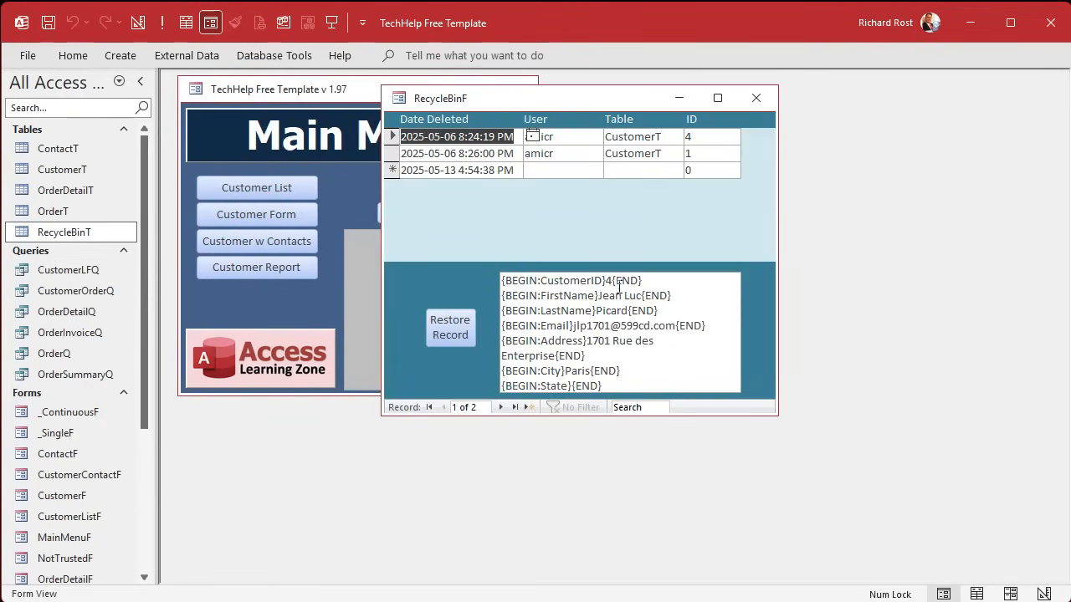
pyautogui.click(457, 153)
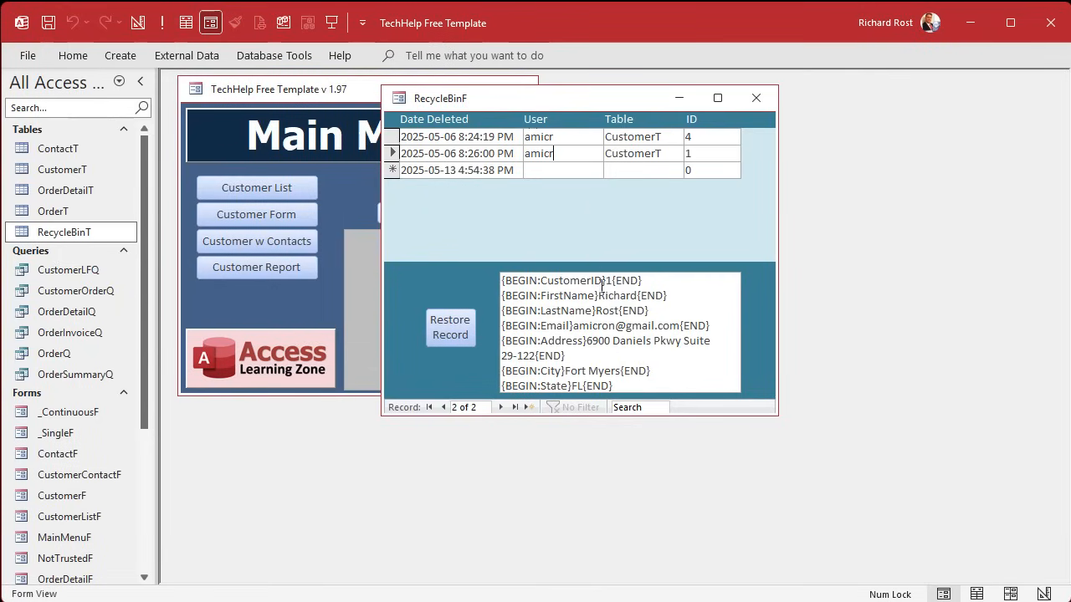
pyautogui.moveTo(306, 224)
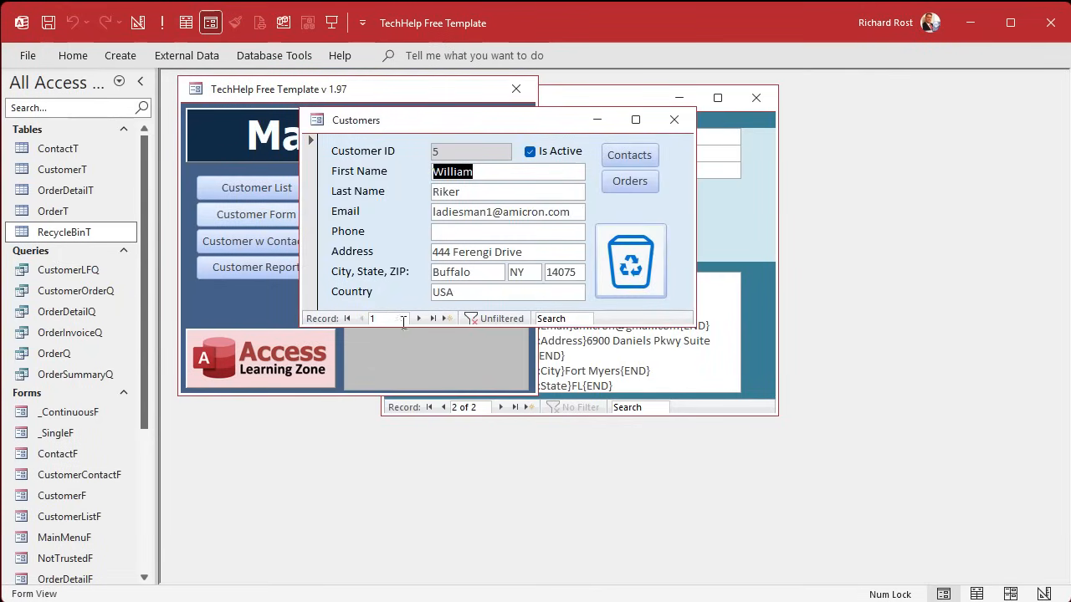
pyautogui.click(673, 119)
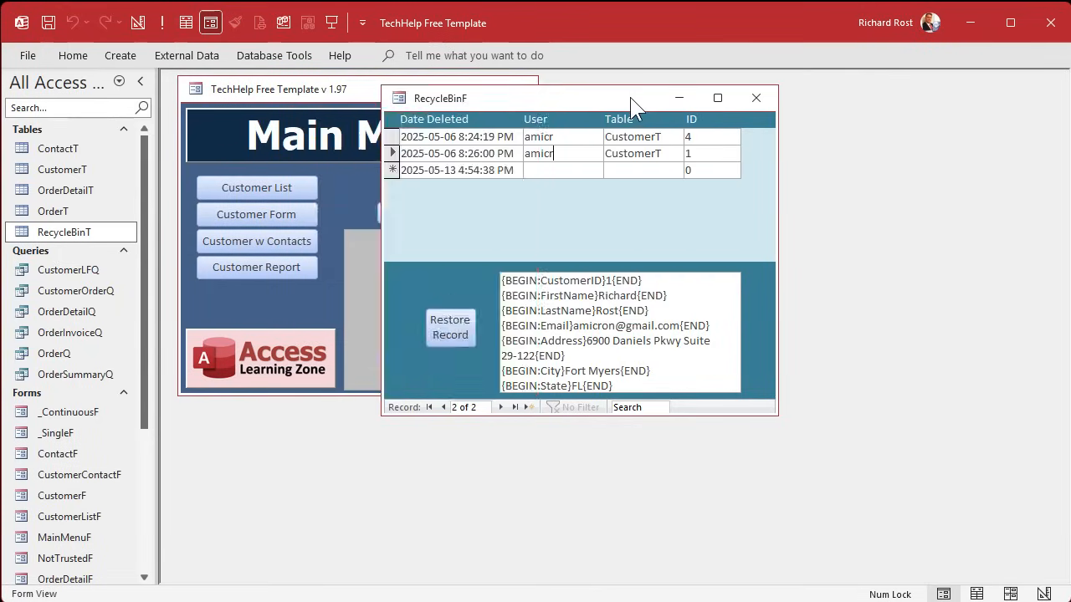
pyautogui.moveTo(450, 327)
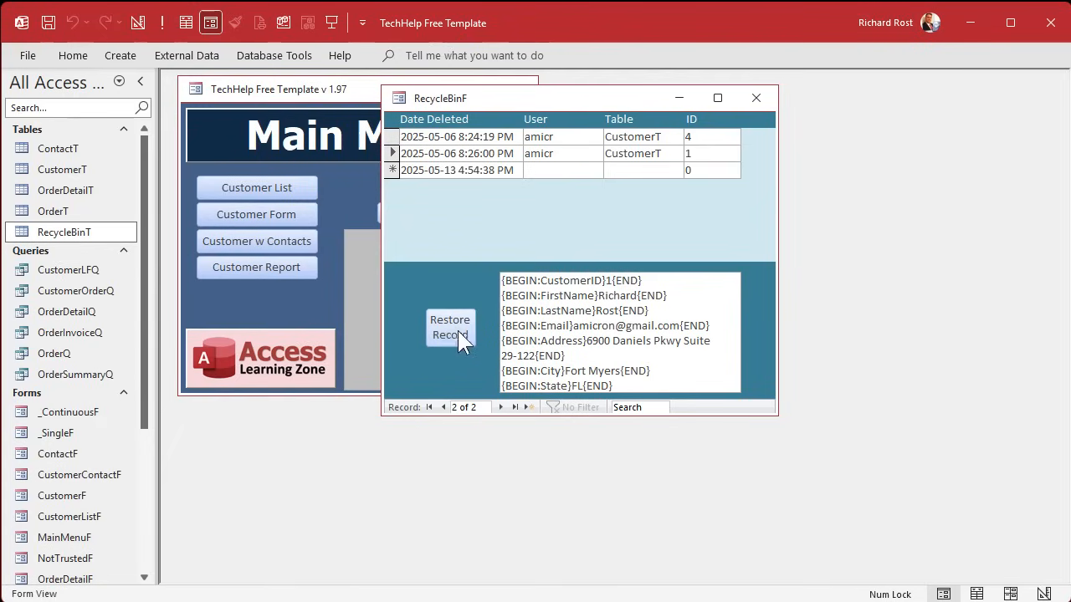
pyautogui.click(450, 328)
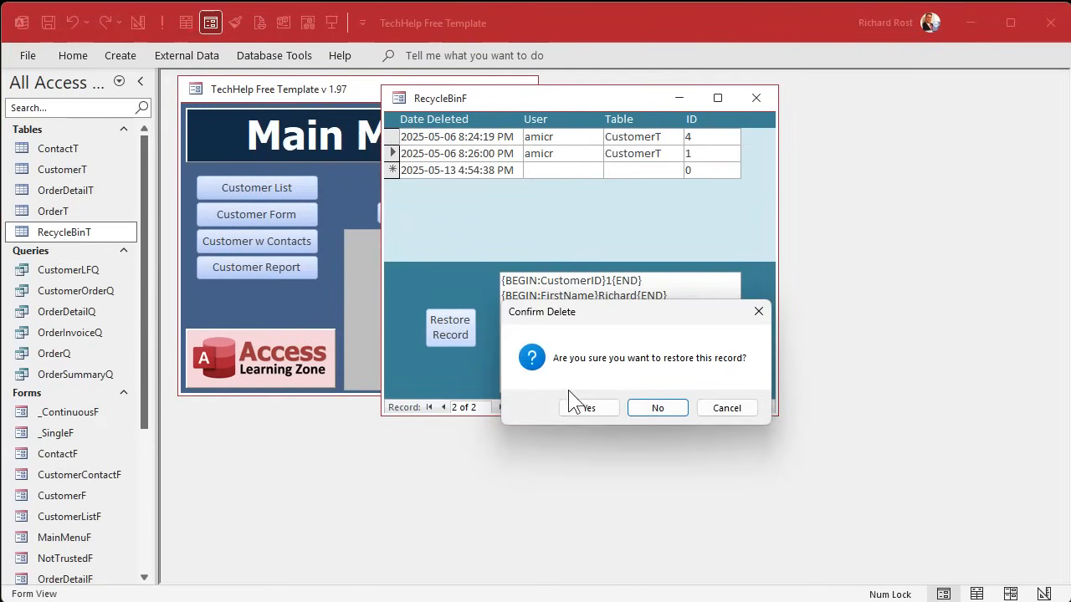
pyautogui.click(589, 408)
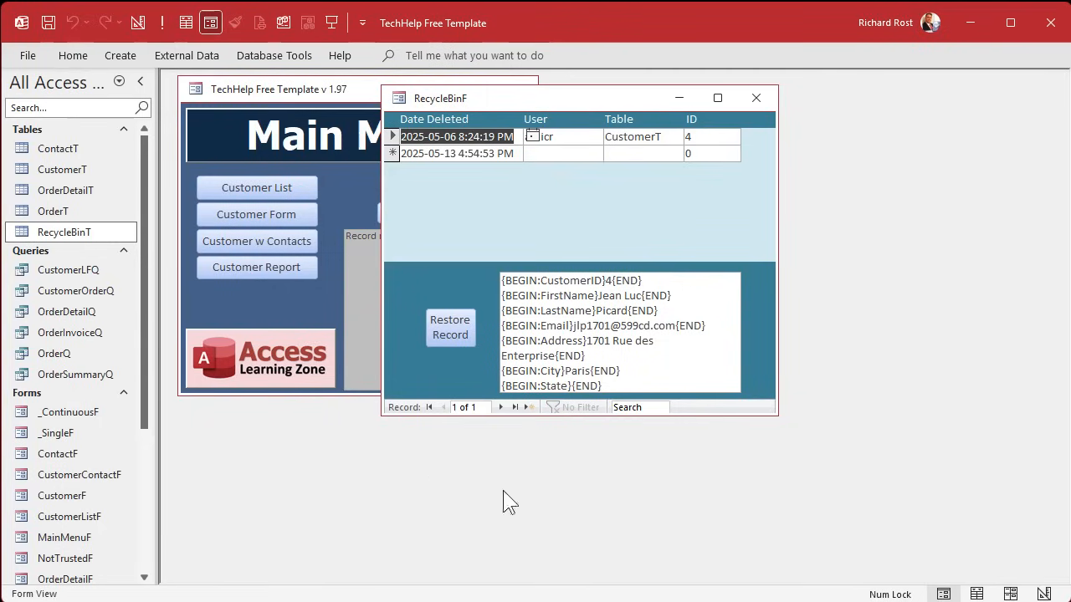
pyautogui.moveTo(691, 456)
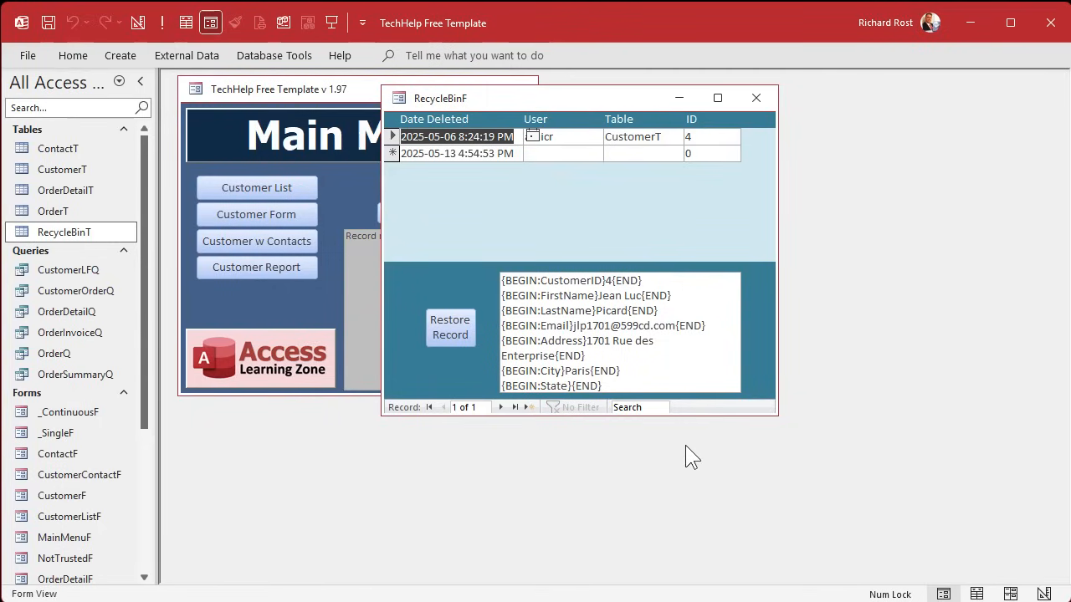